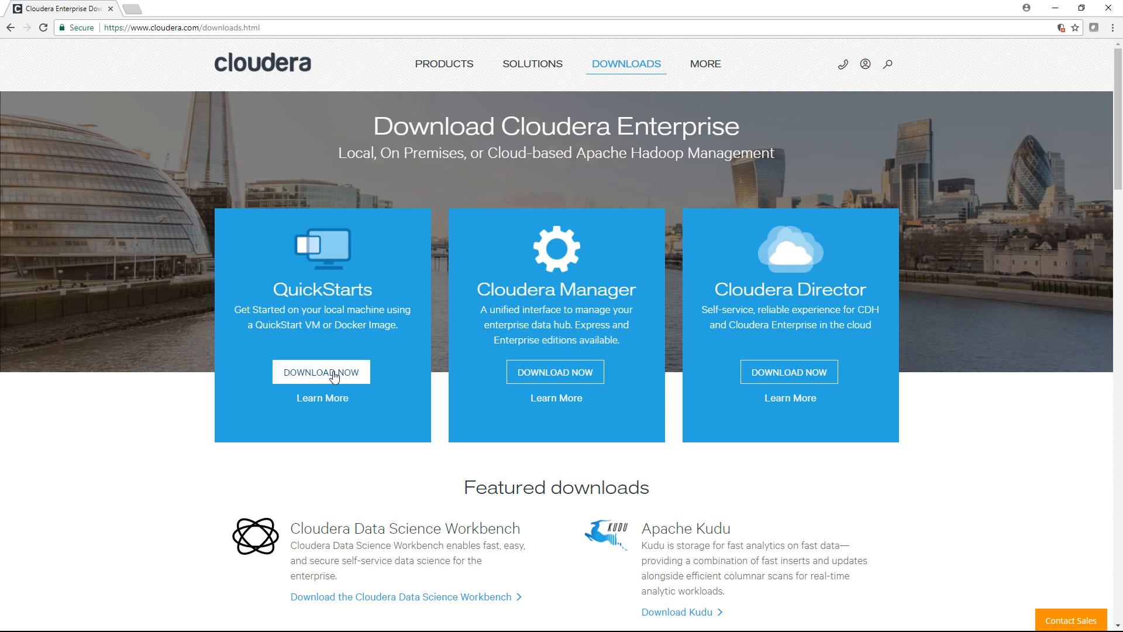
Step: Reach the QuickStart VM downloads via Download Now
click(320, 372)
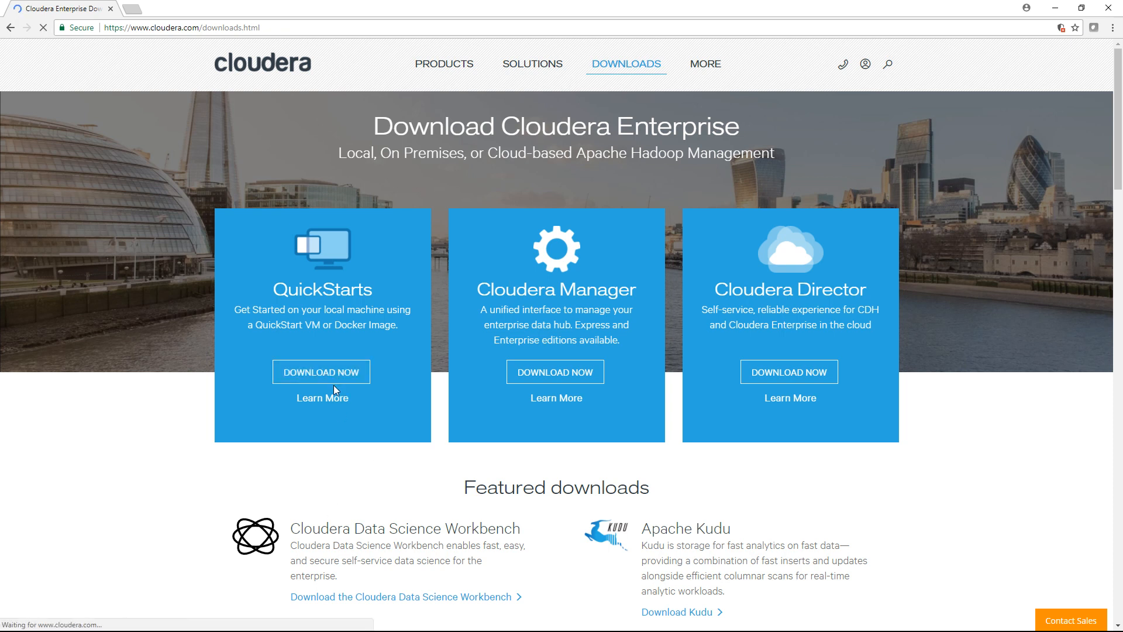
click(321, 372)
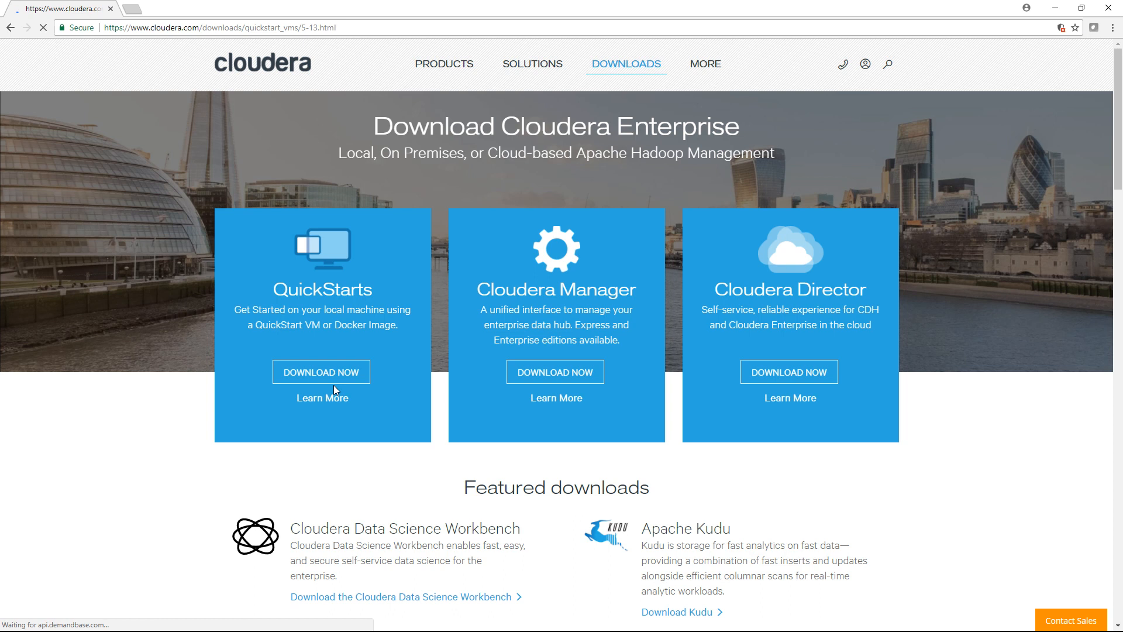
click(320, 372)
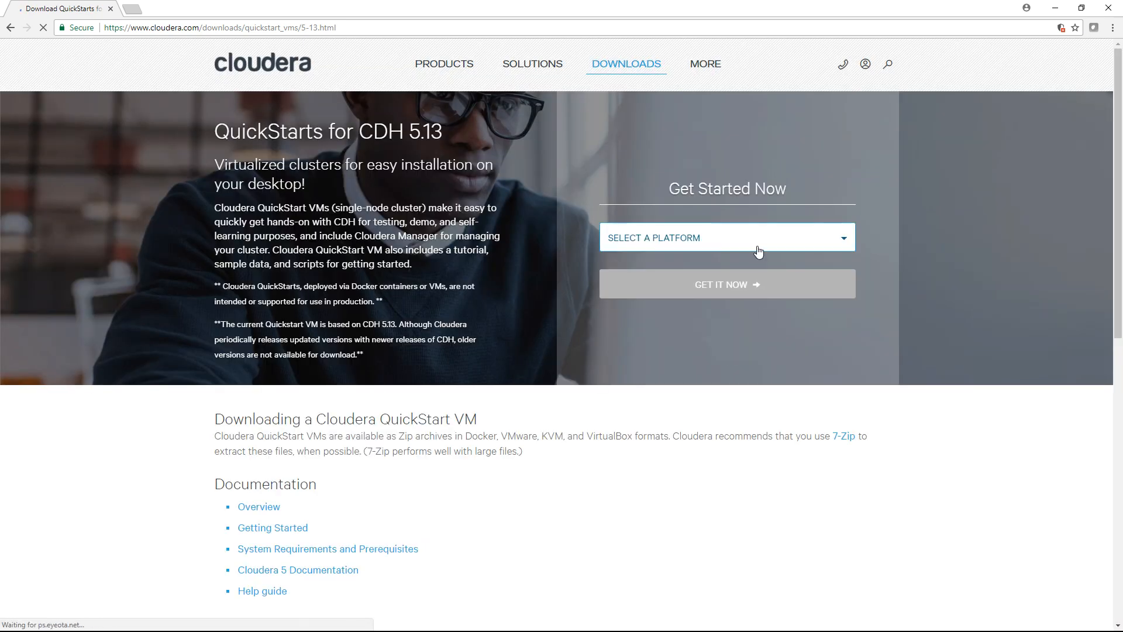
Step: Review the Select a Platform options (Virtual Box, VMWare, KVM, Docker) and close the list
click(726, 237)
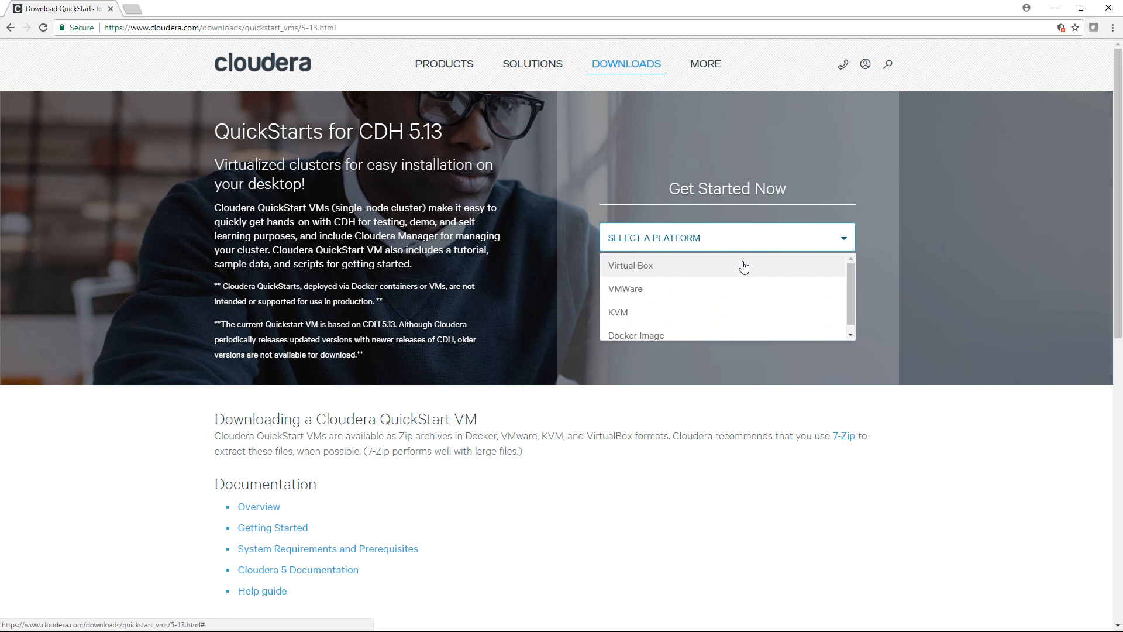
mouse_move(736, 267)
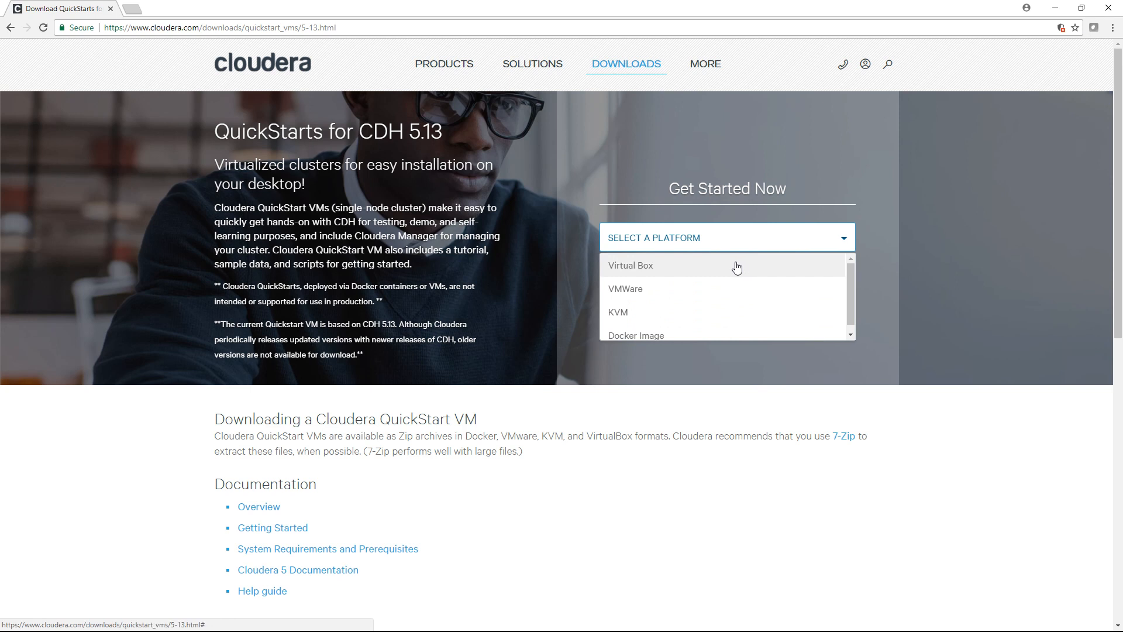
mouse_move(691, 327)
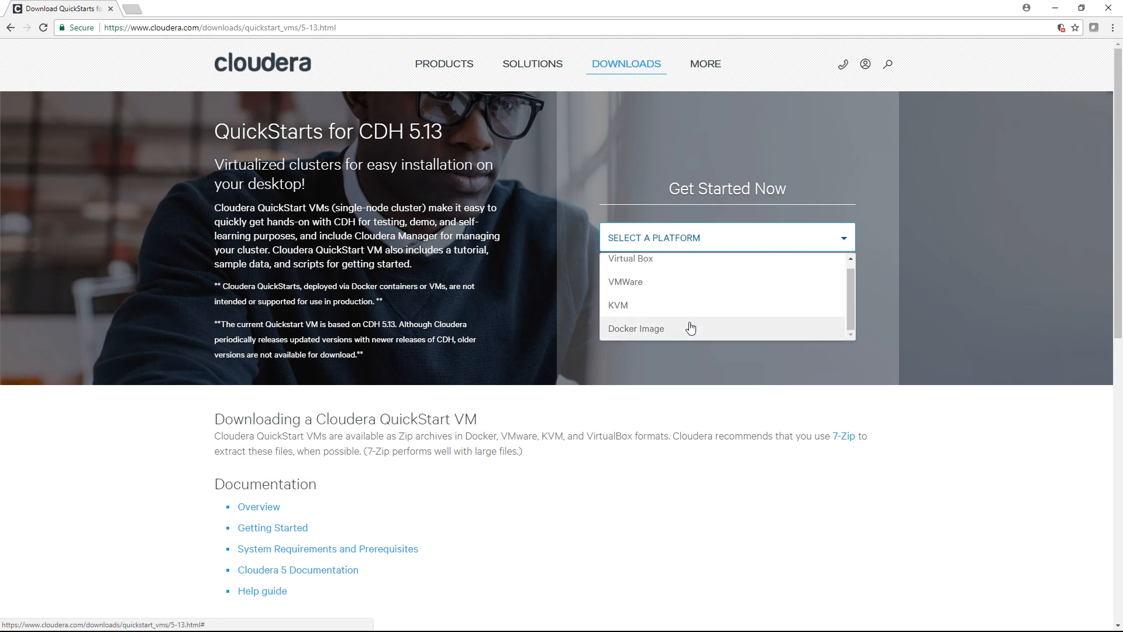
mouse_move(527, 295)
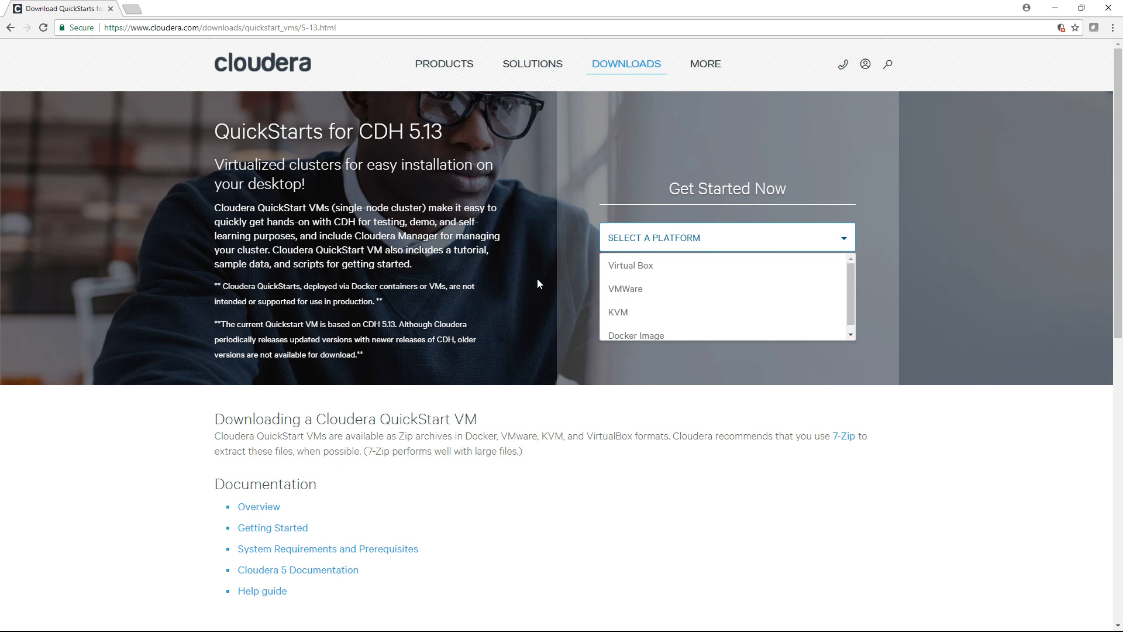
click(629, 266)
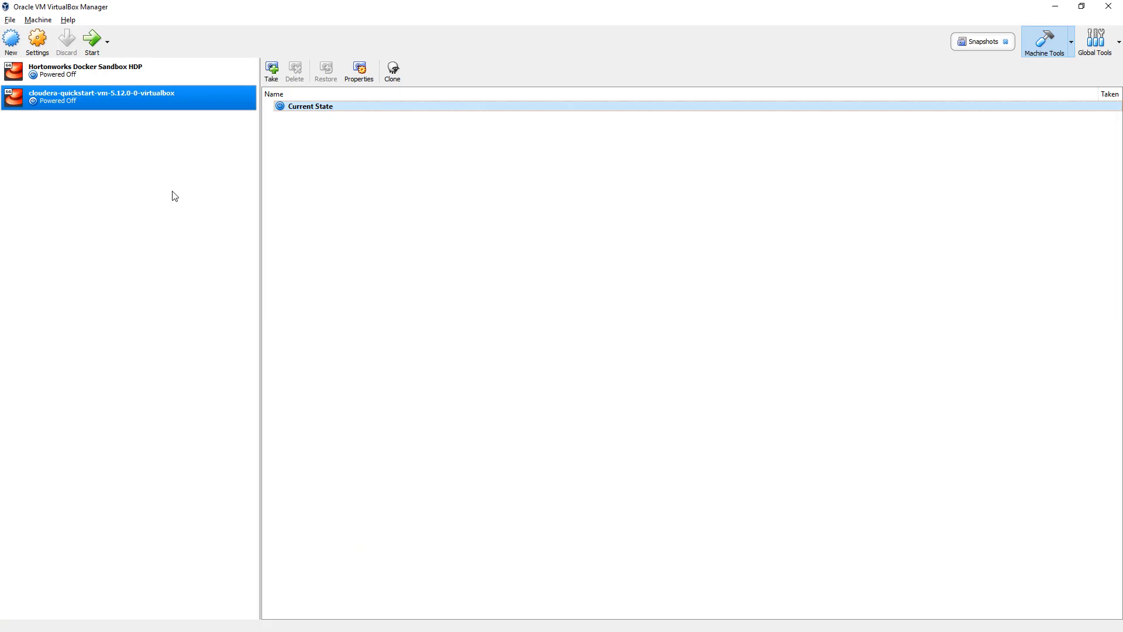
mouse_move(117, 103)
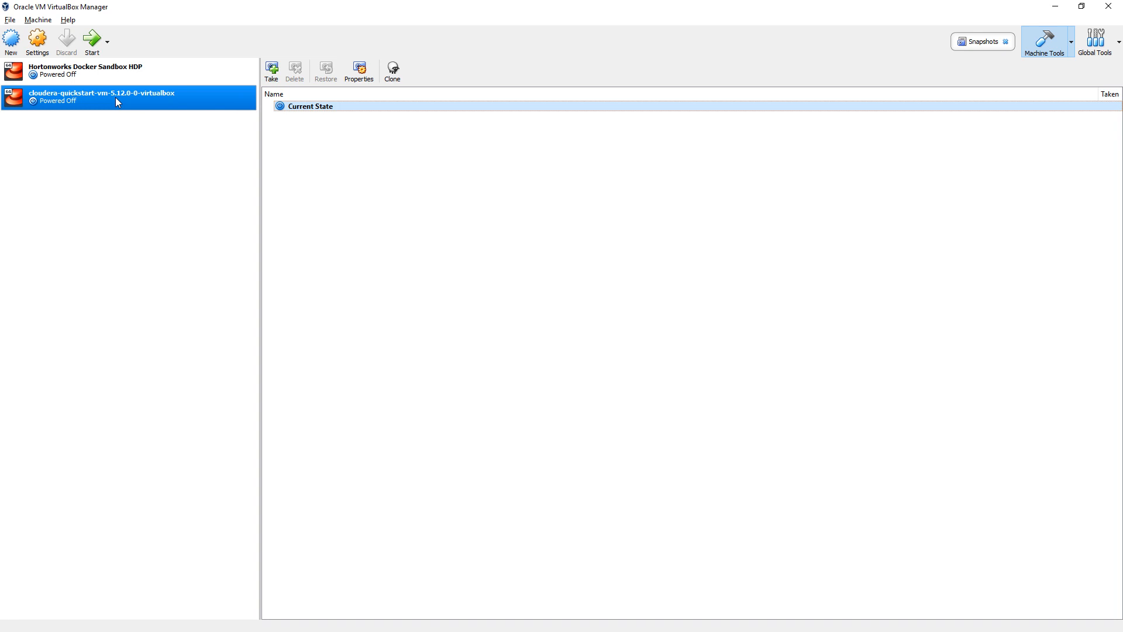
Step: Review the cloudera-quickstart VM's System settings: 11264 MB memory on Motherboard and 4 processors
right_click(117, 103)
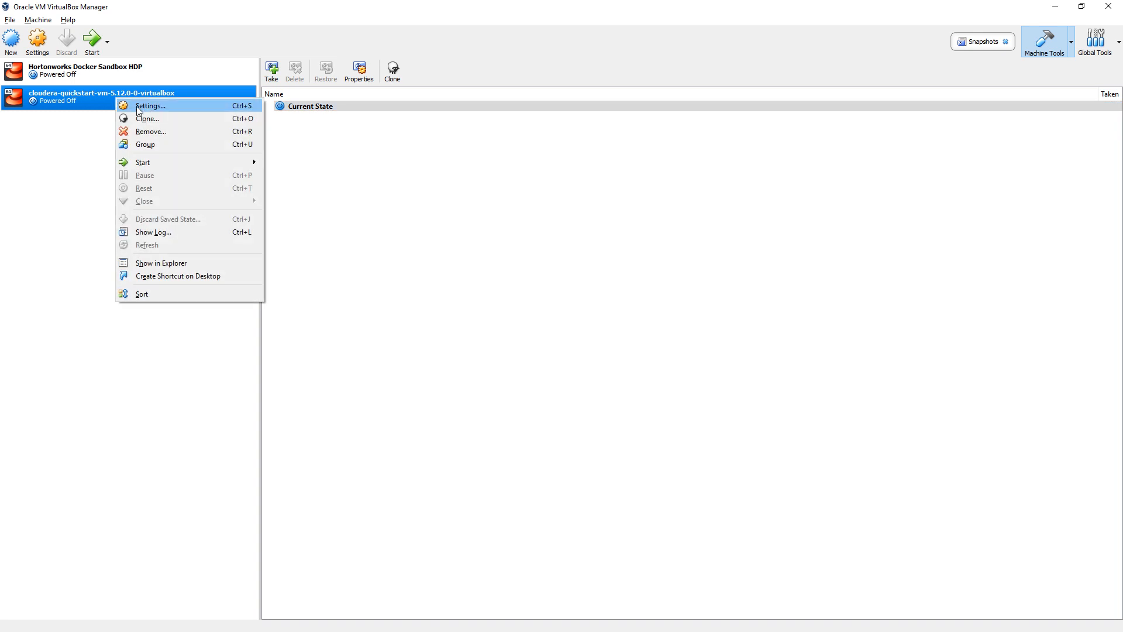
click(150, 105)
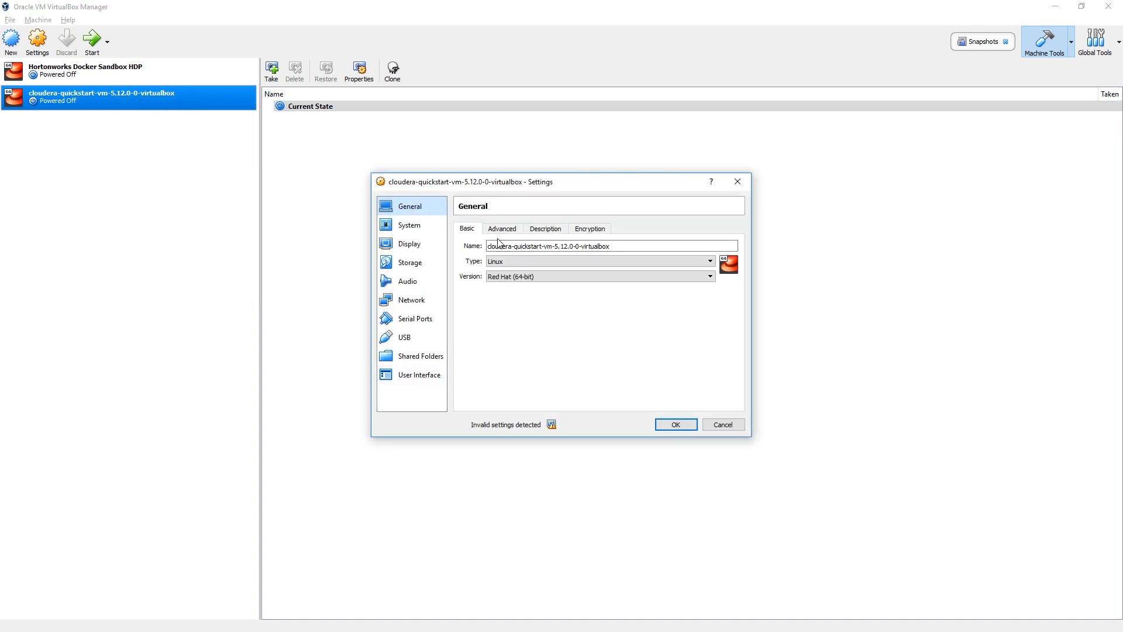
click(410, 224)
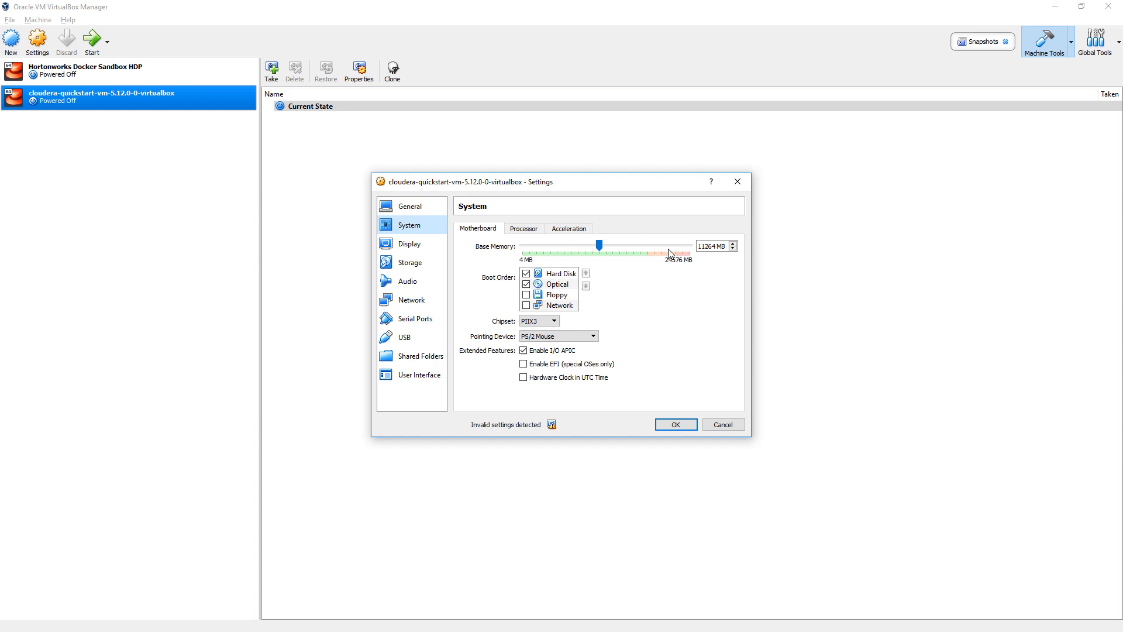
mouse_move(715, 245)
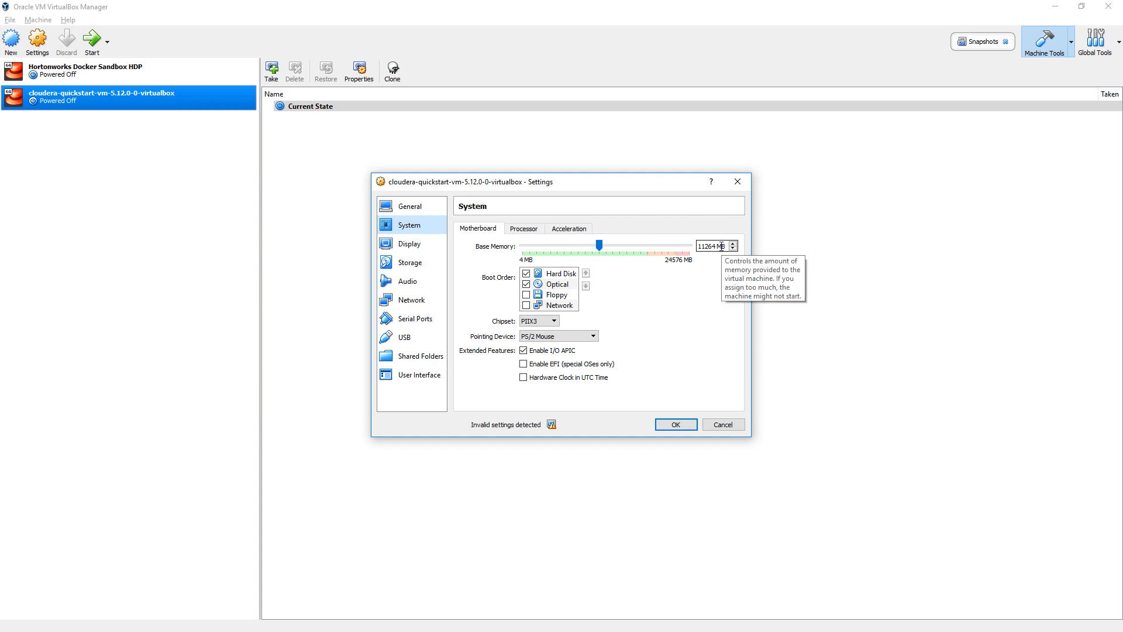
click(523, 229)
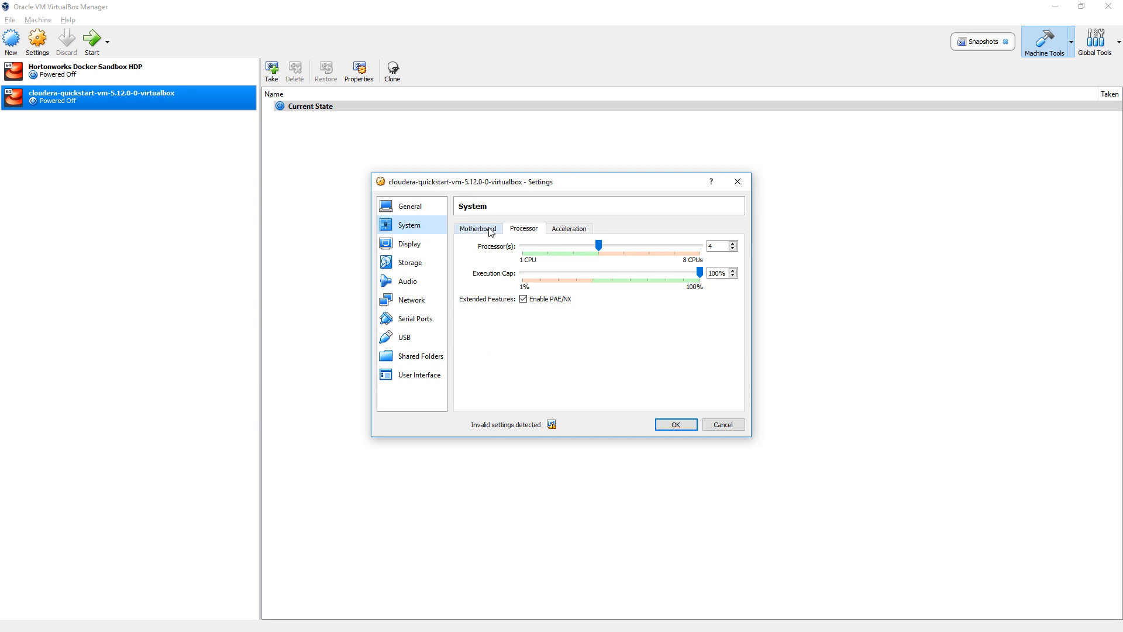
click(477, 228)
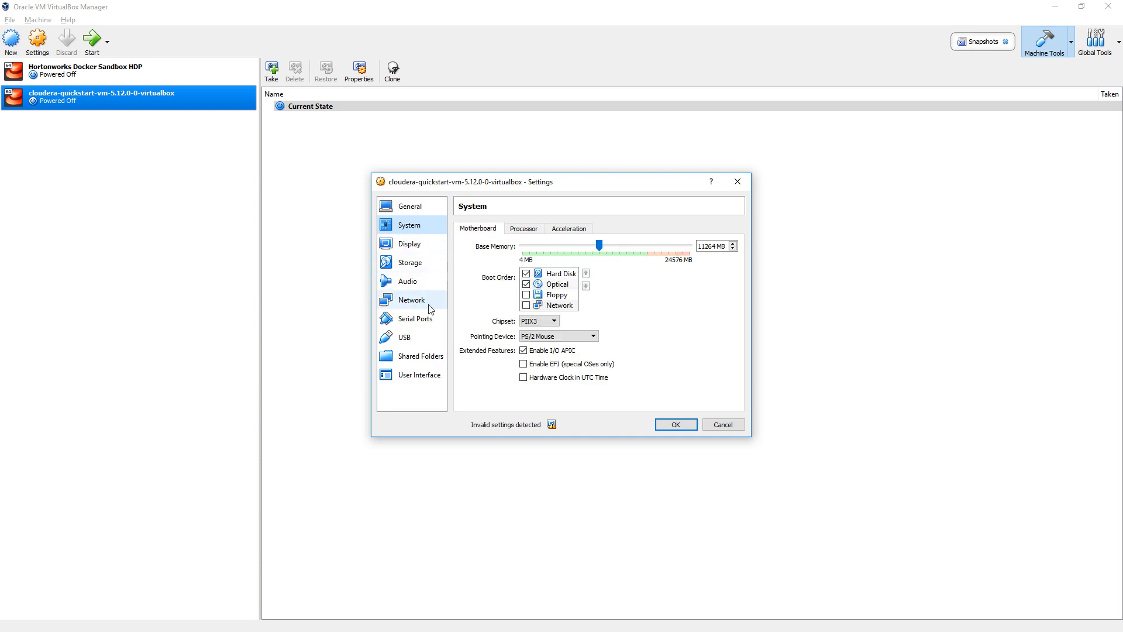
Step: Add a port-forwarding rule named Kylin with host and guest port 7070, and save the settings
click(411, 300)
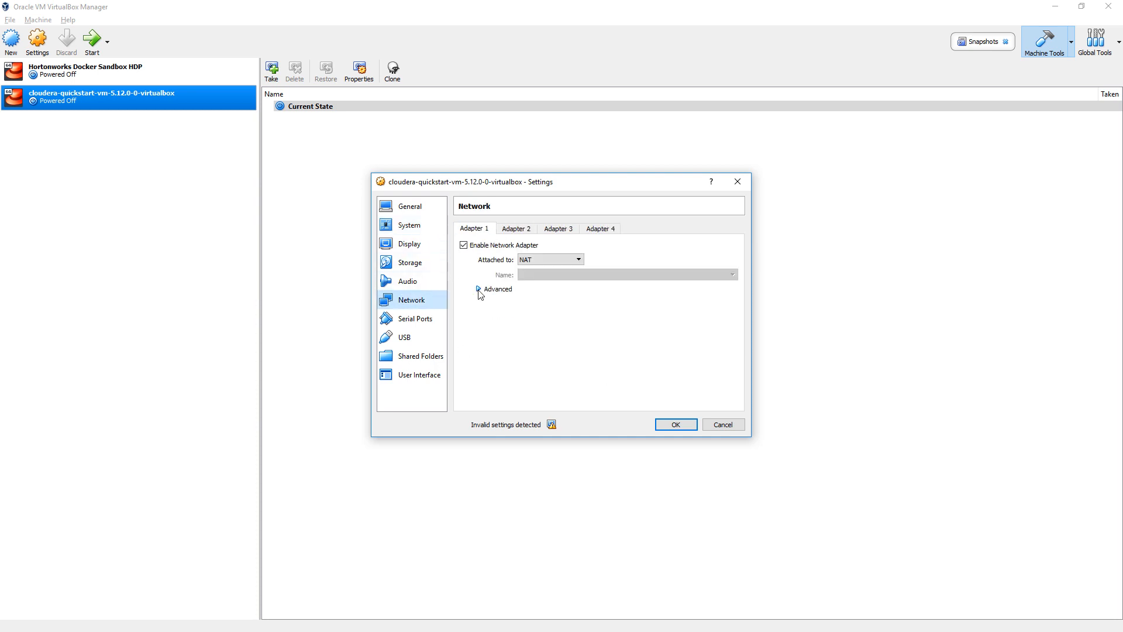
click(479, 290)
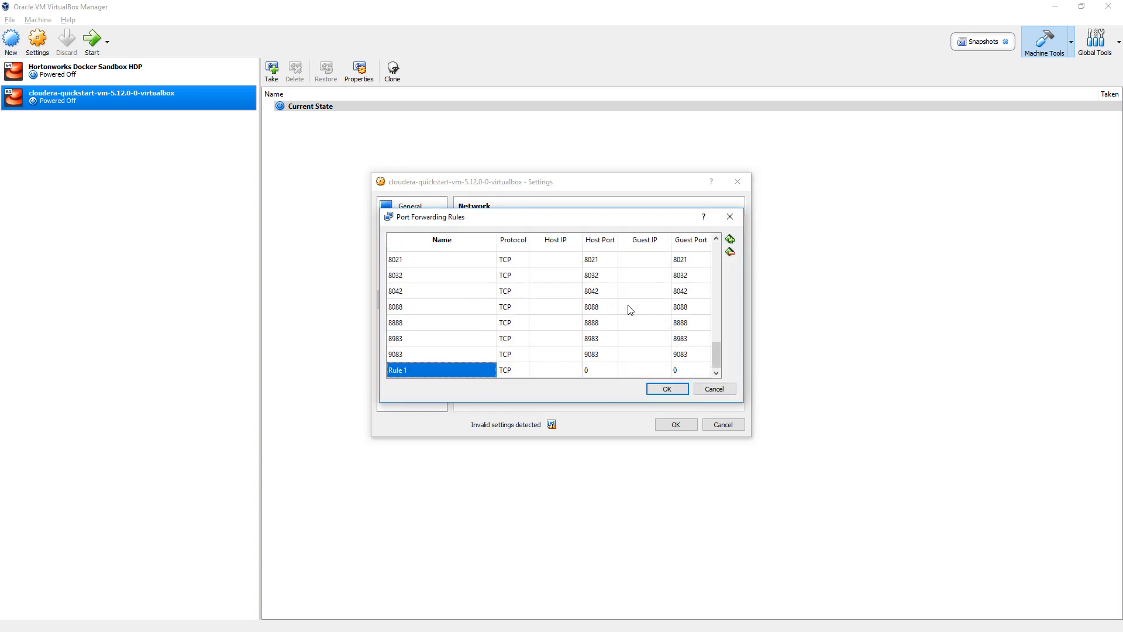
text(Kylin)
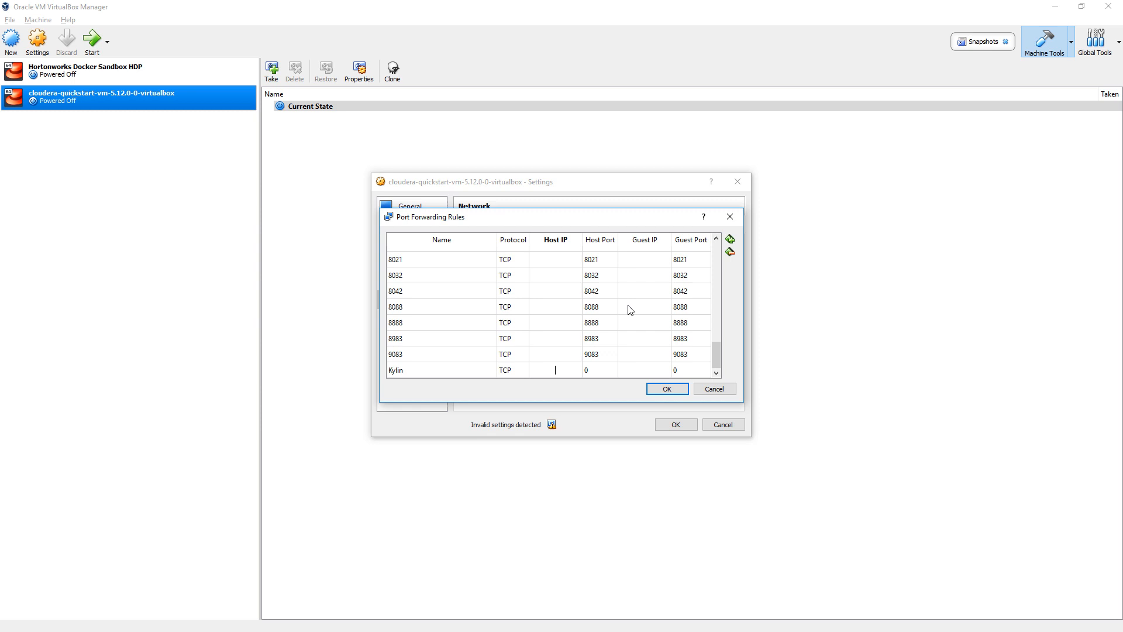
text(7070)
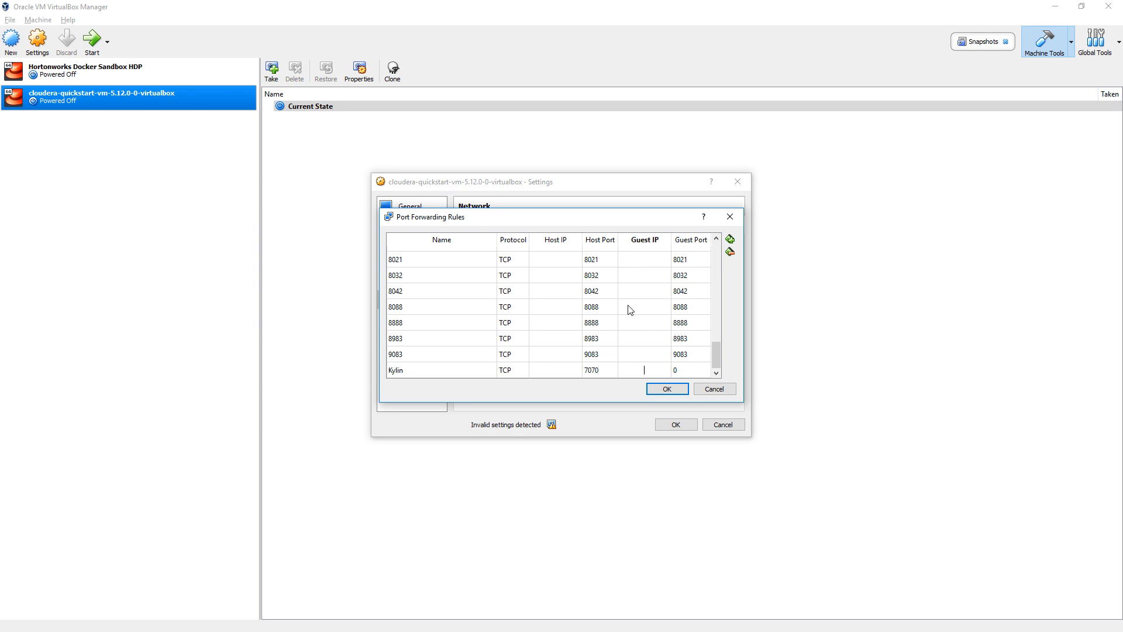
text(7070)
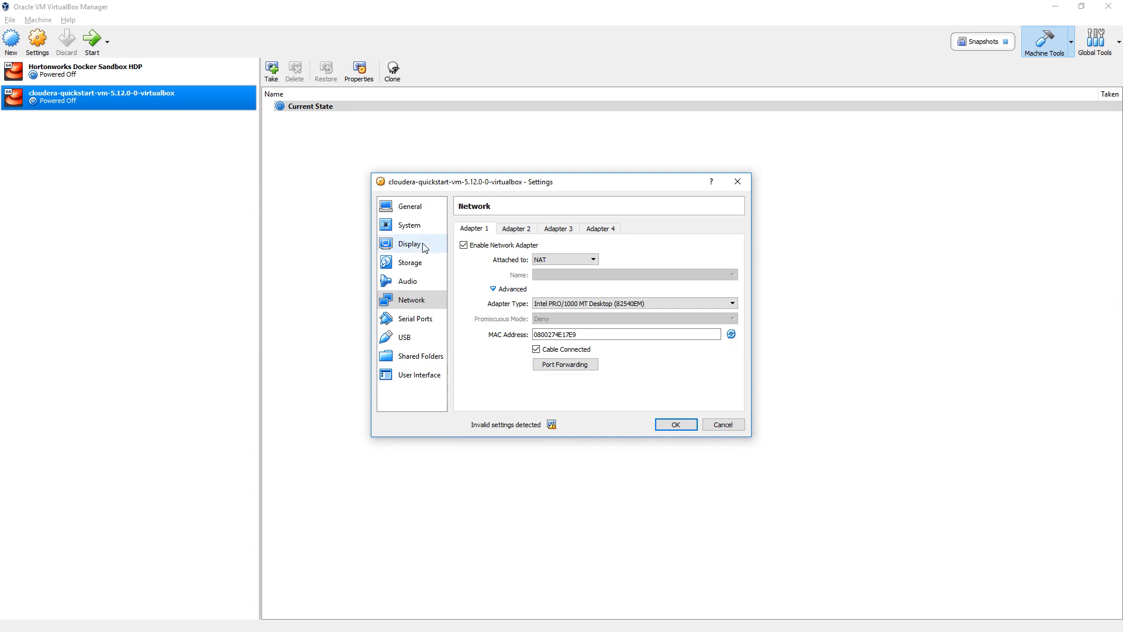
click(409, 243)
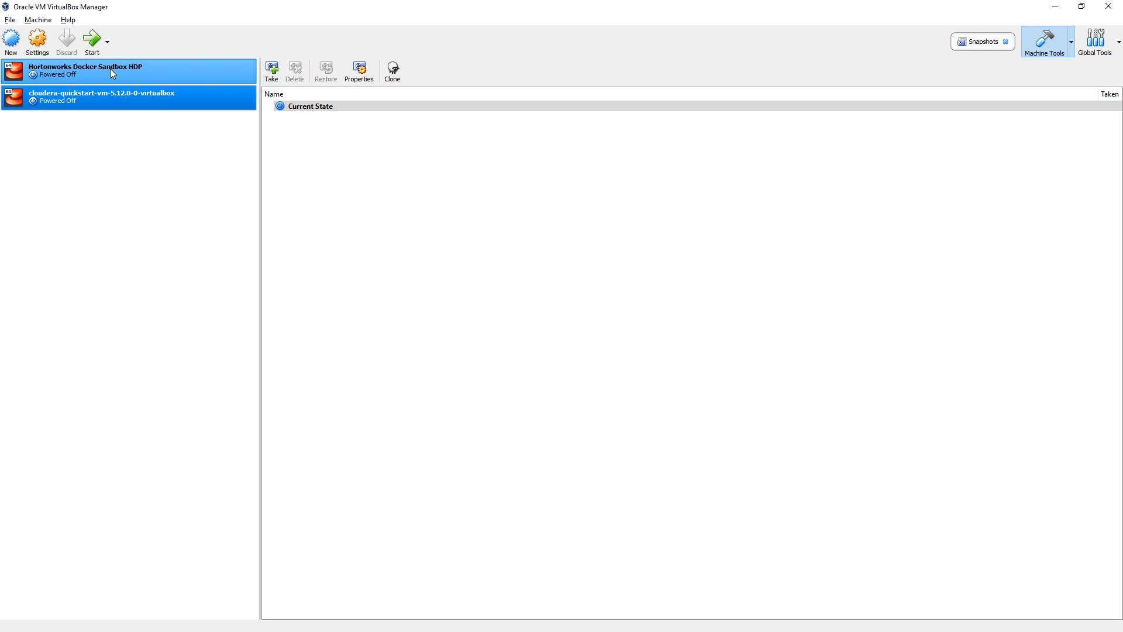
Step: Boot the cloudera-quickstart VM and maximize its window
click(101, 97)
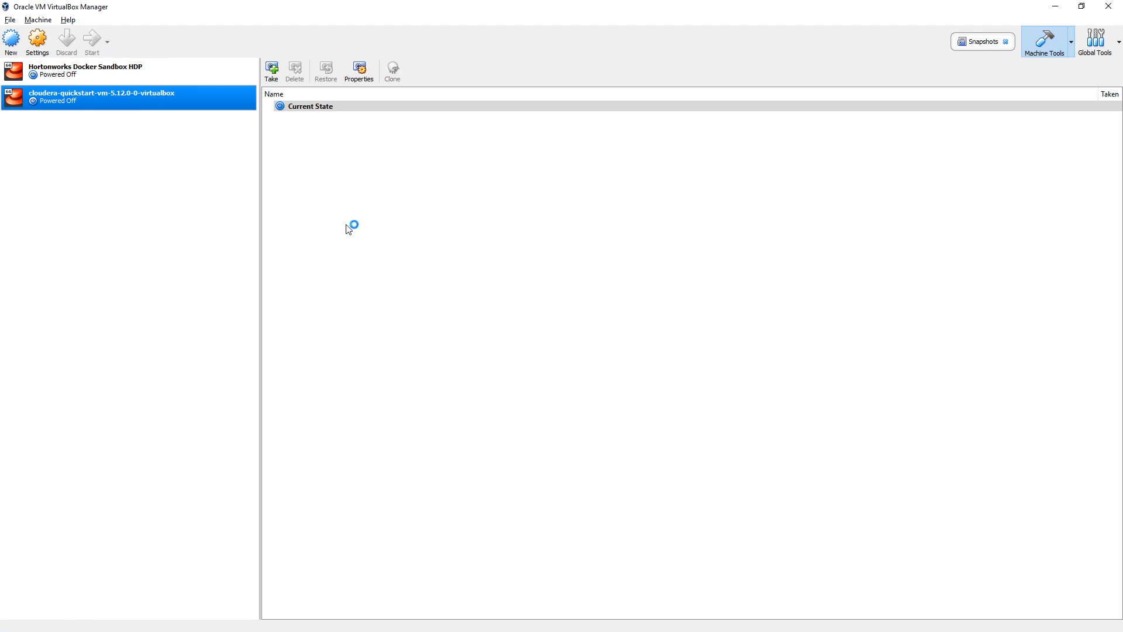
click(91, 40)
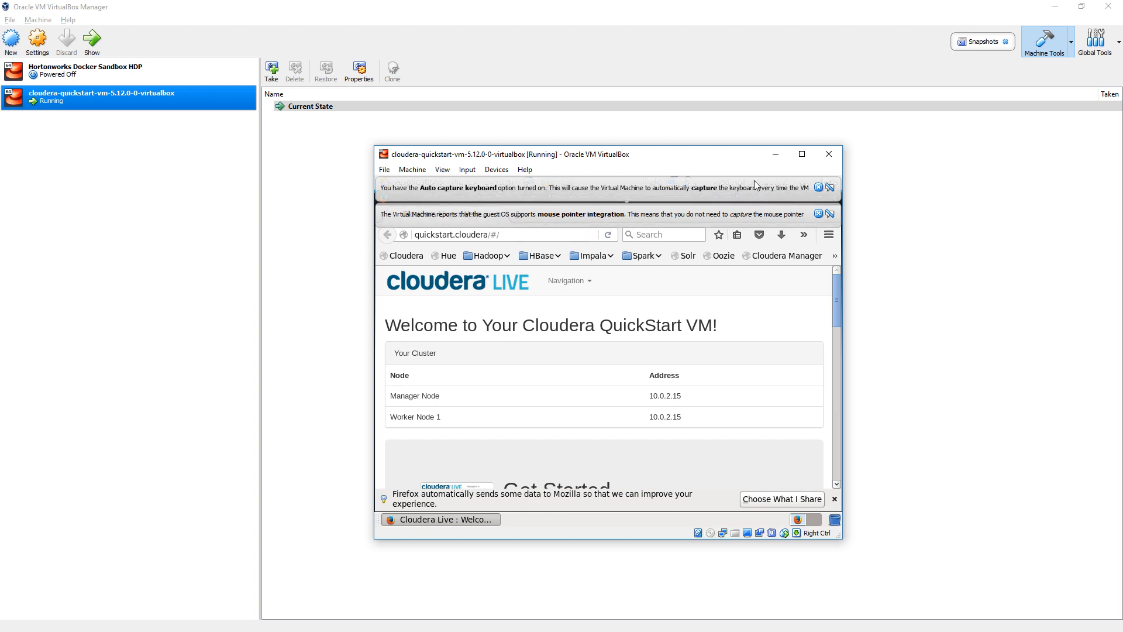
mouse_move(817, 187)
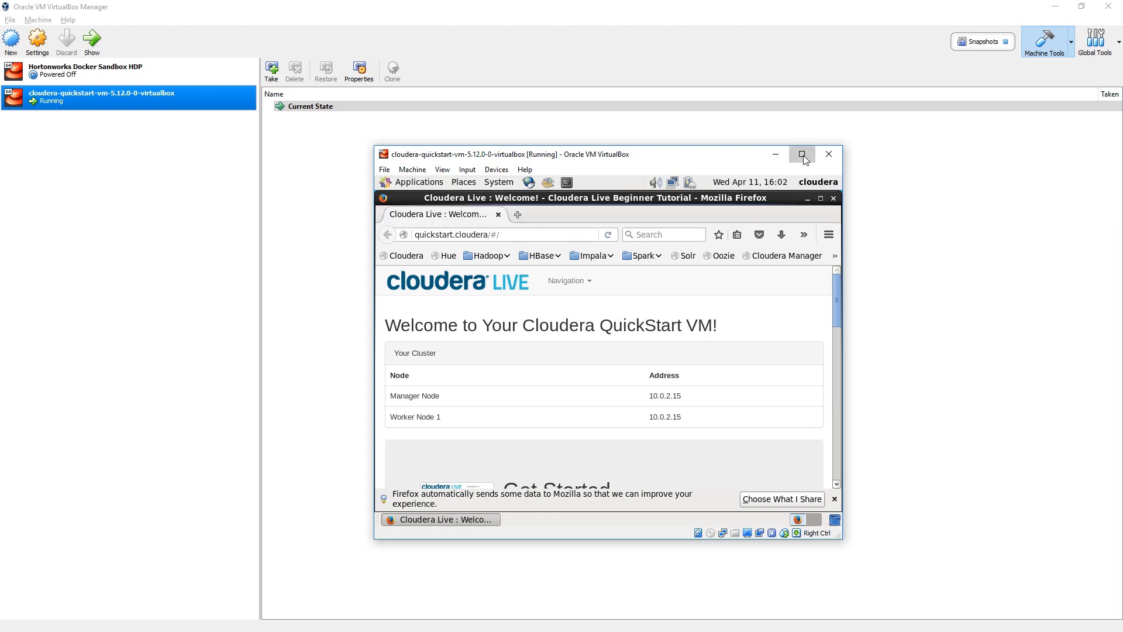
click(803, 154)
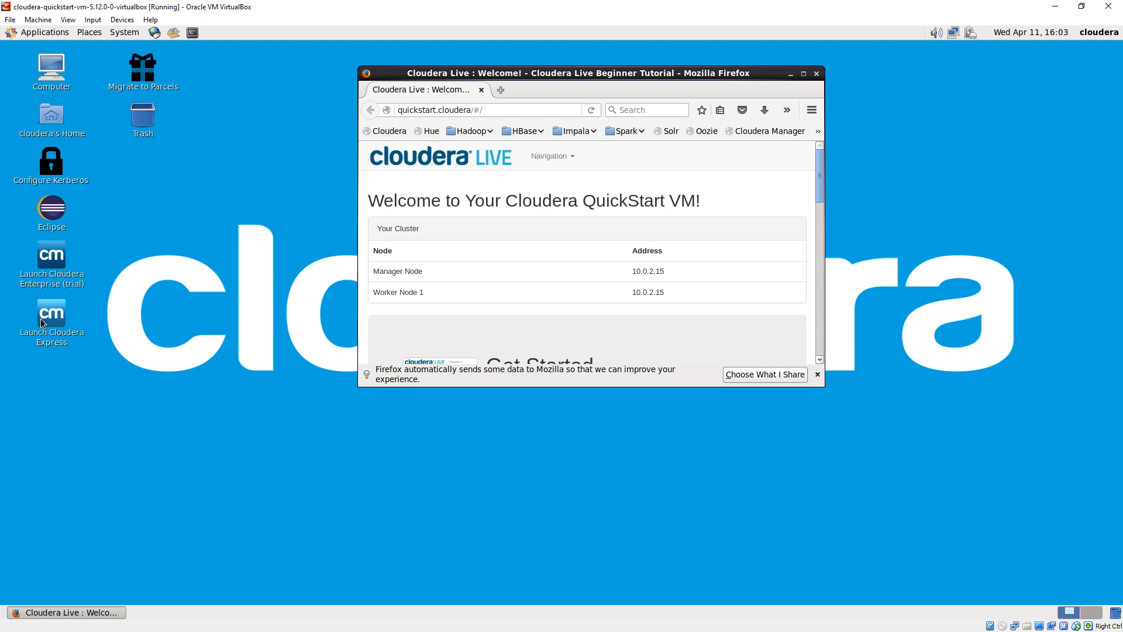
Step: Launch Cloudera Express from its desktop icon inside the VM
double_click(50, 315)
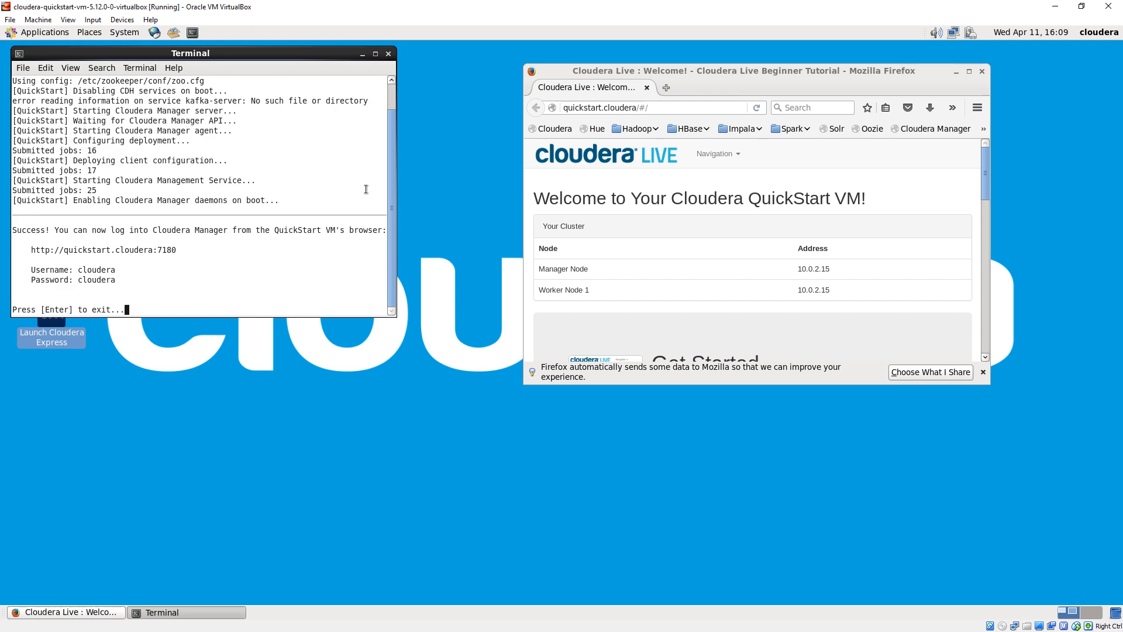
mouse_move(280, 173)
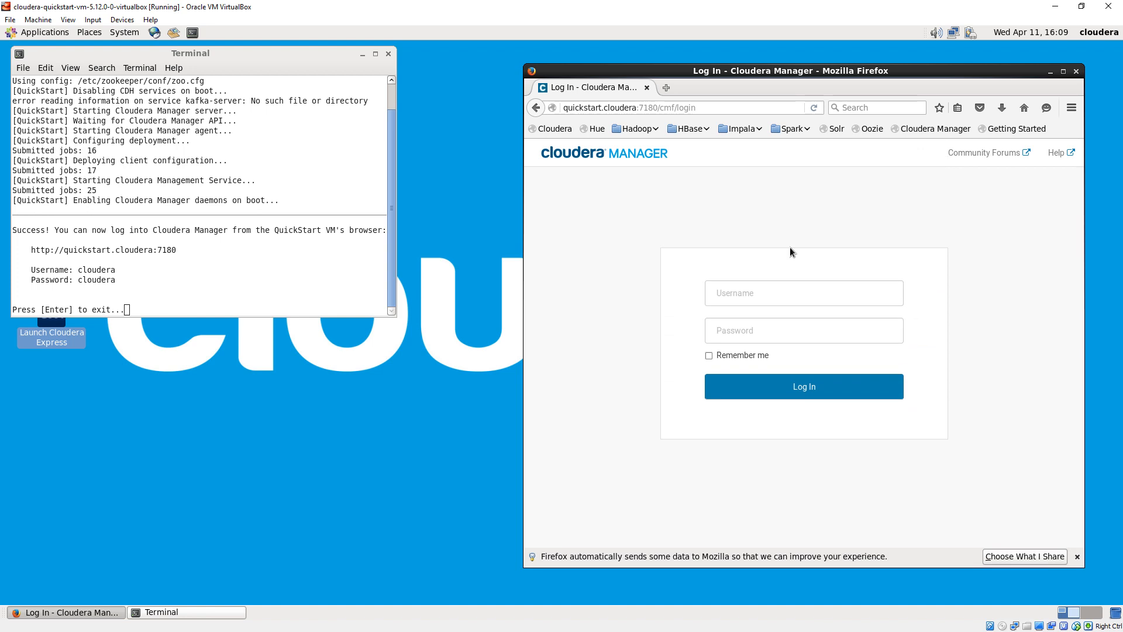
click(802, 293)
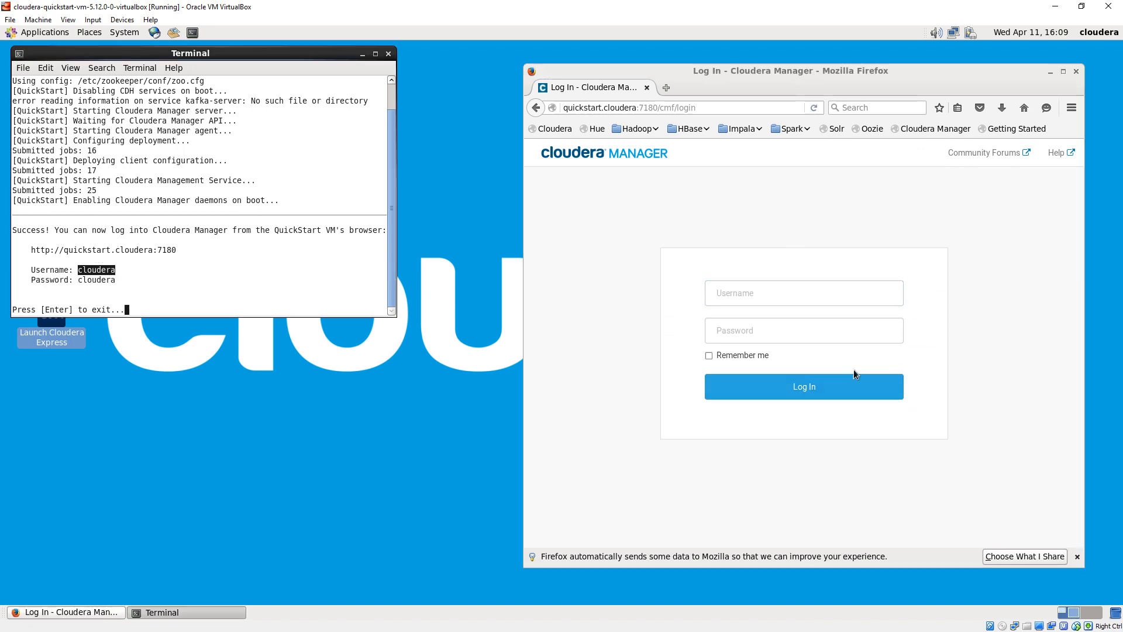
text(cloude)
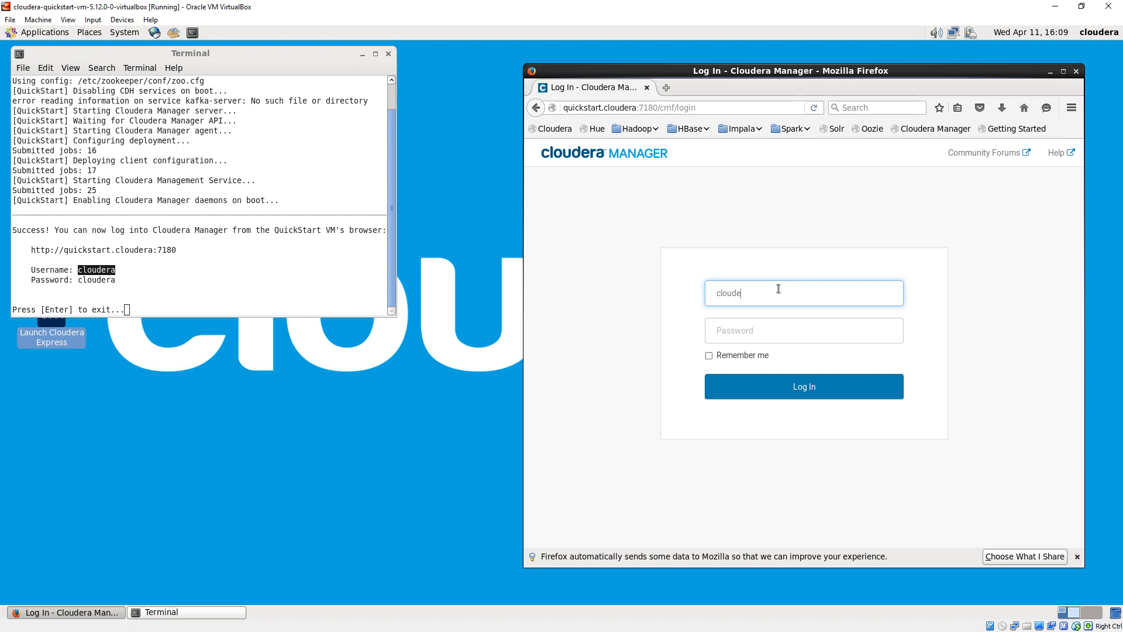
text(cloudera)
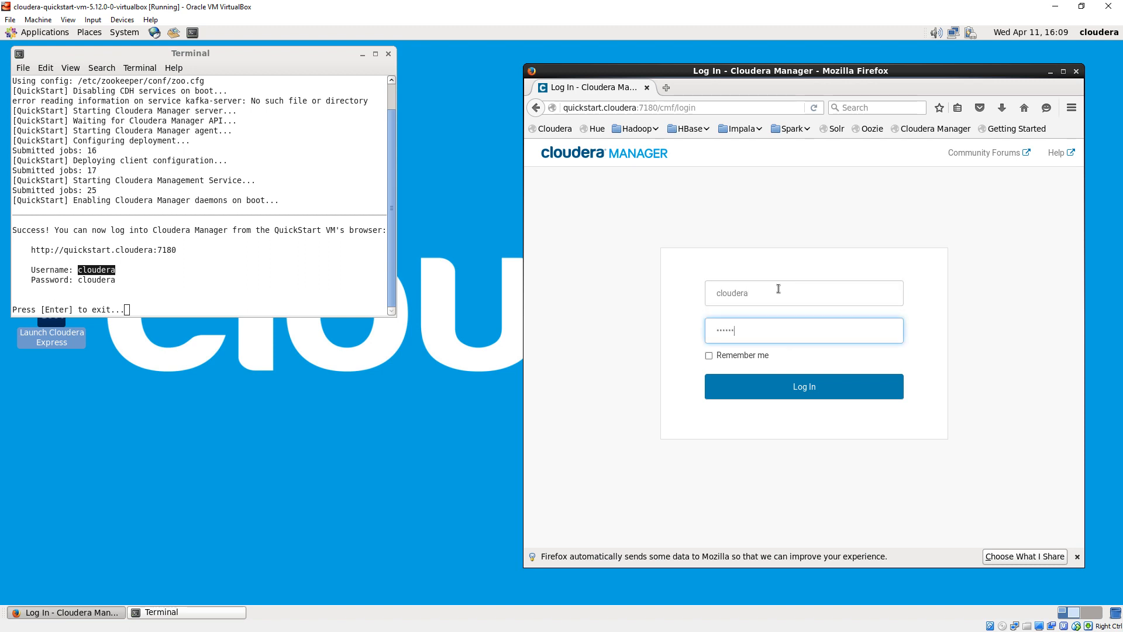
click(803, 386)
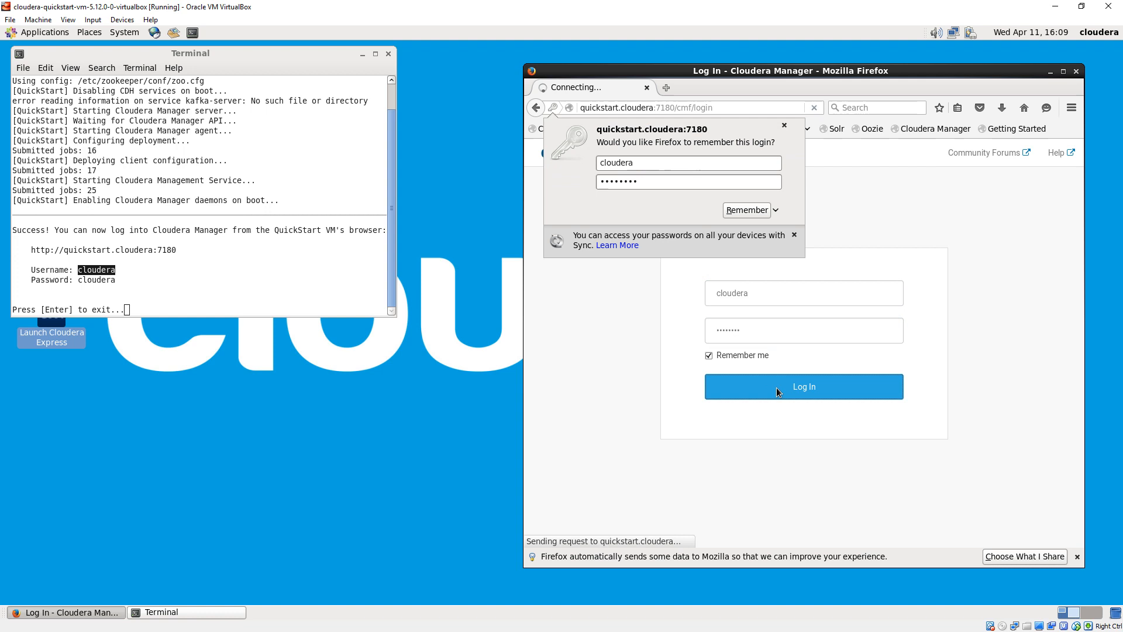
click(803, 386)
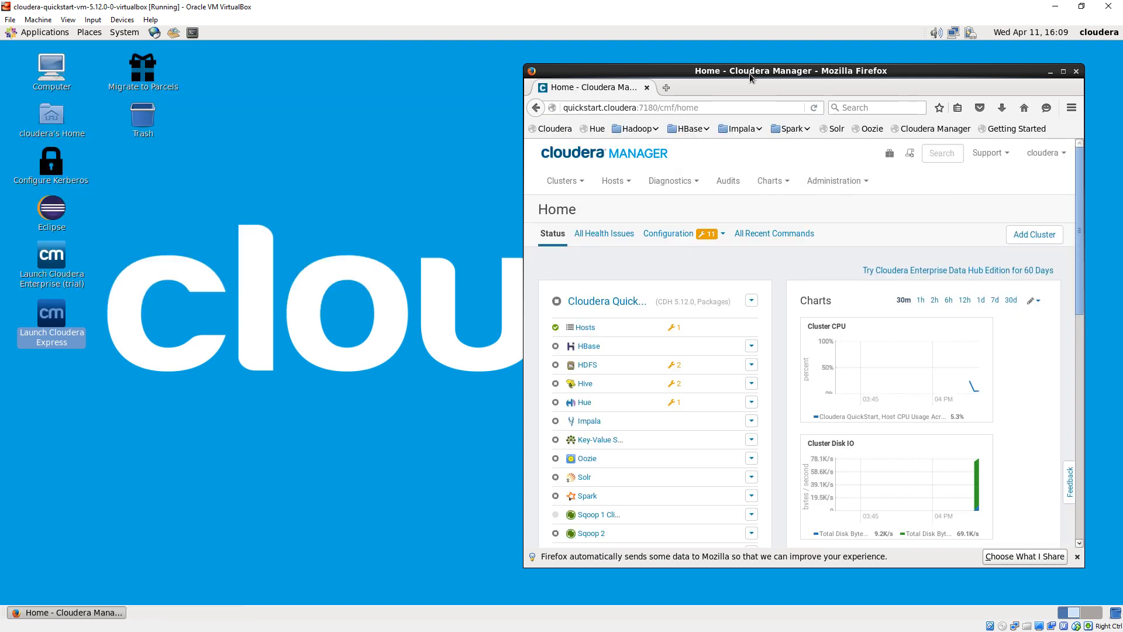
click(1063, 72)
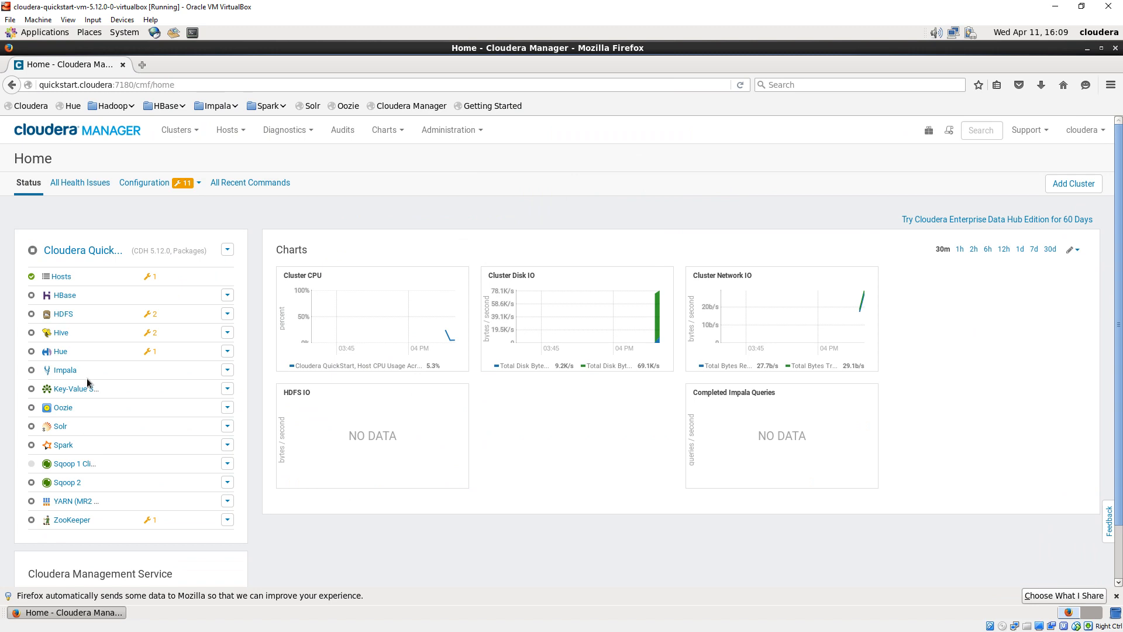
mouse_move(58, 361)
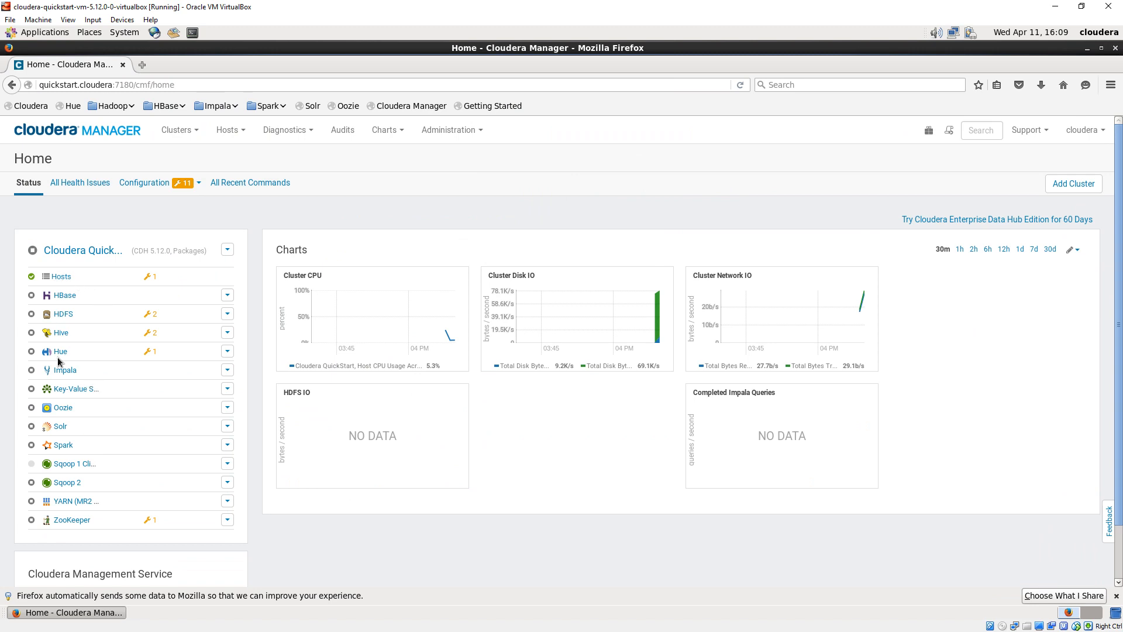
mouse_move(75, 501)
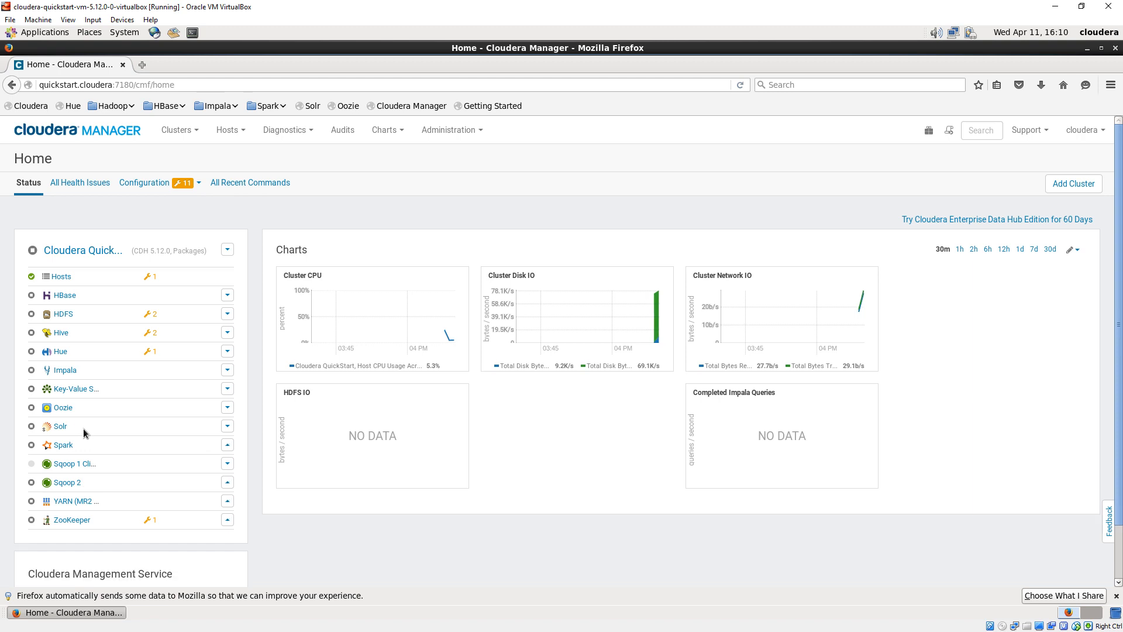
mouse_move(81, 420)
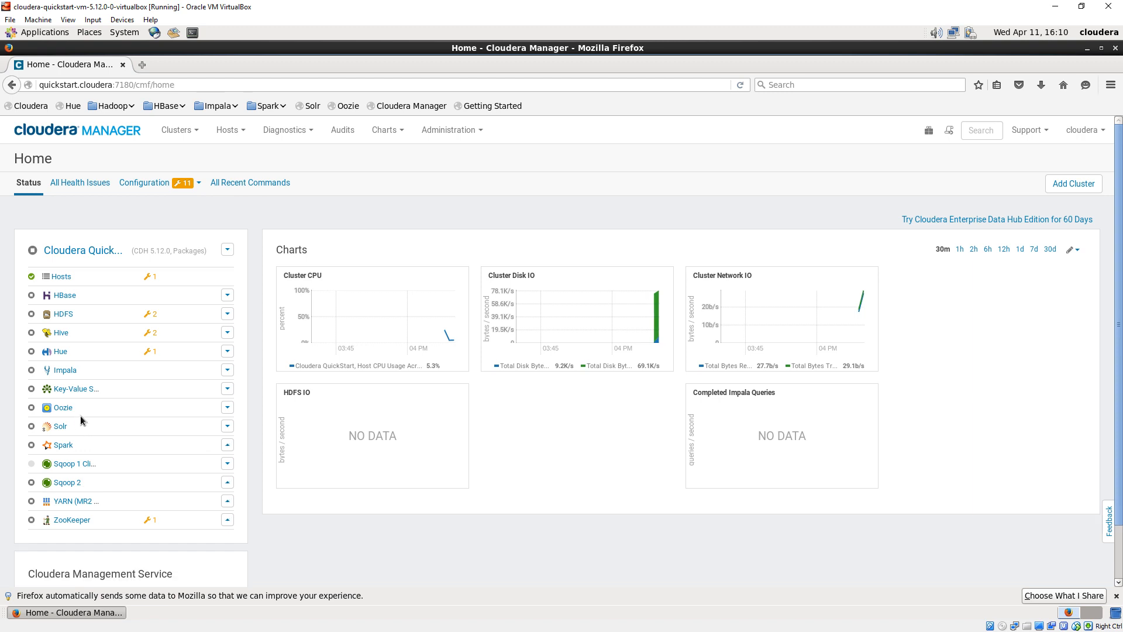
mouse_move(180, 498)
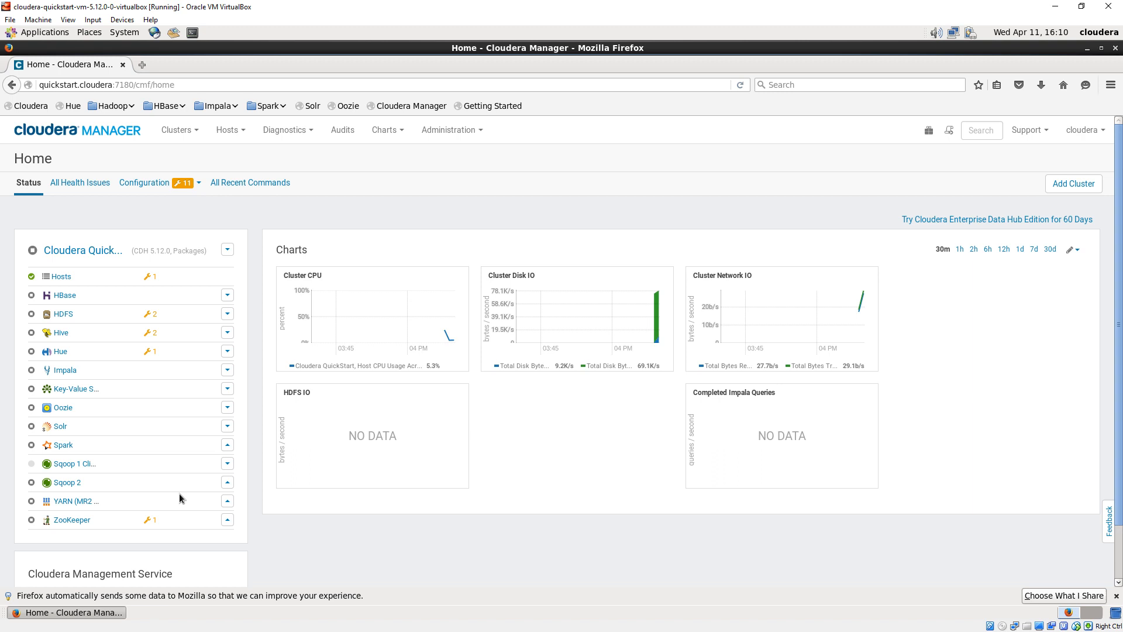
mouse_move(58, 519)
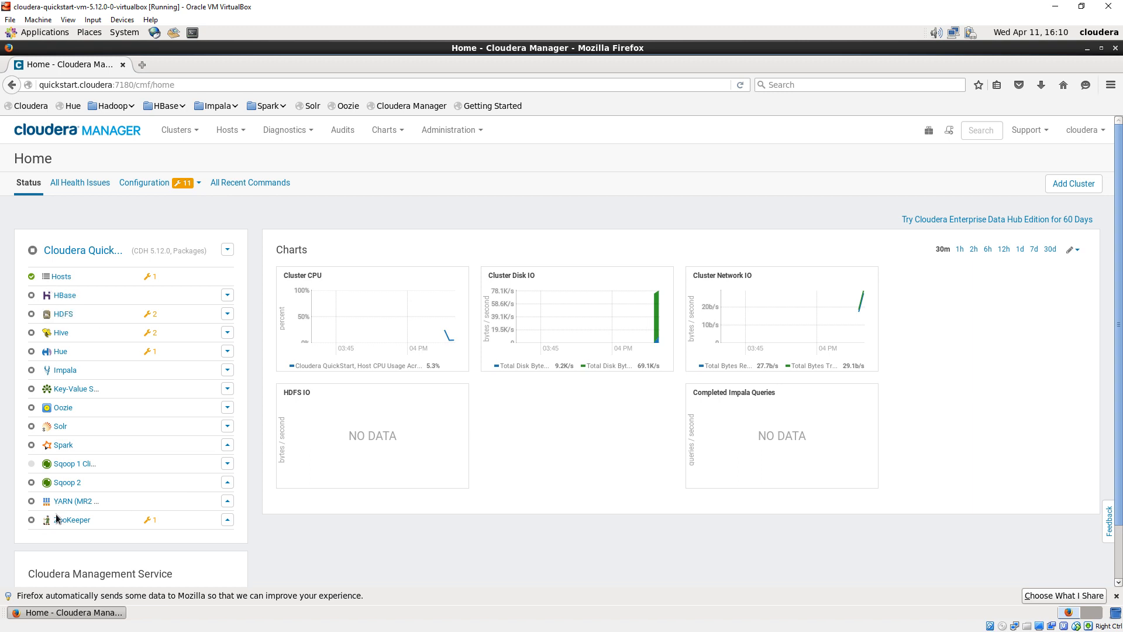
mouse_move(152, 539)
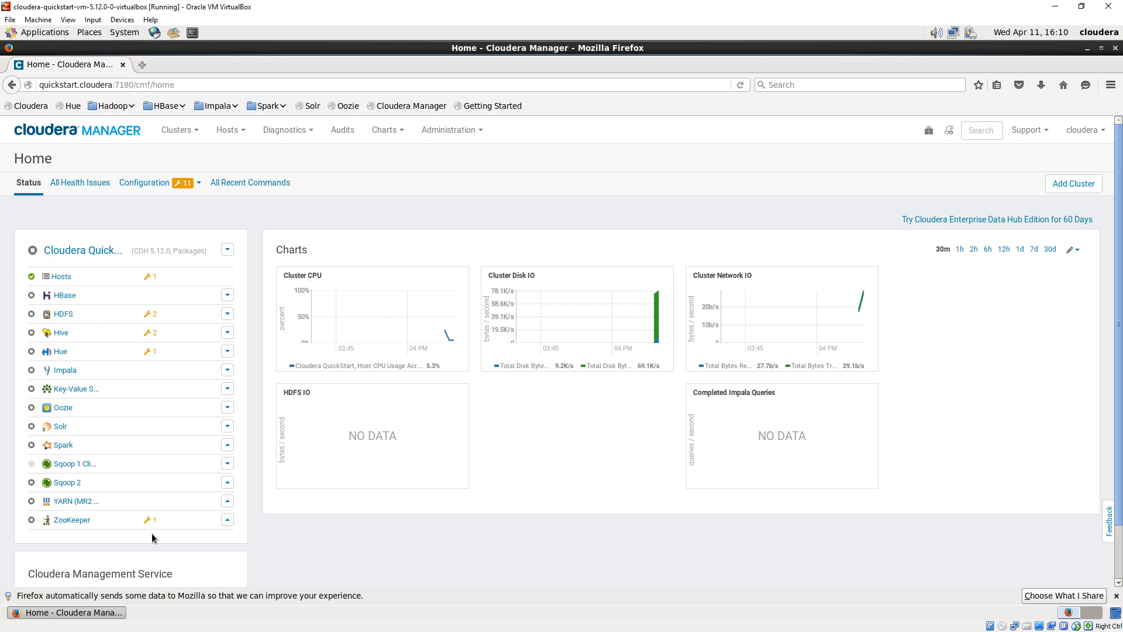
mouse_move(228, 535)
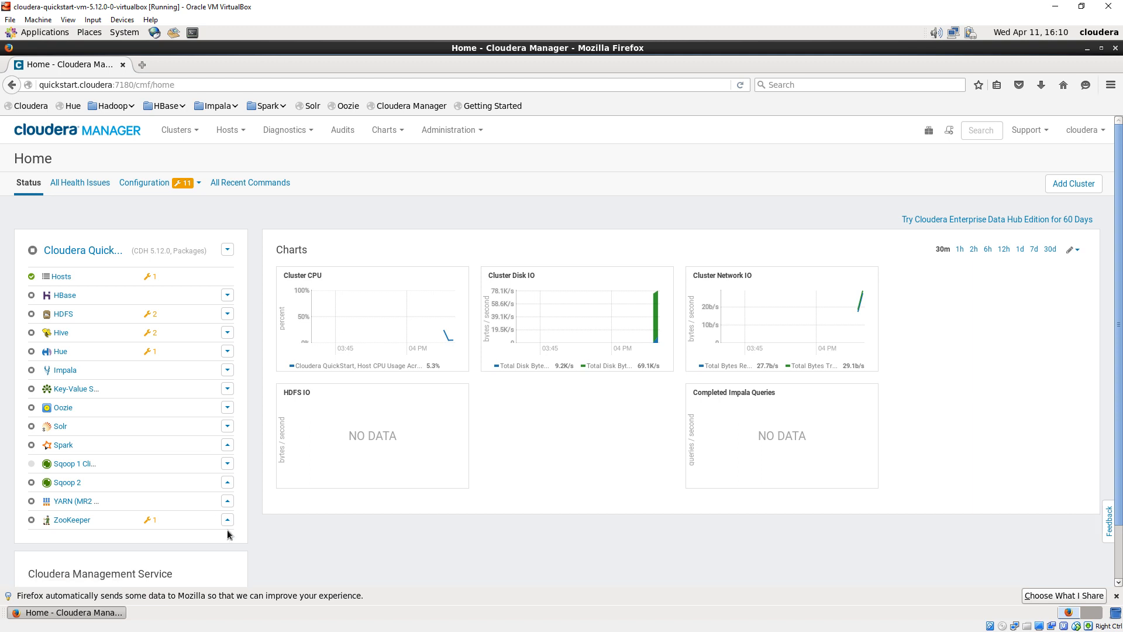
Step: Start the ZooKeeper service from its actions menu and close the Start Command dialog
click(227, 519)
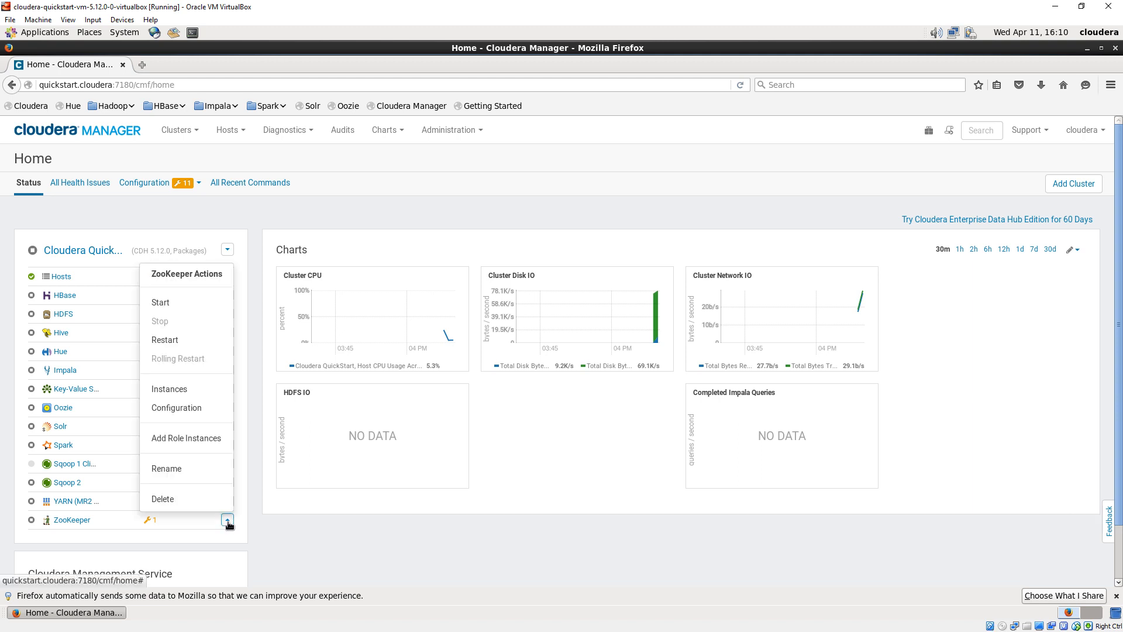
mouse_move(160, 302)
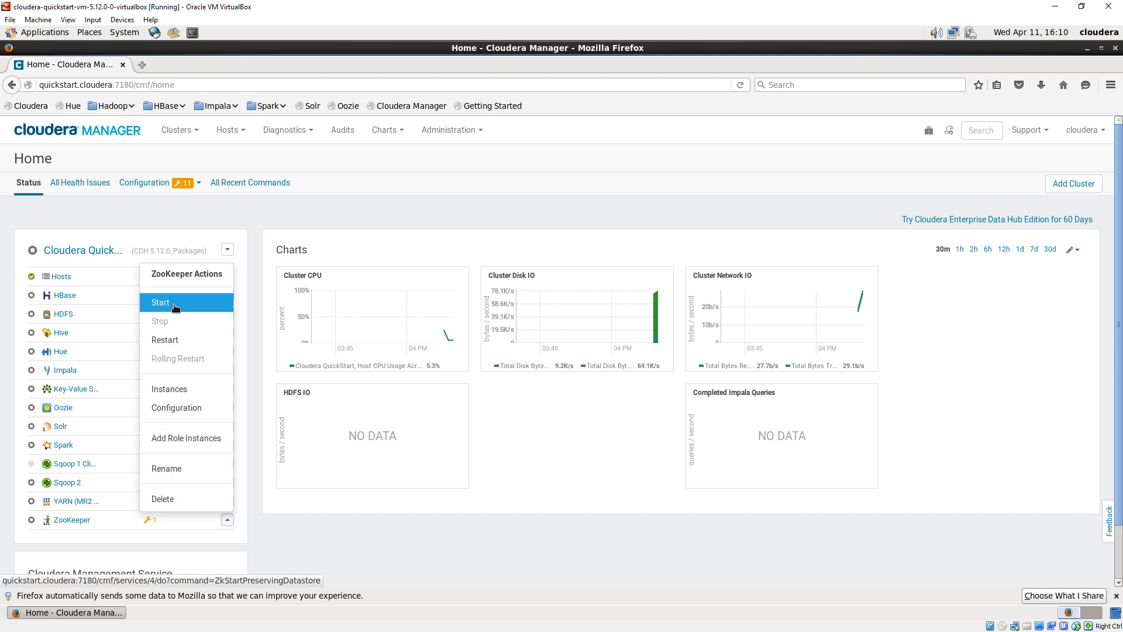
click(160, 302)
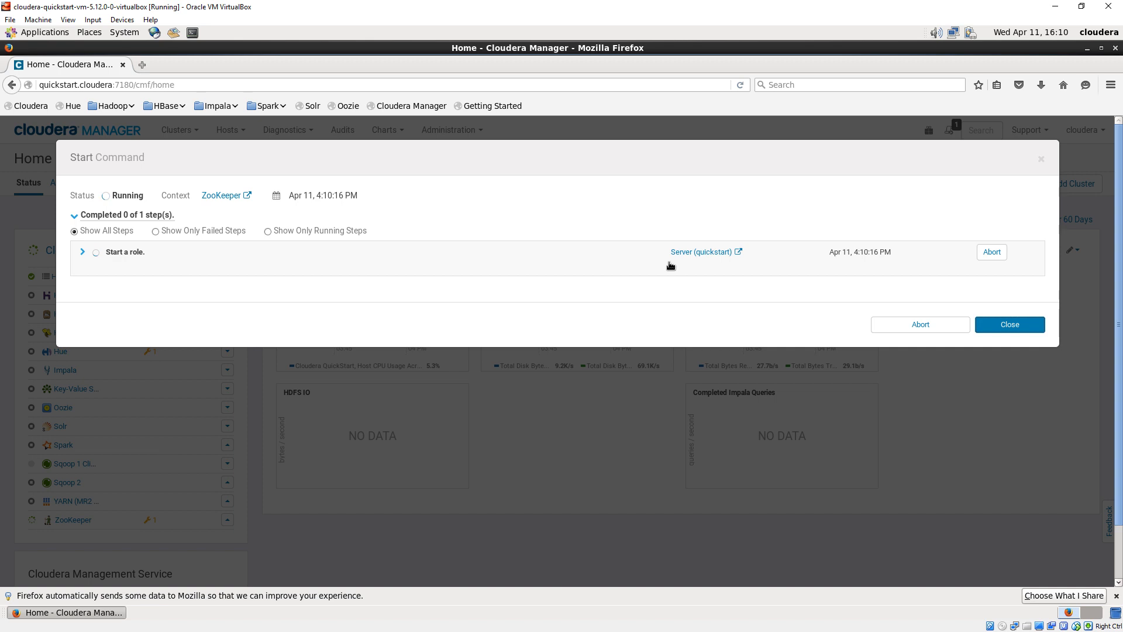
mouse_move(920, 325)
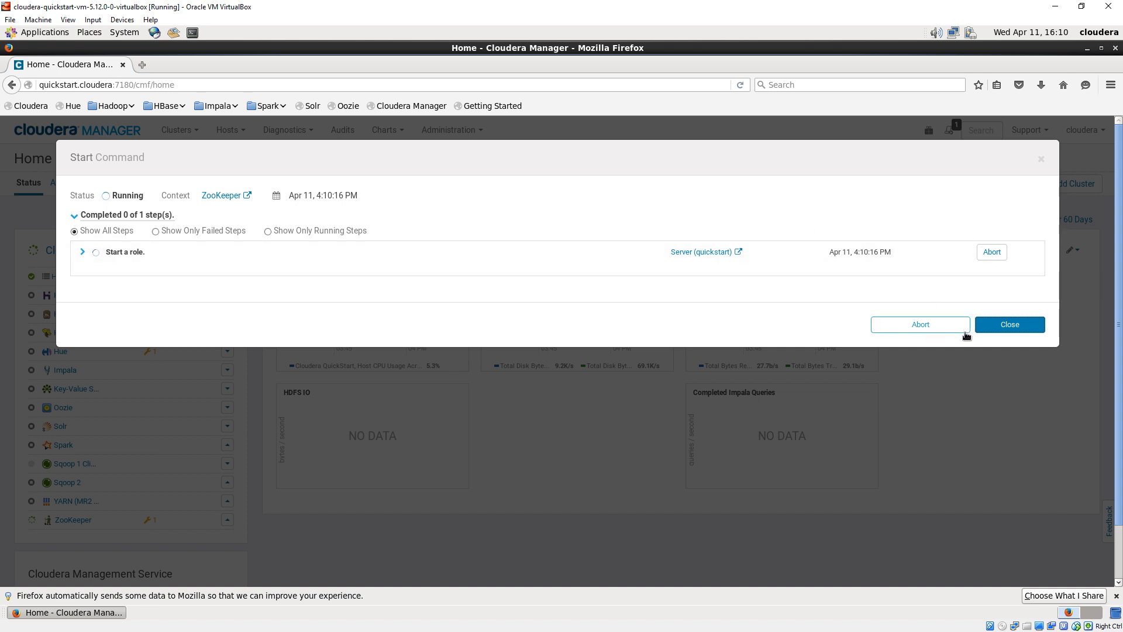
click(1010, 324)
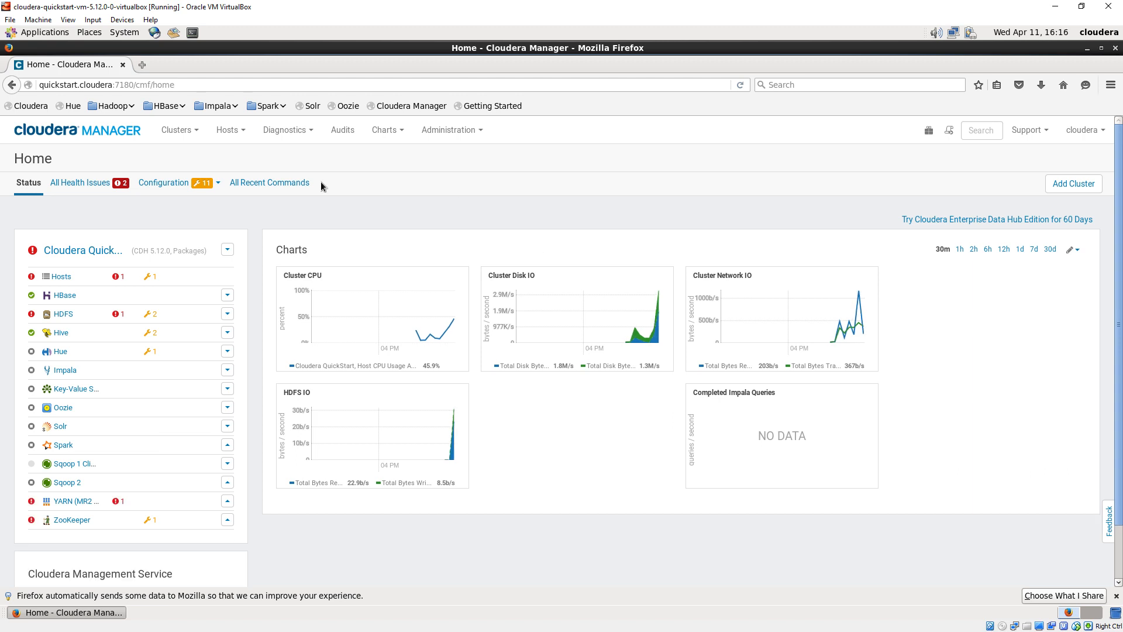
Step: Open kylin.apache.org in a new tab and go to its download page
click(142, 64)
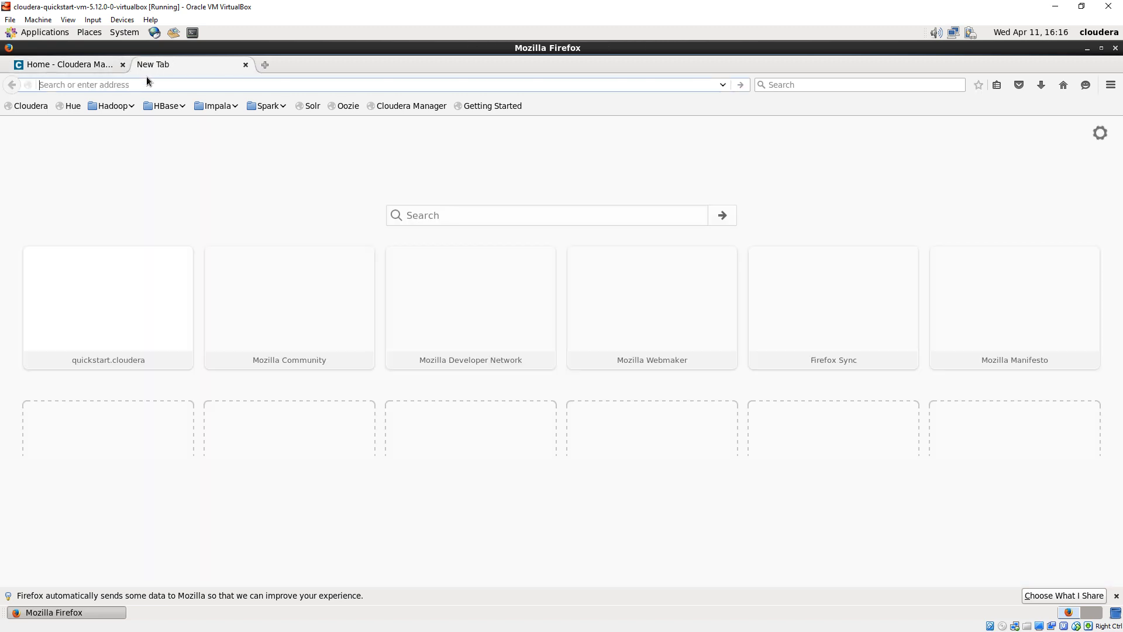
text(kylin.)
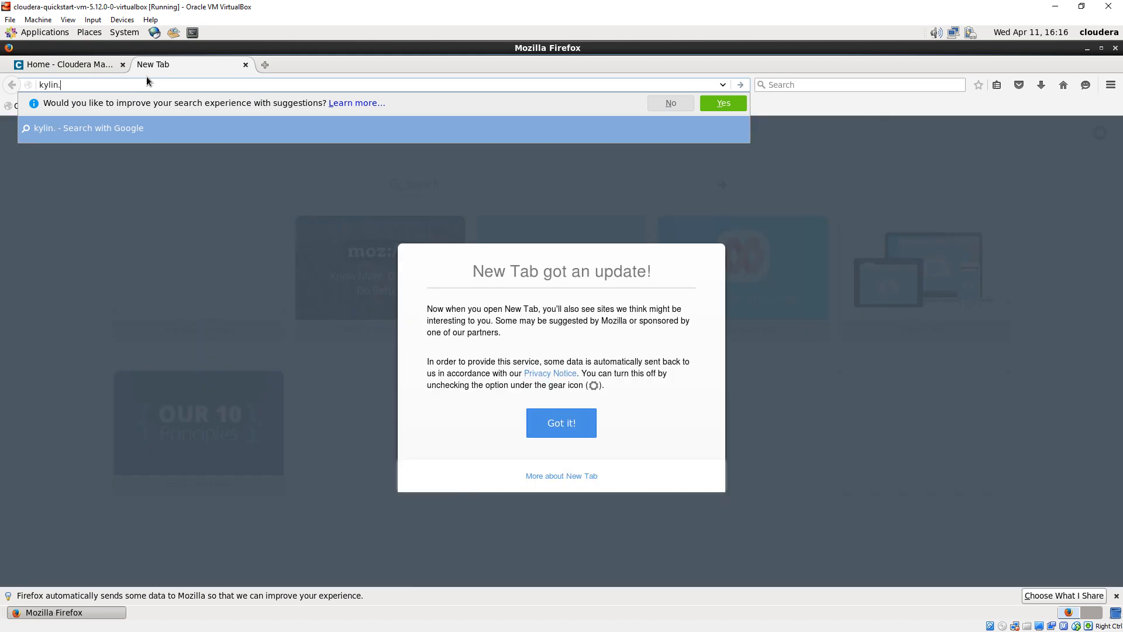
text(apache.)
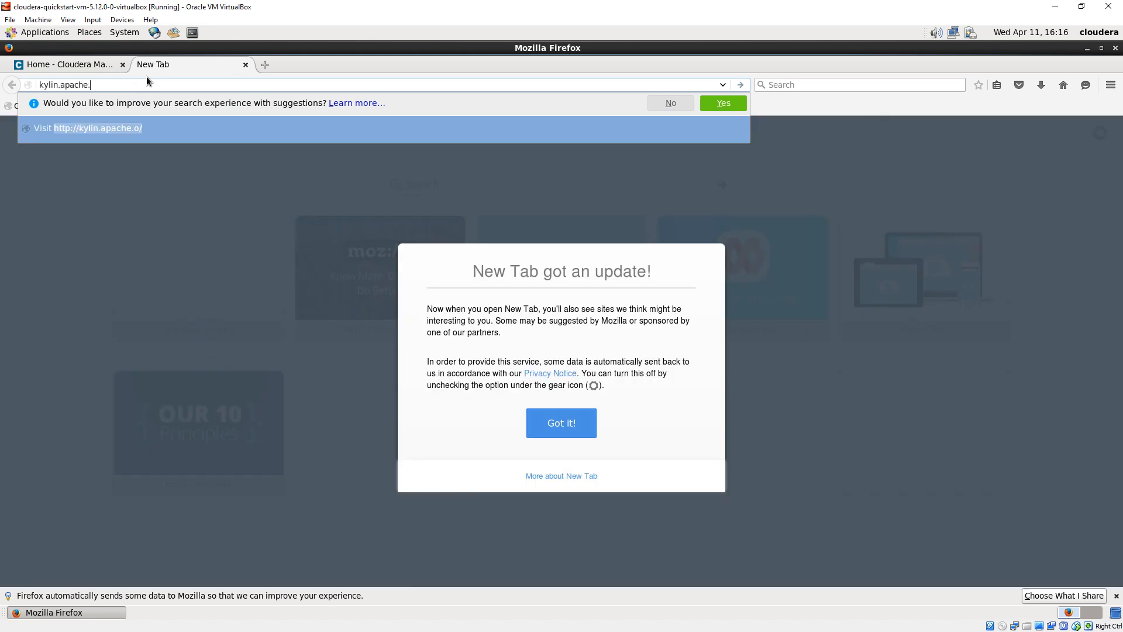
key(Return)
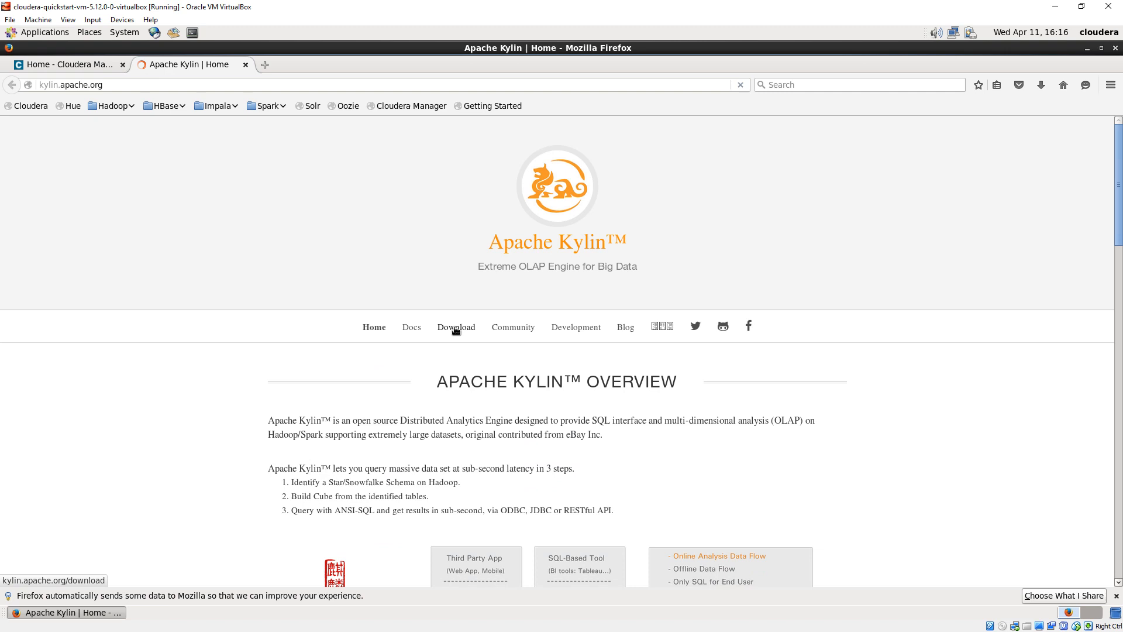
click(455, 327)
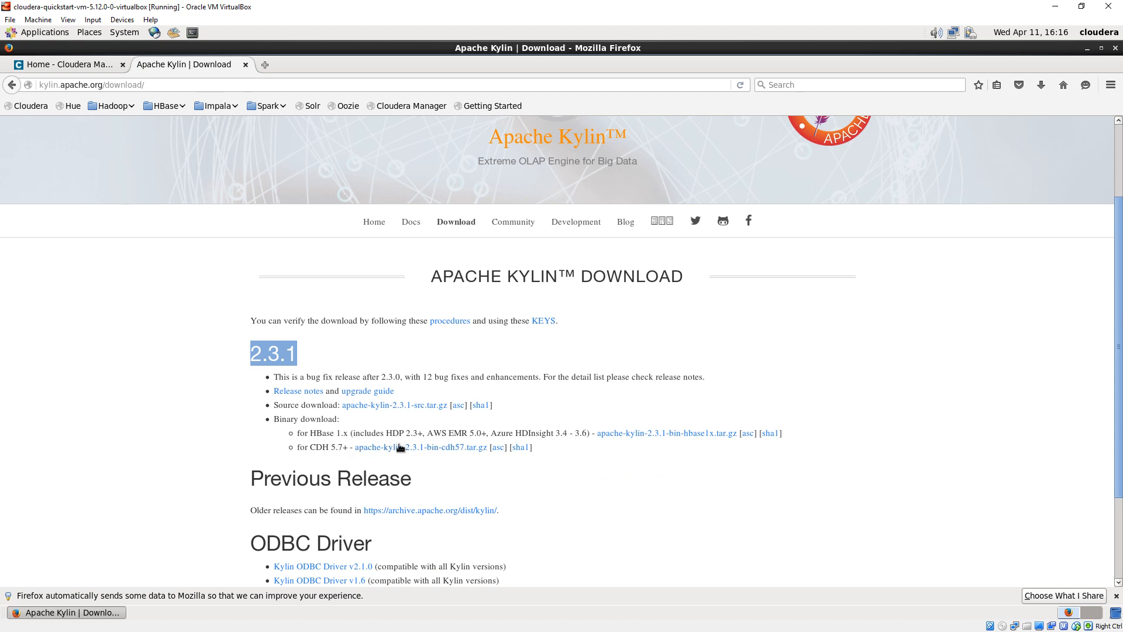
Step: Download apache-kylin-2.3.1-cdh57-bin.tar.gz from the suggested mirror, saving it to disk
click(419, 447)
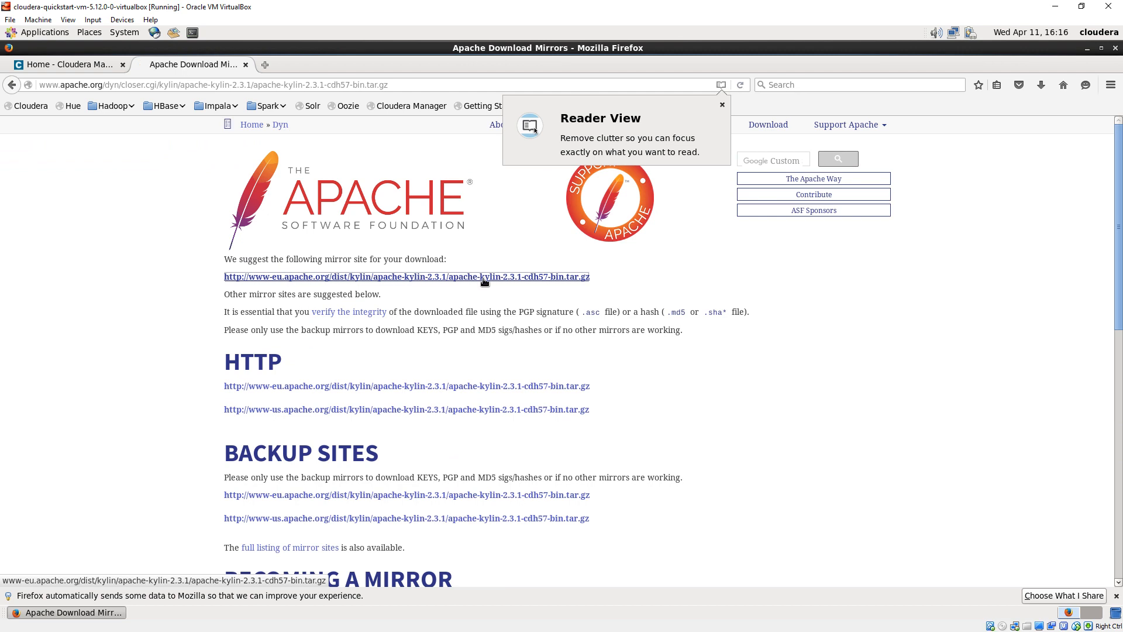
click(408, 277)
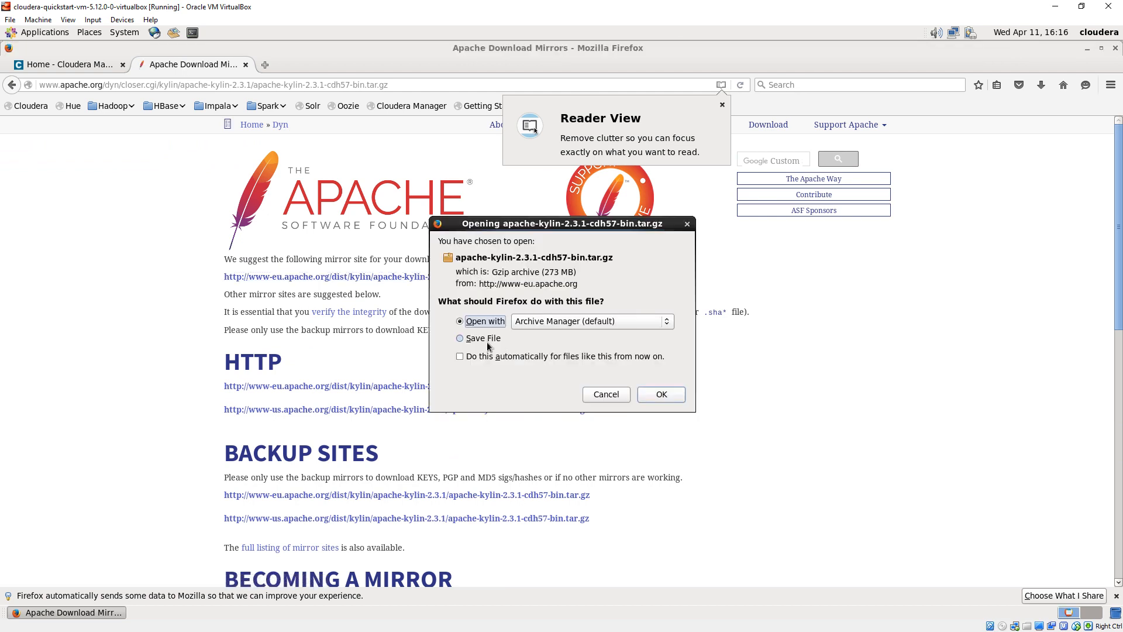
click(660, 395)
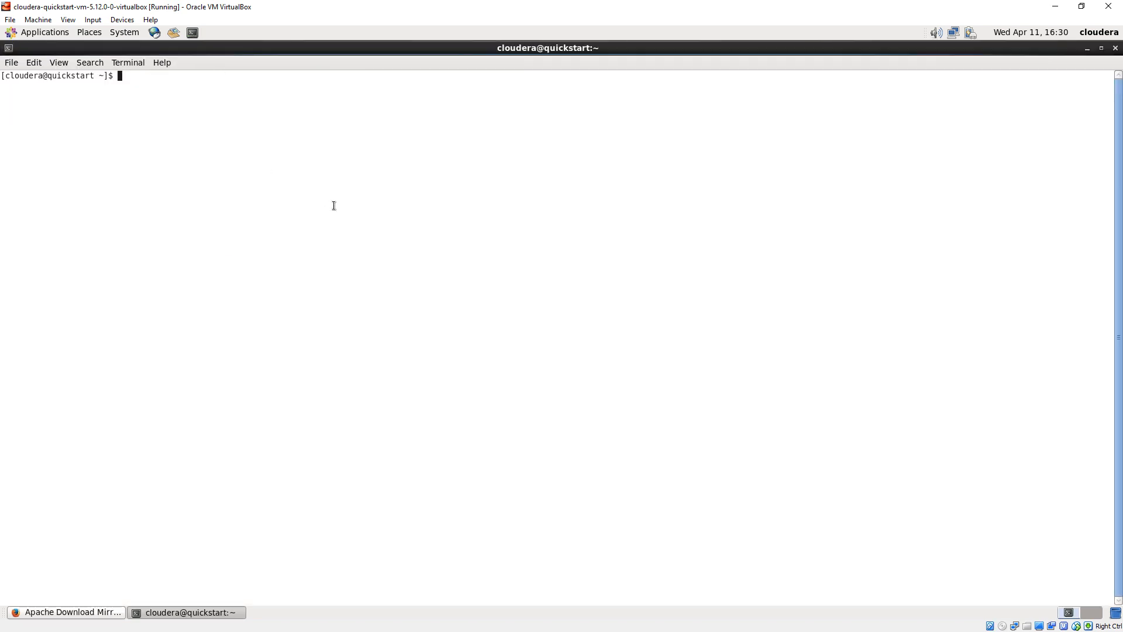
Step: In Downloads, list files and extract the Kylin archive with tar xfv into apache-kylin-2.3.1-bin
text(cd Downloads/)
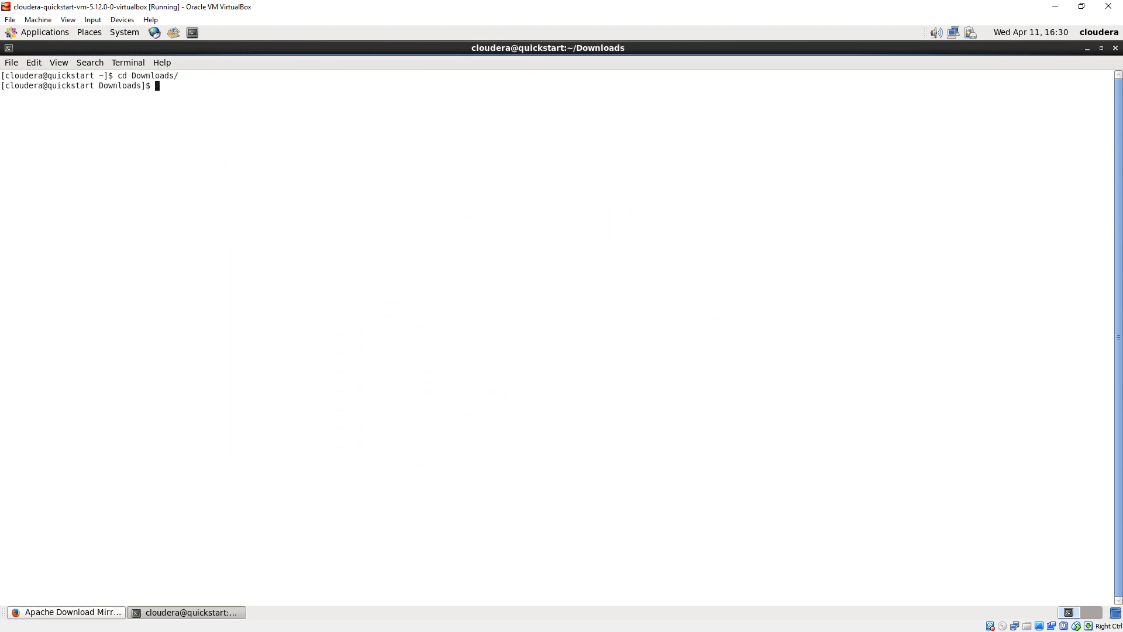
text(ll)
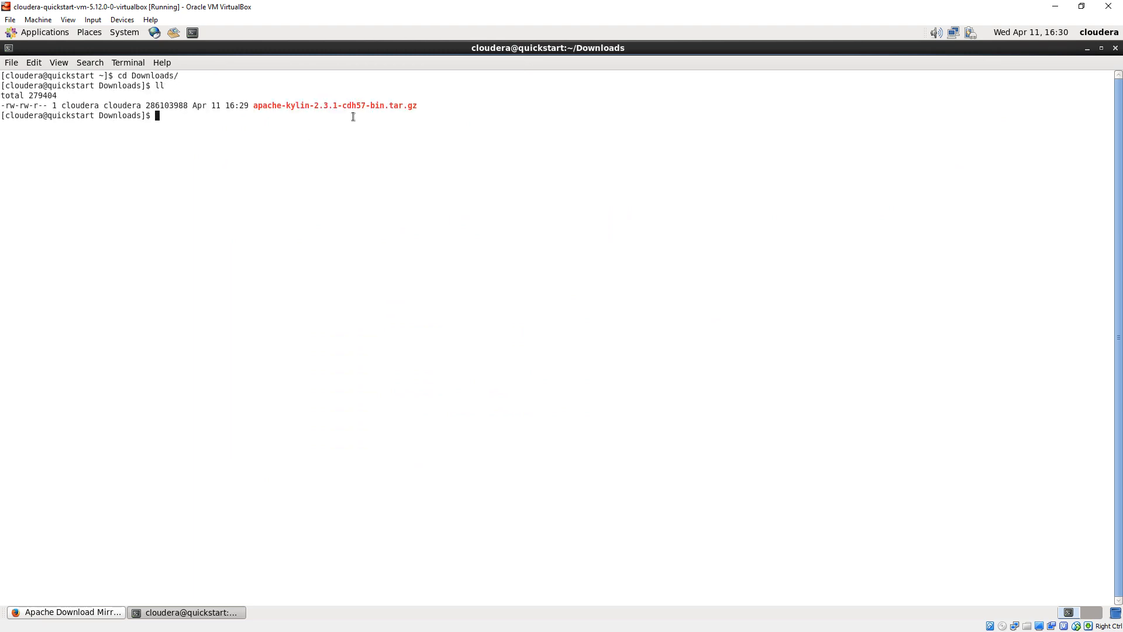
double_click(335, 105)
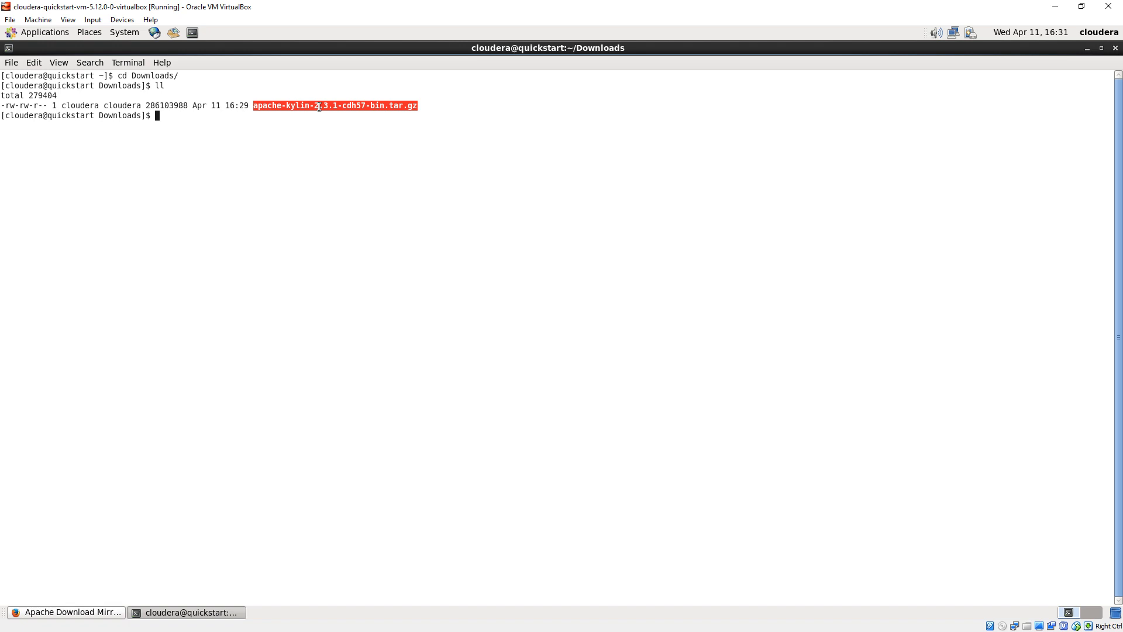
mouse_move(318, 107)
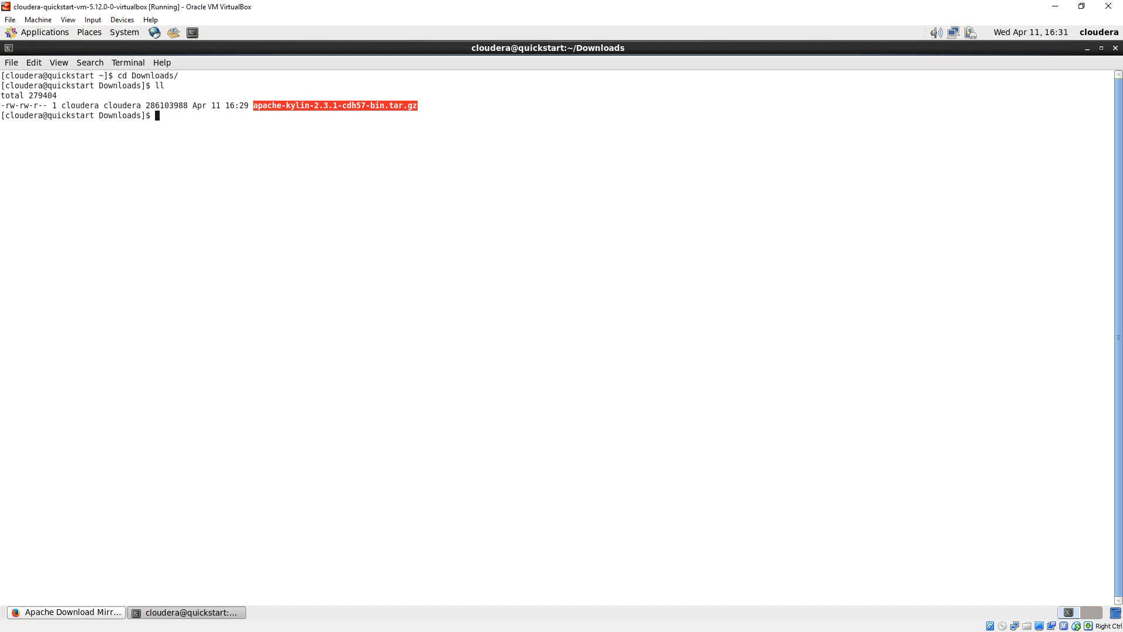
text(tar xfv)
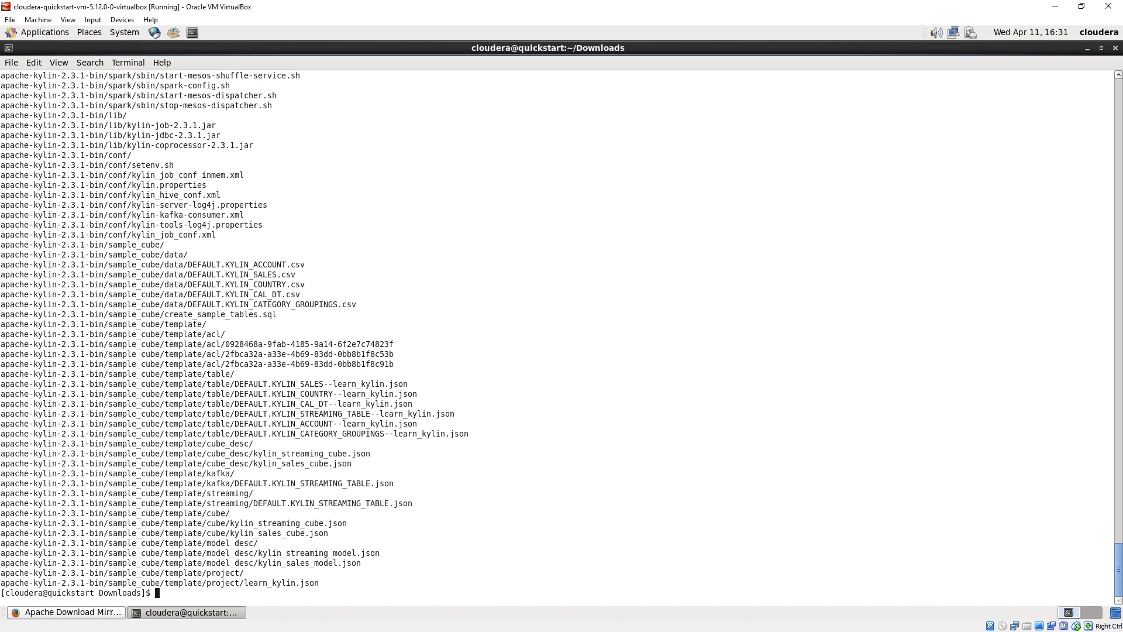
Step: Move apache-kylin-2.3.1-bin/ to /opt with sudo mv, then list its contents with ls
text(su)
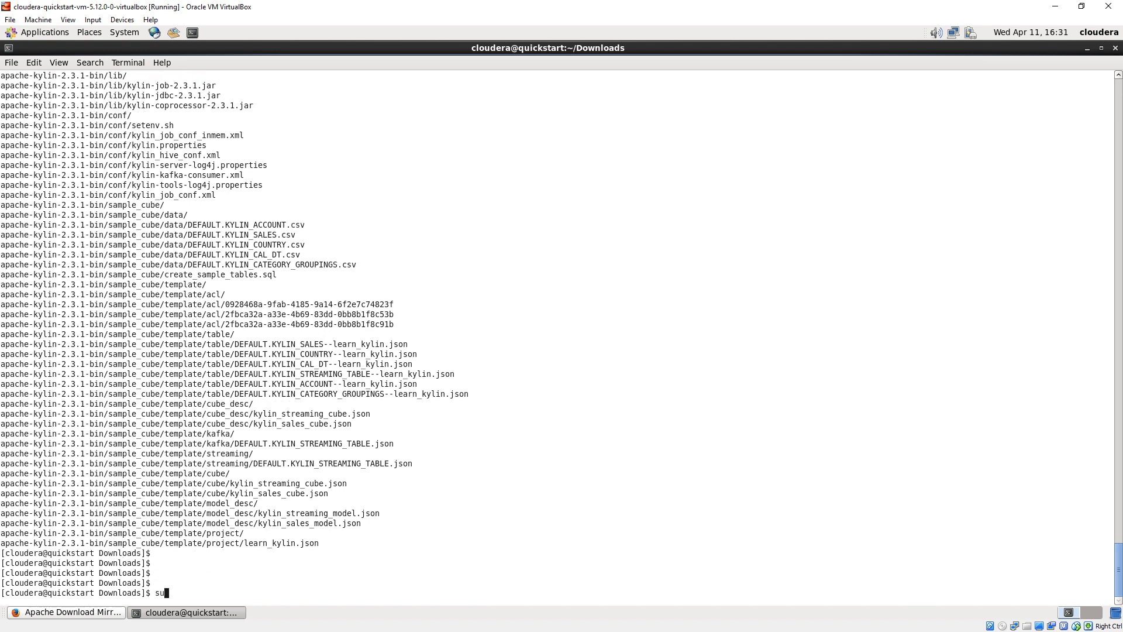
text(do)
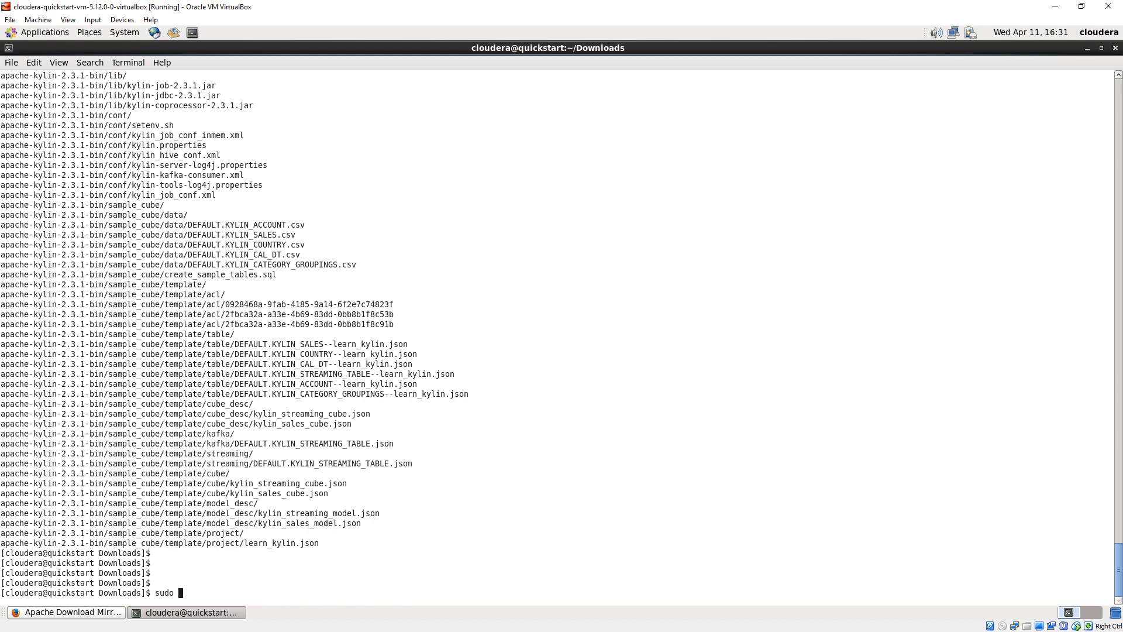
text(mv)
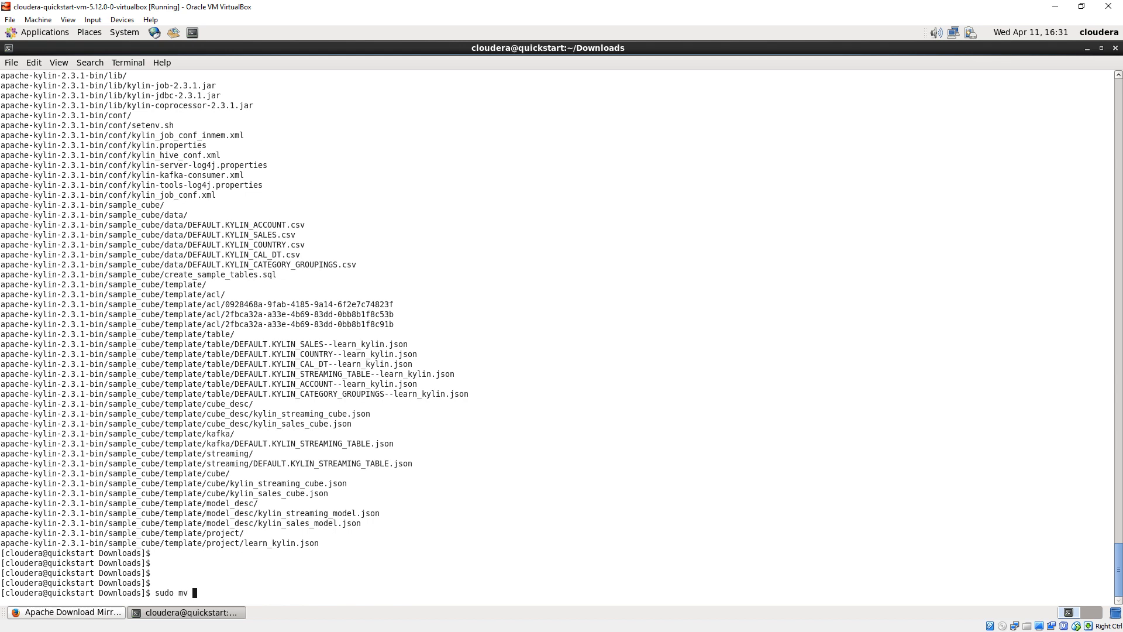
text(apache-kylin-2.3.1-bin/ /opt/)
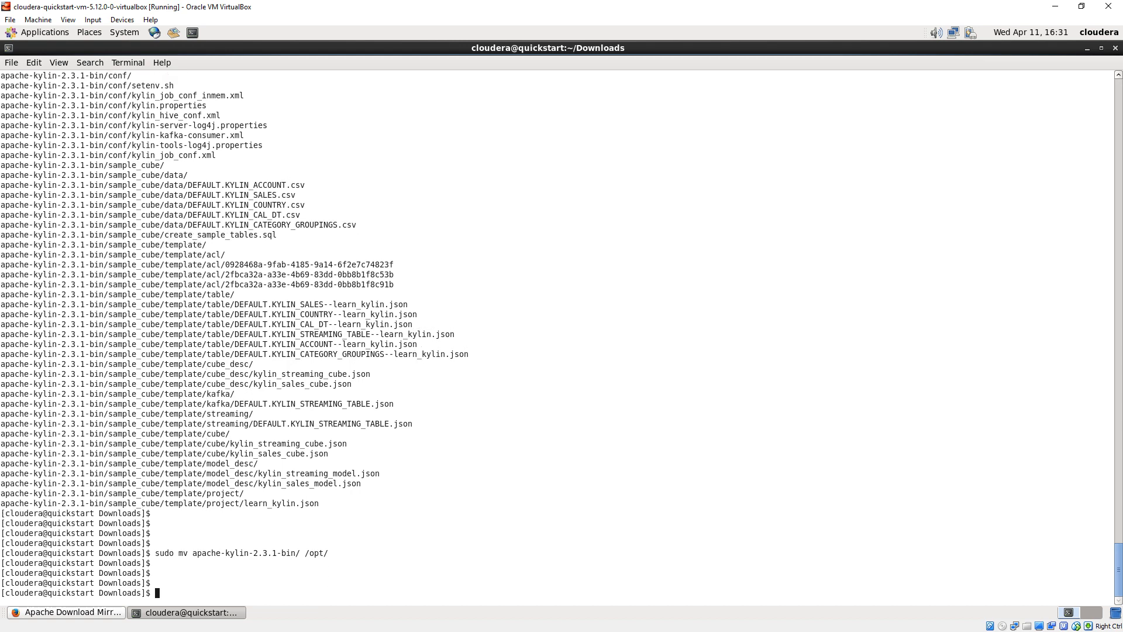
text(ls)
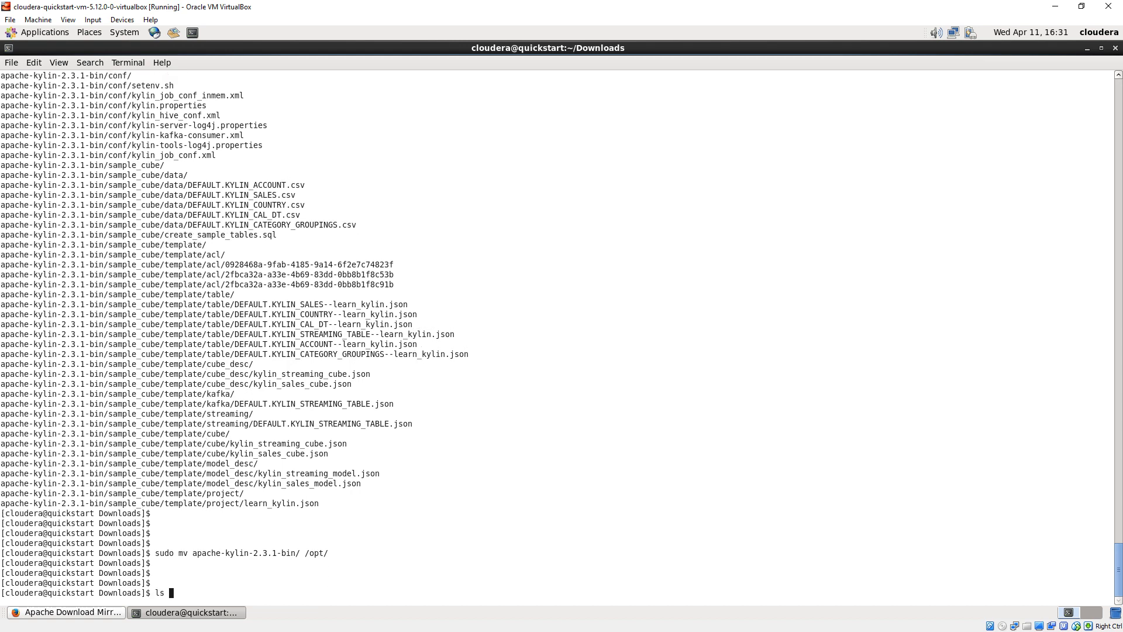
text(/opt/apache-kylin-2.3.1-bin/)
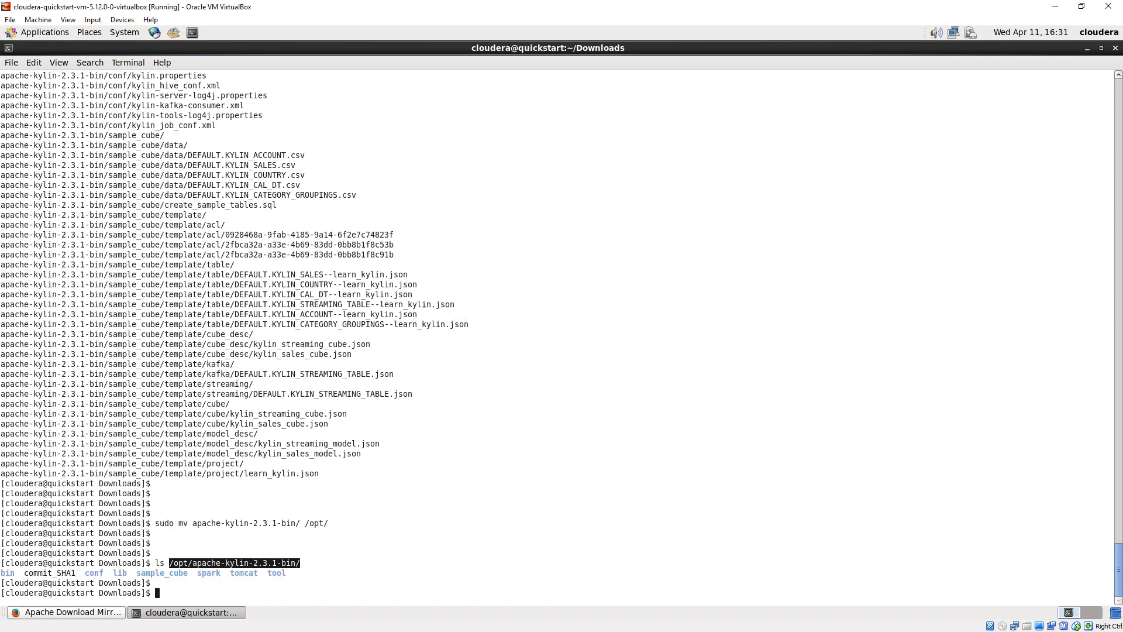
Step: Edit .bash_profile in the home directory with vi to add Kylin variables, then source it
text(cd)
text(vi .)
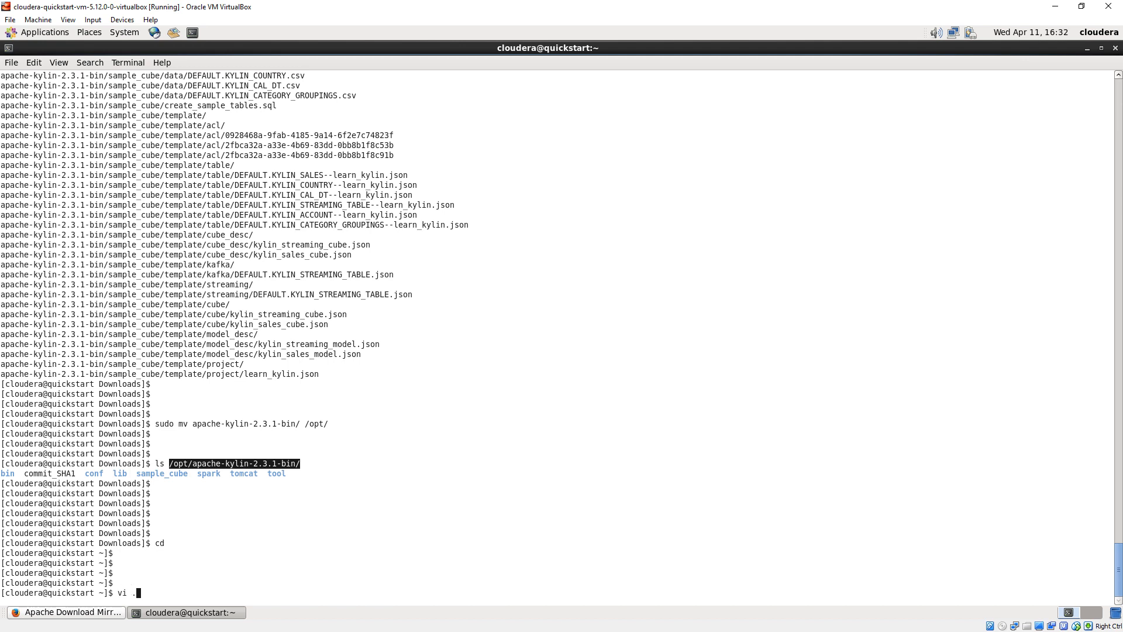
text(bash_p)
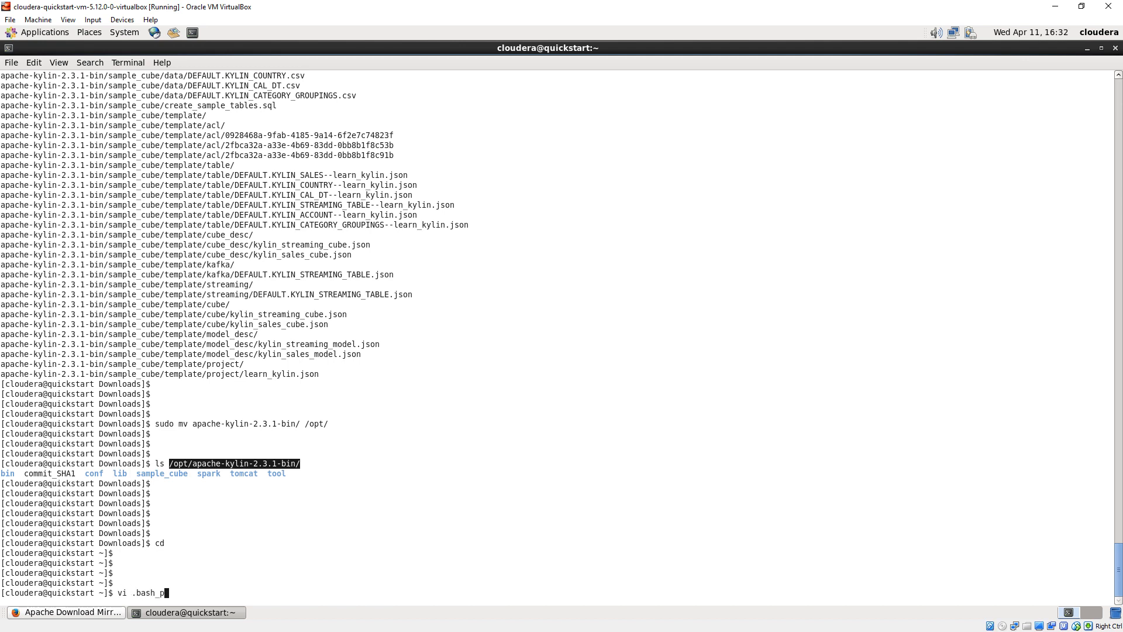
key(Return)
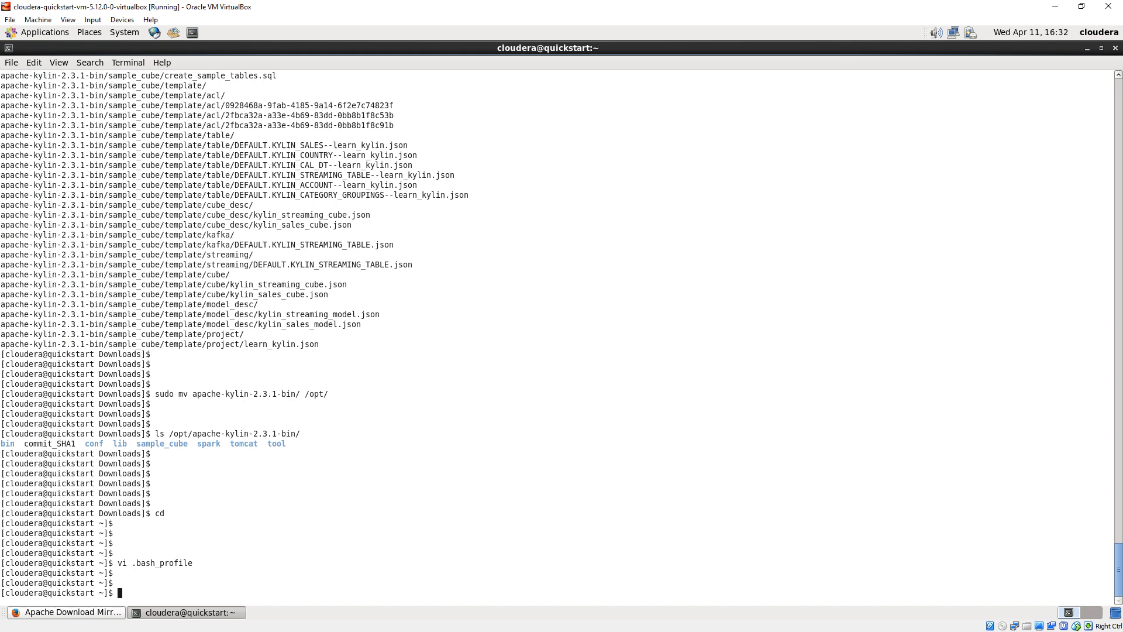
text(source)
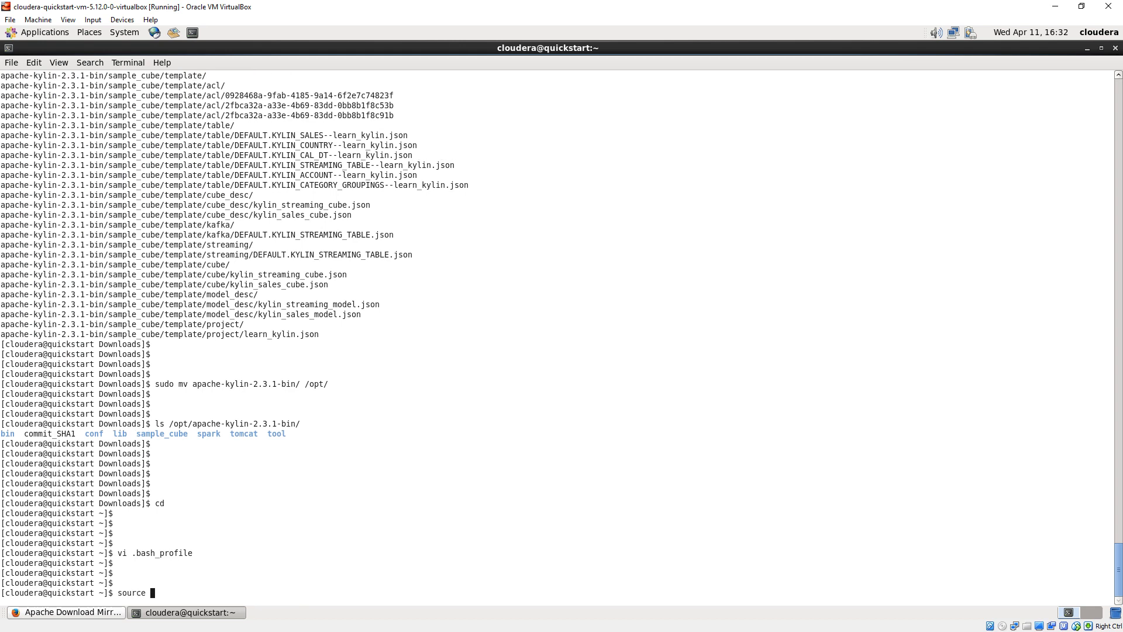
text(.bash_p)
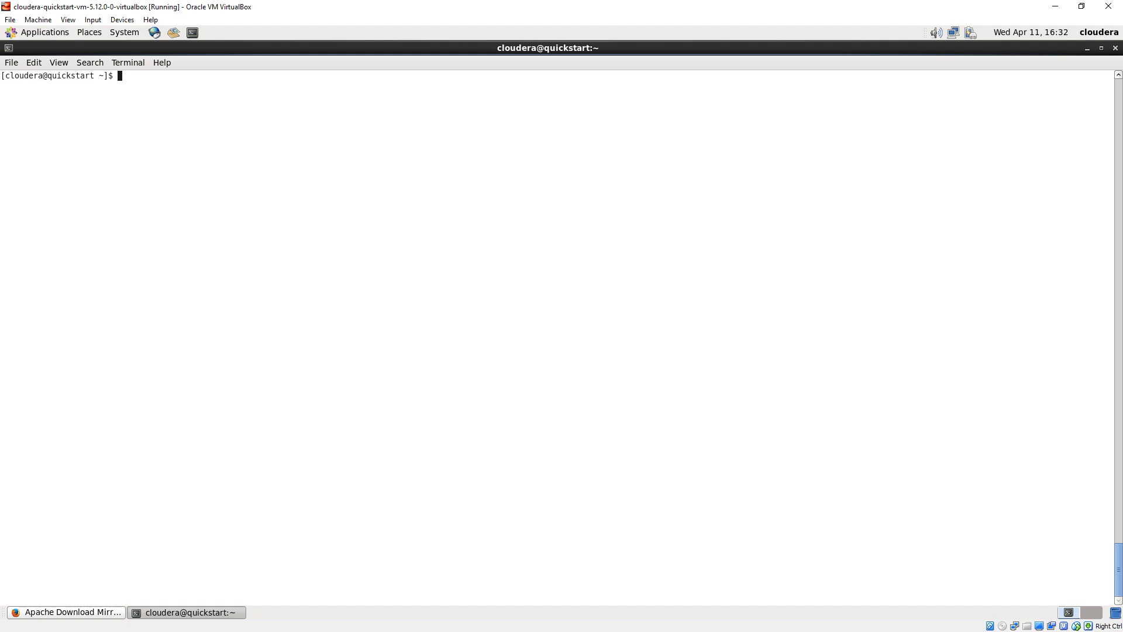
mouse_move(263, 558)
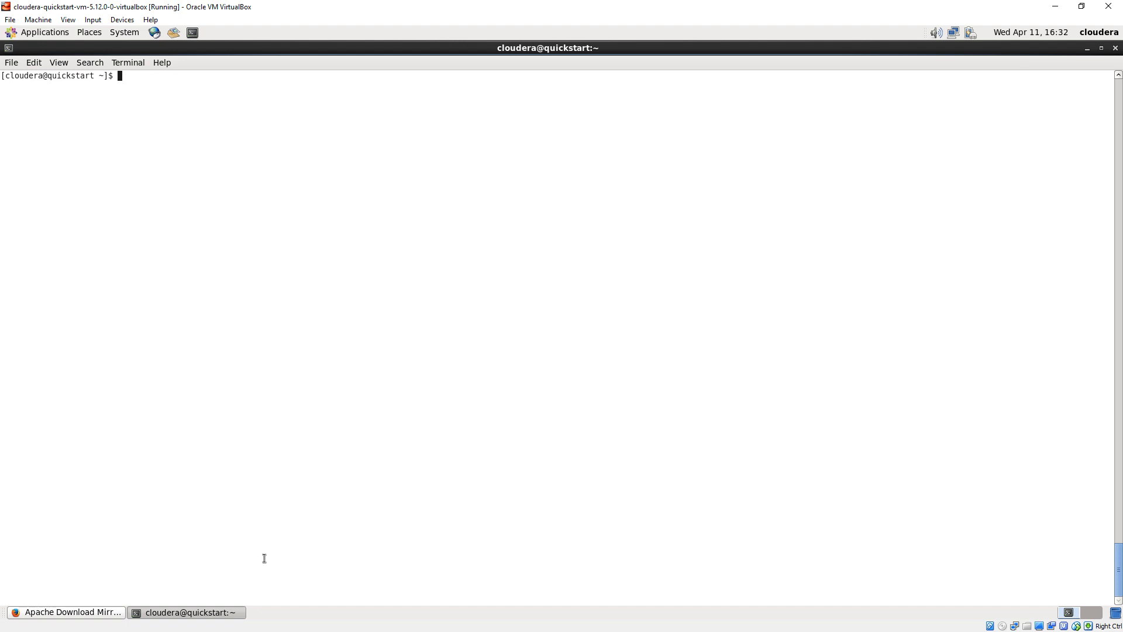
click(65, 612)
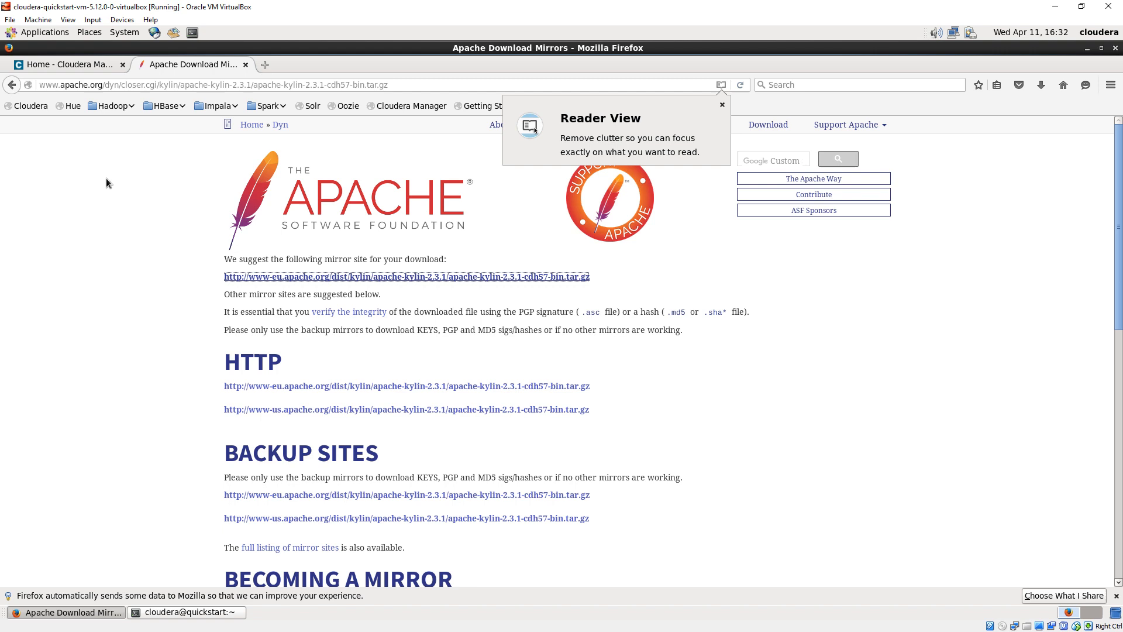
click(65, 64)
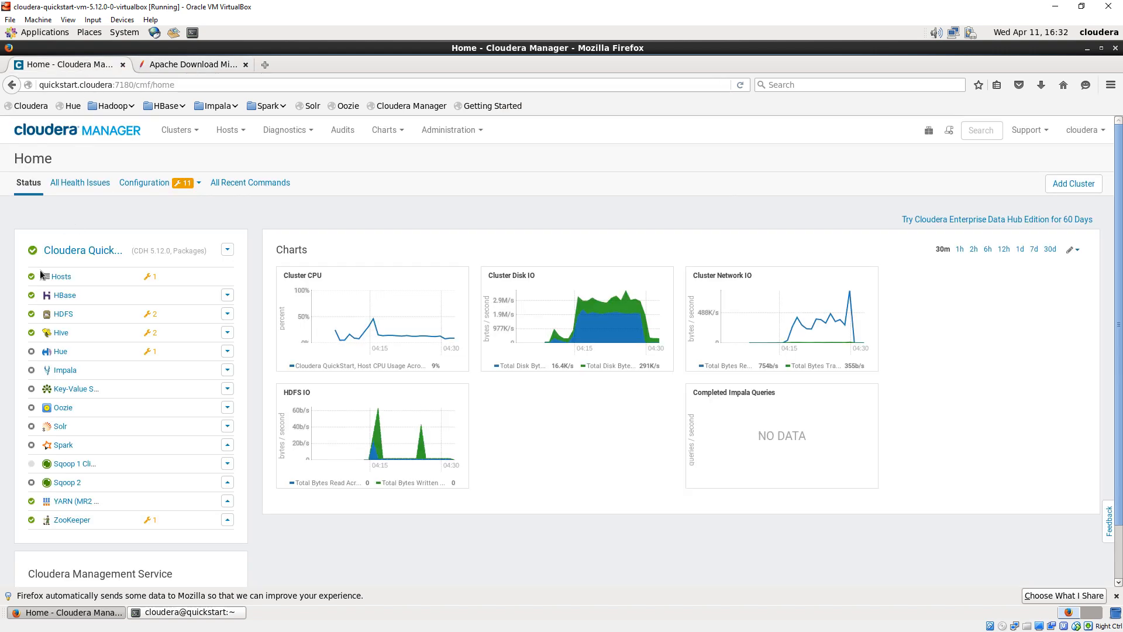
click(192, 64)
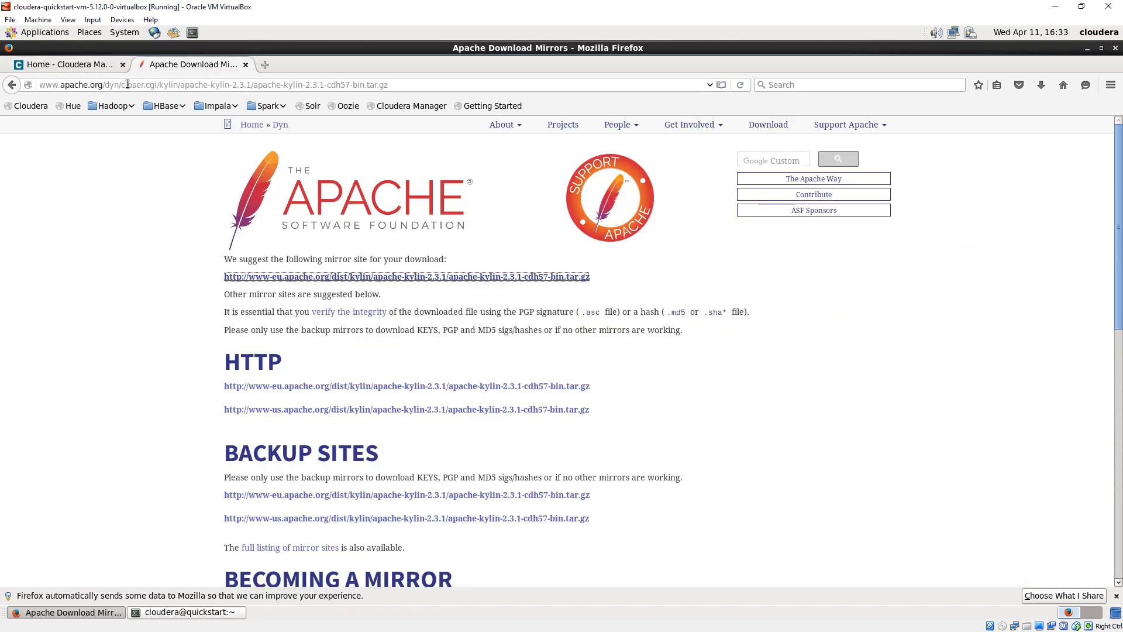
click(186, 612)
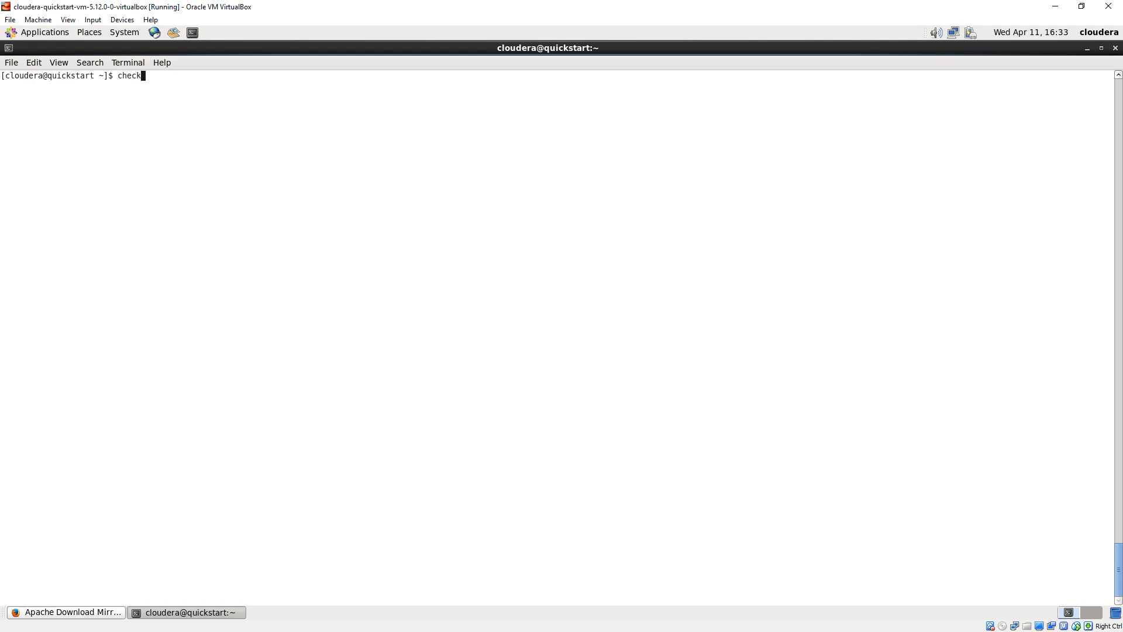
Step: Run check-env.sh, which fails to create /kylin with permission denied, and select the /kylin path
text(-env.sh)
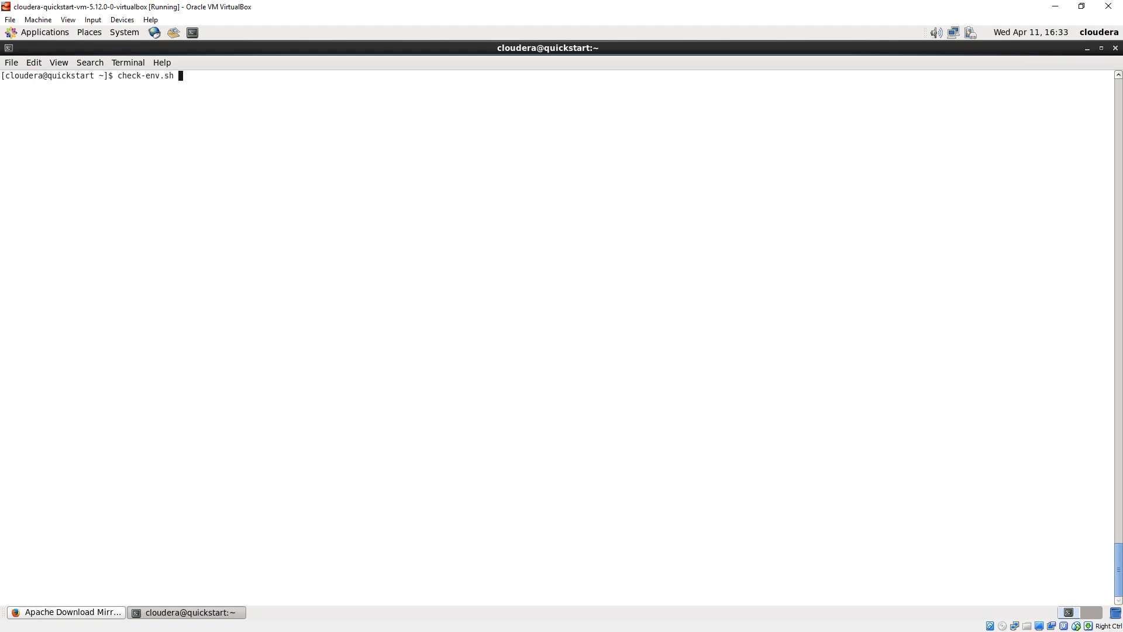
key(Return)
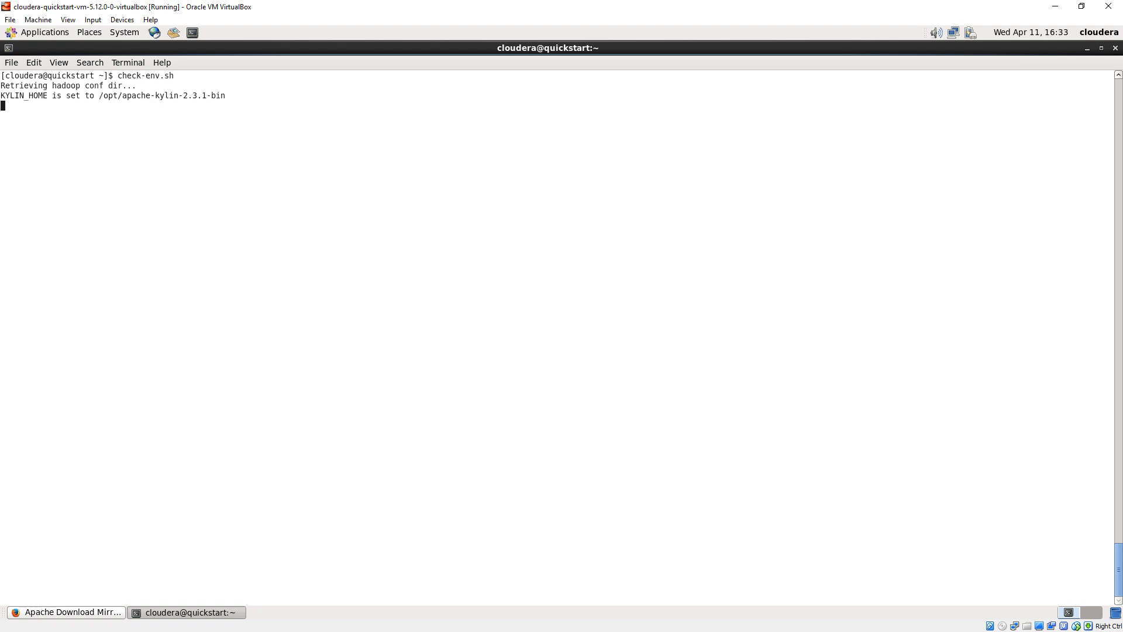
key(Return)
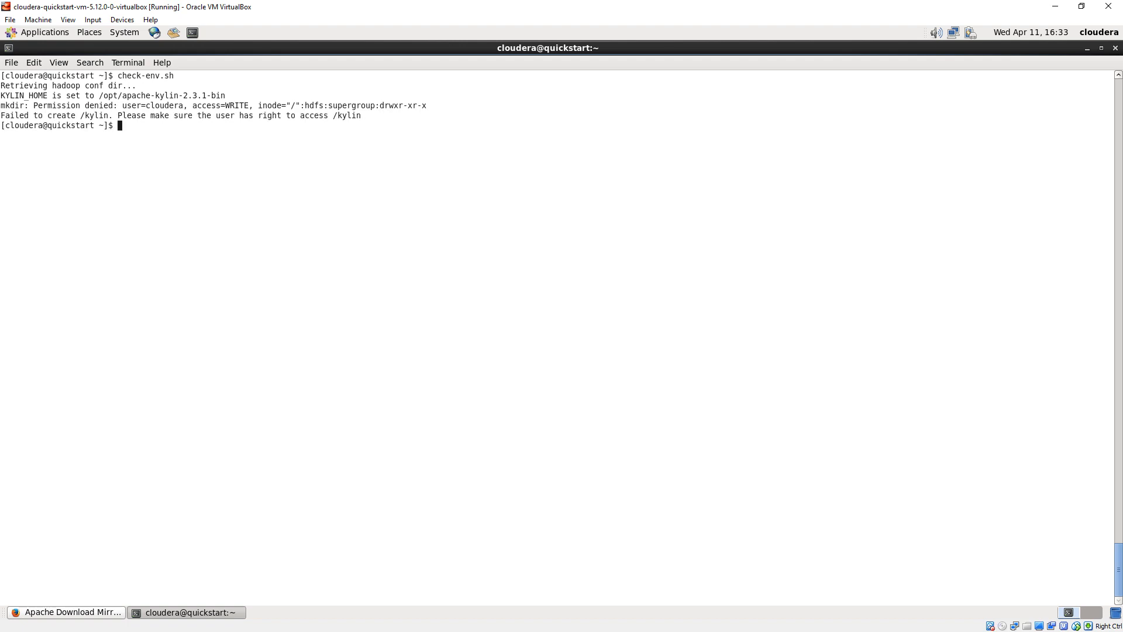
double_click(343, 116)
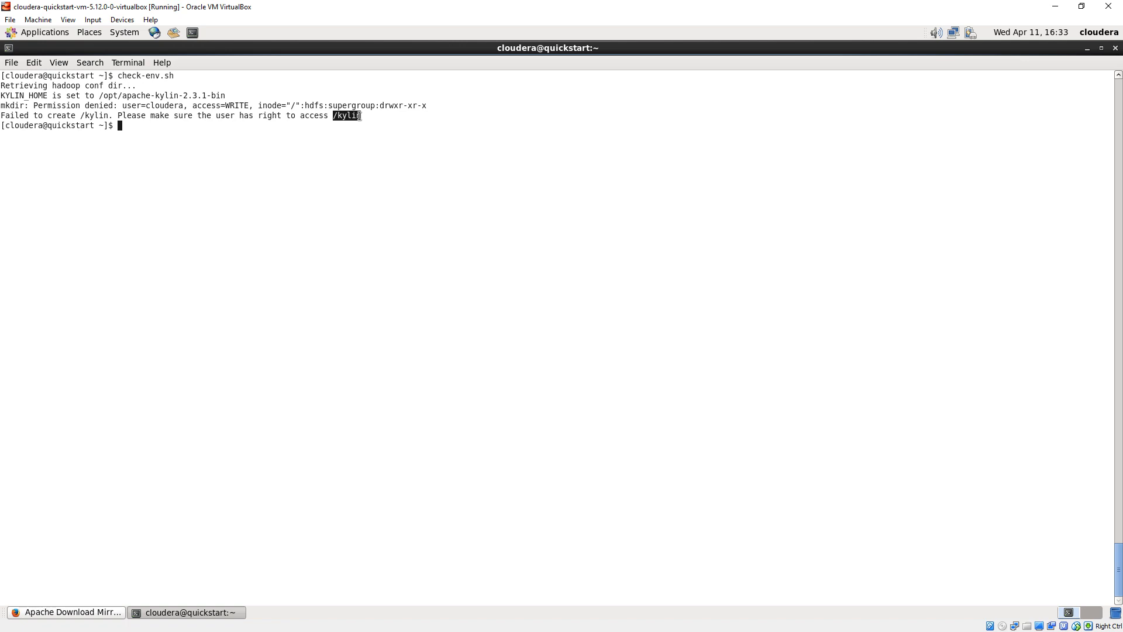
Step: Create the /kylin HDFS directory with sudo -u hdfs hdfs dfs -mkdir /kylin
text(sudo)
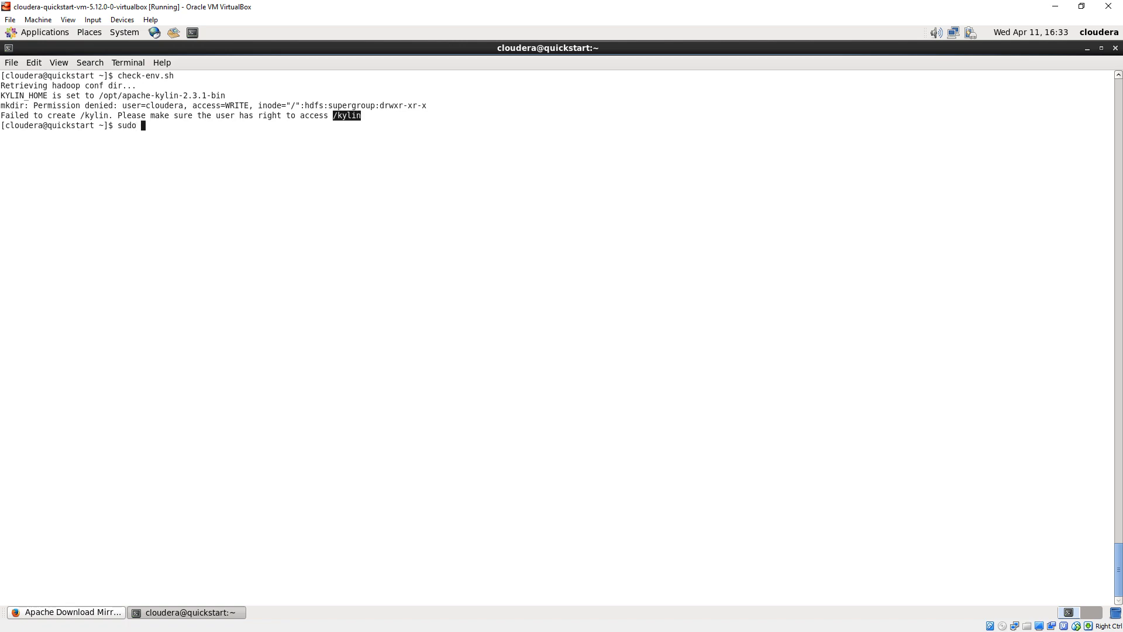
text(-u hdfs)
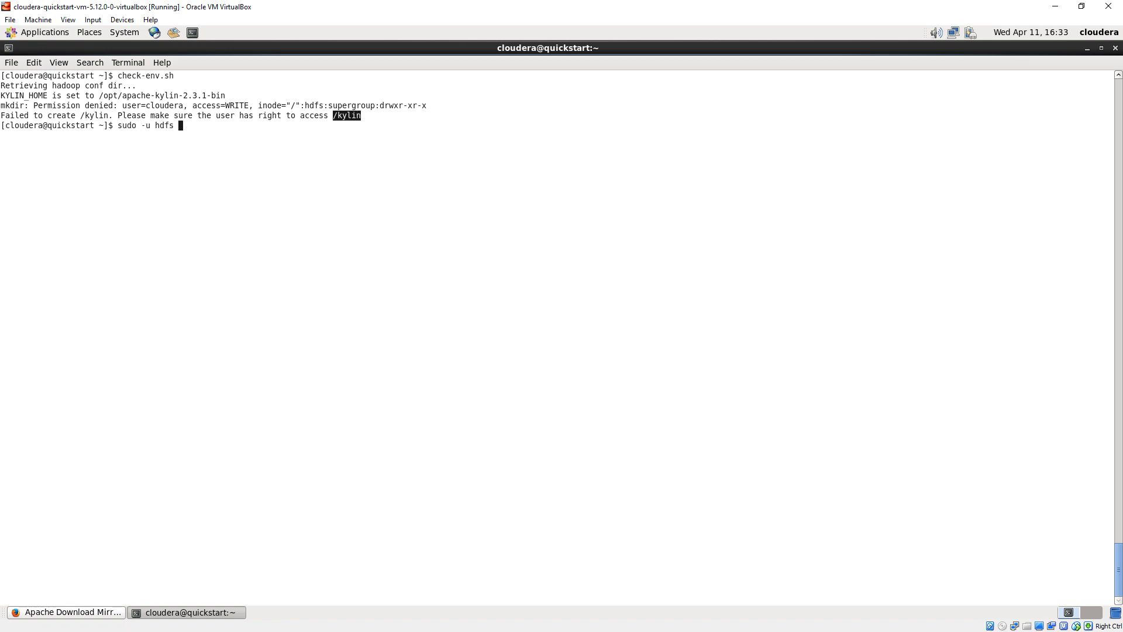
text(h)
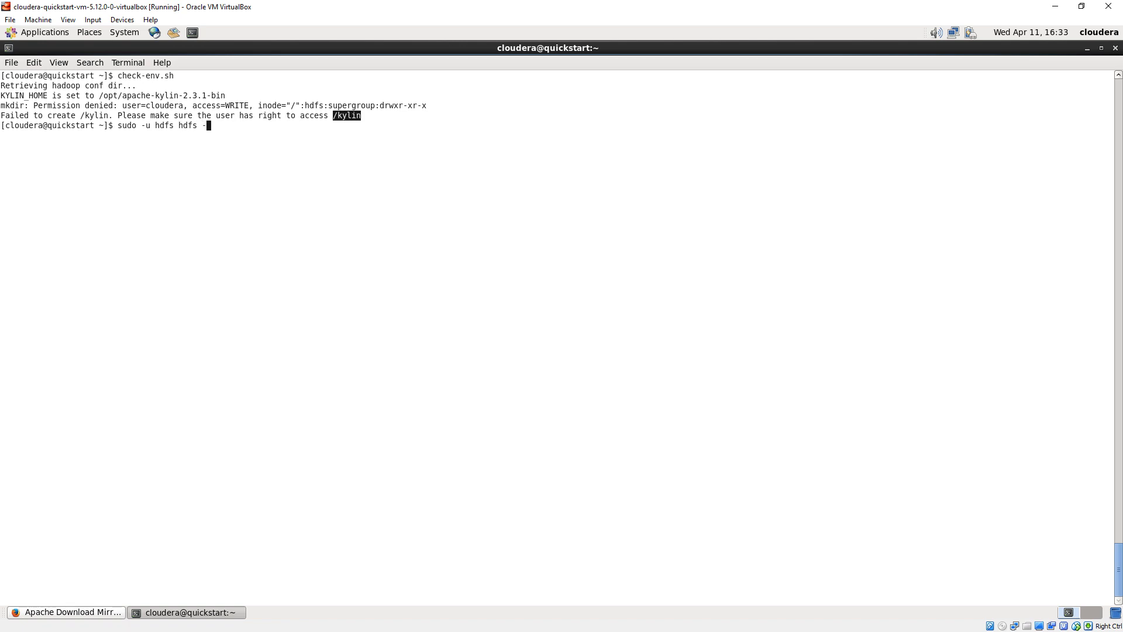
text(dfs -mkdir /k)
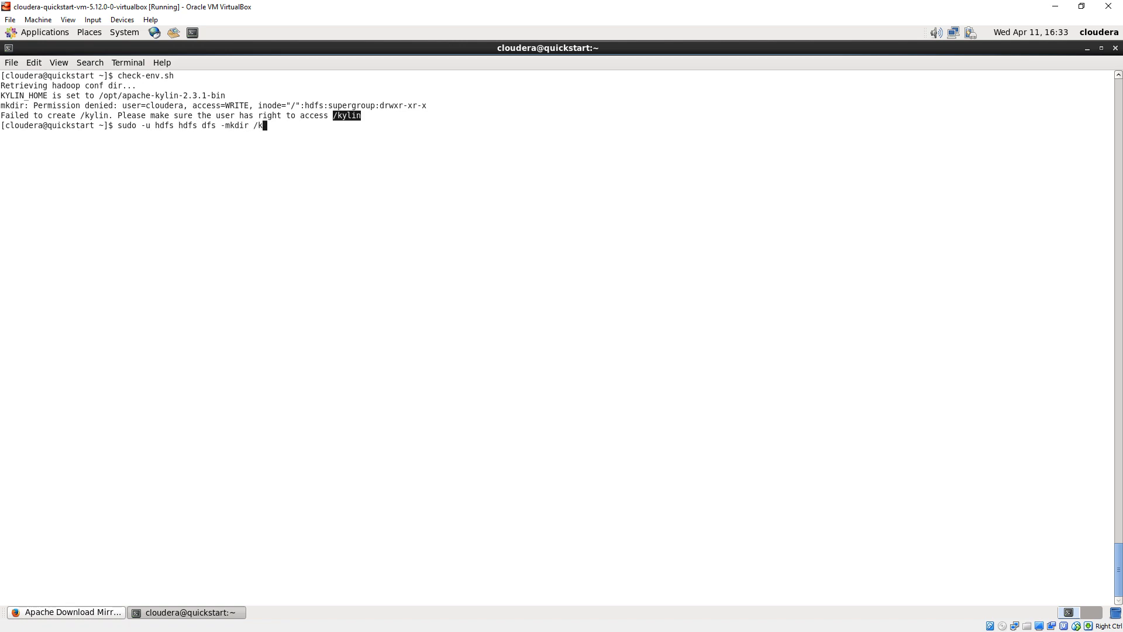
text(ylin)
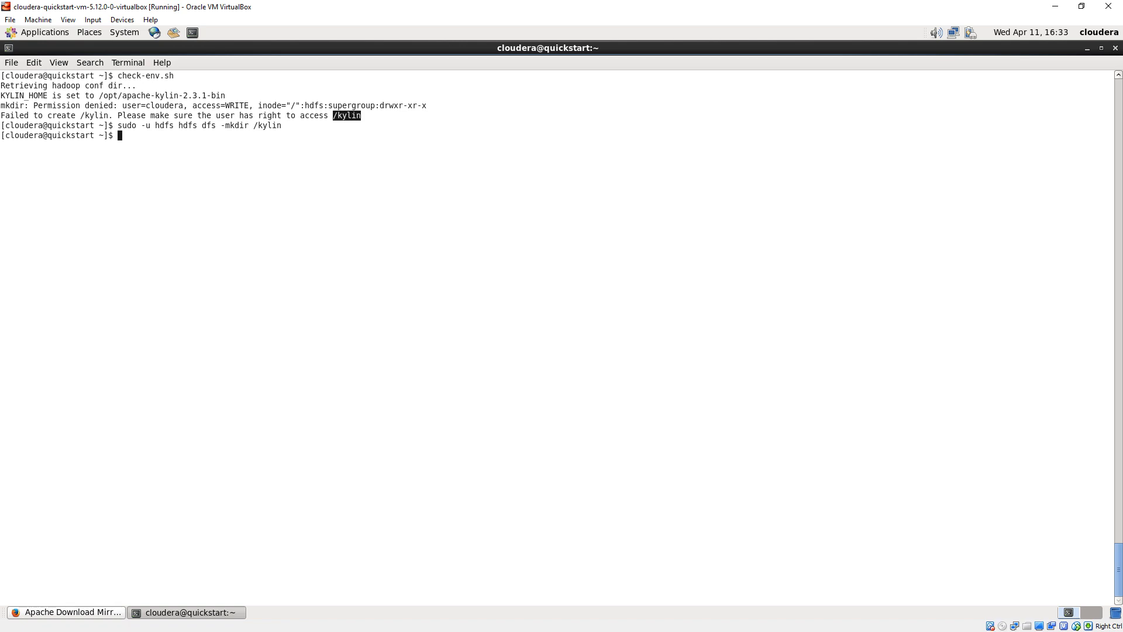
Step: Run sudo -u hdfs hdfs dfs -chmod 777 /kylin so the environment check passes
text(sudo)
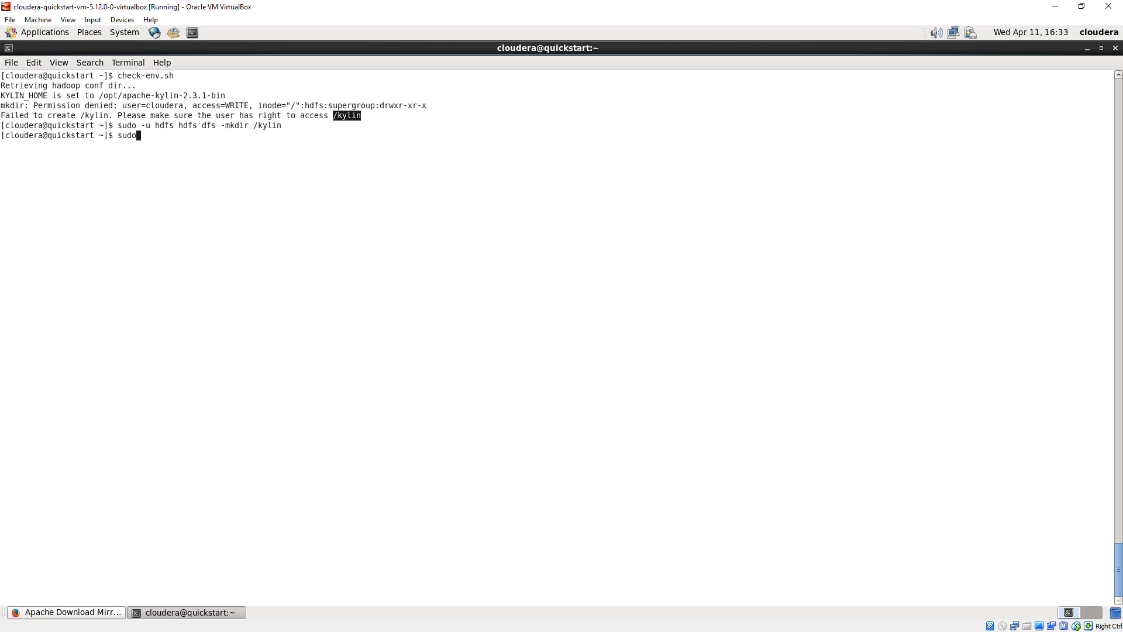
text(-u hdfs)
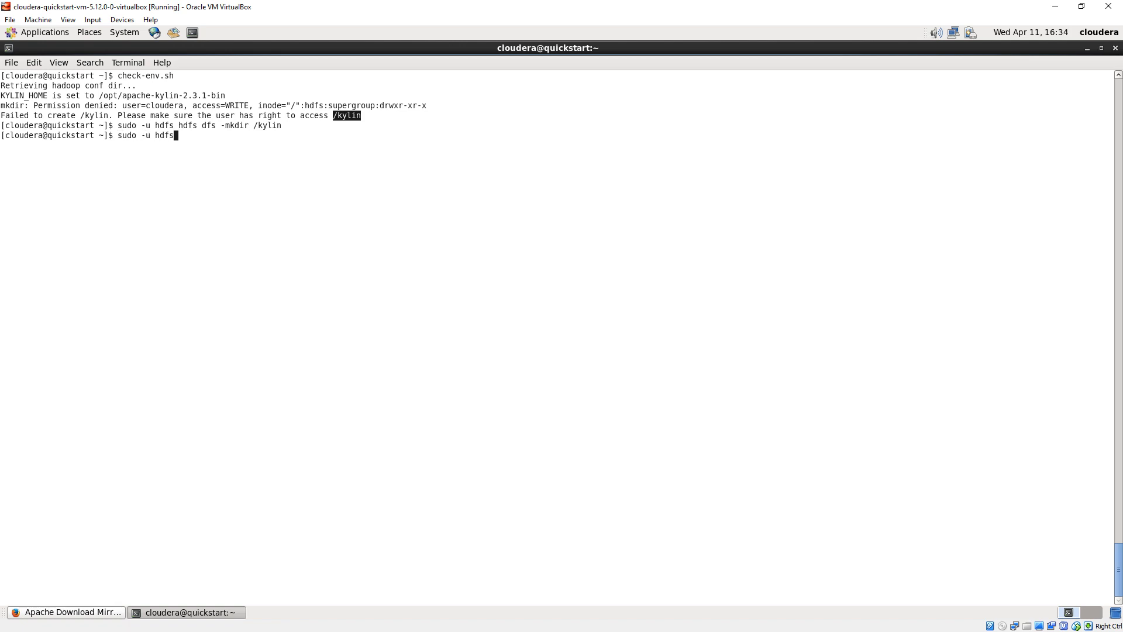
text(dfs)
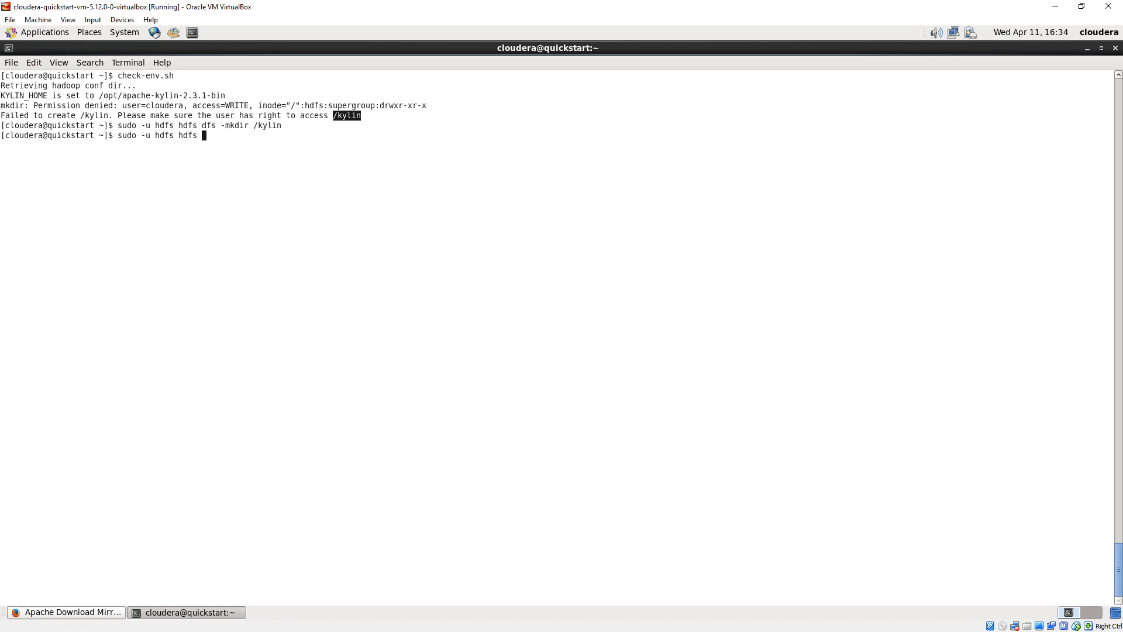
text(dfs -chmod)
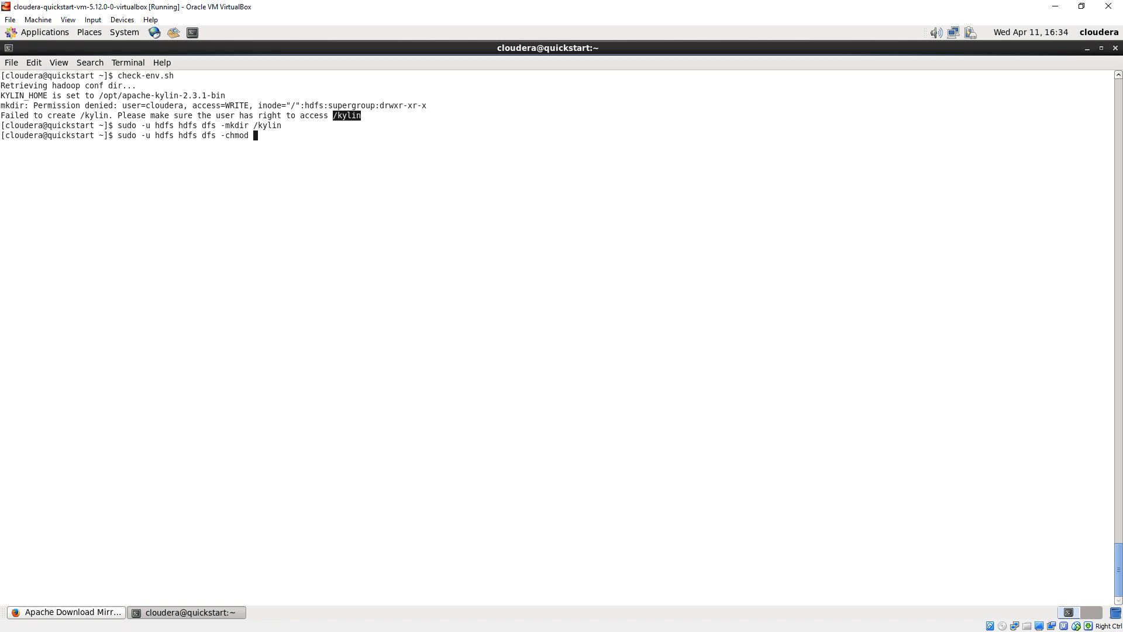
text(777)
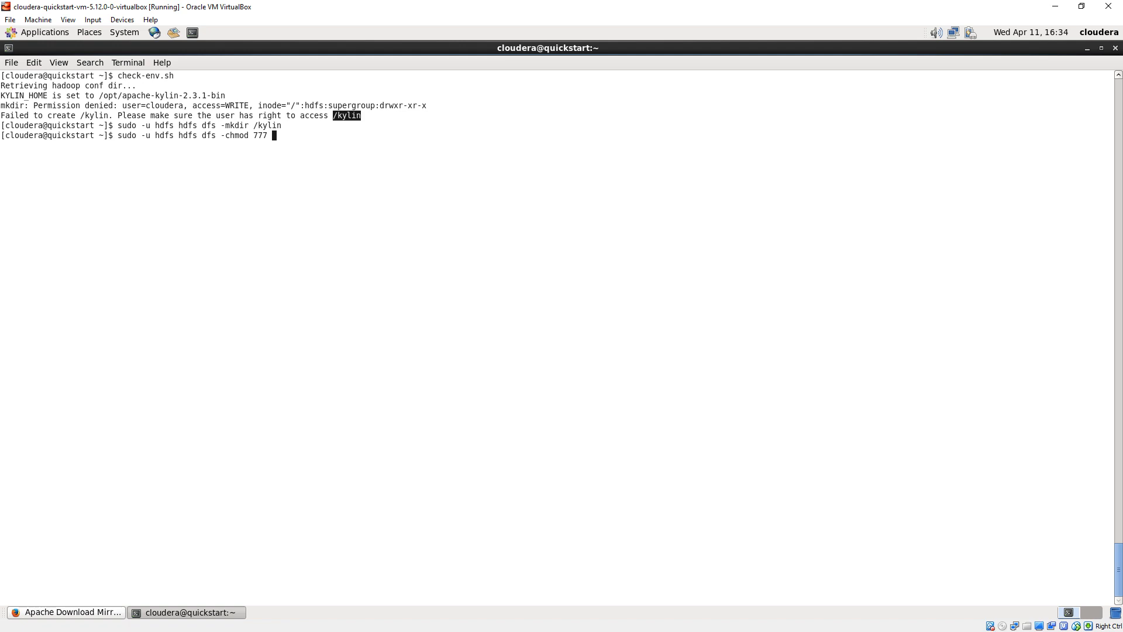
text(/)
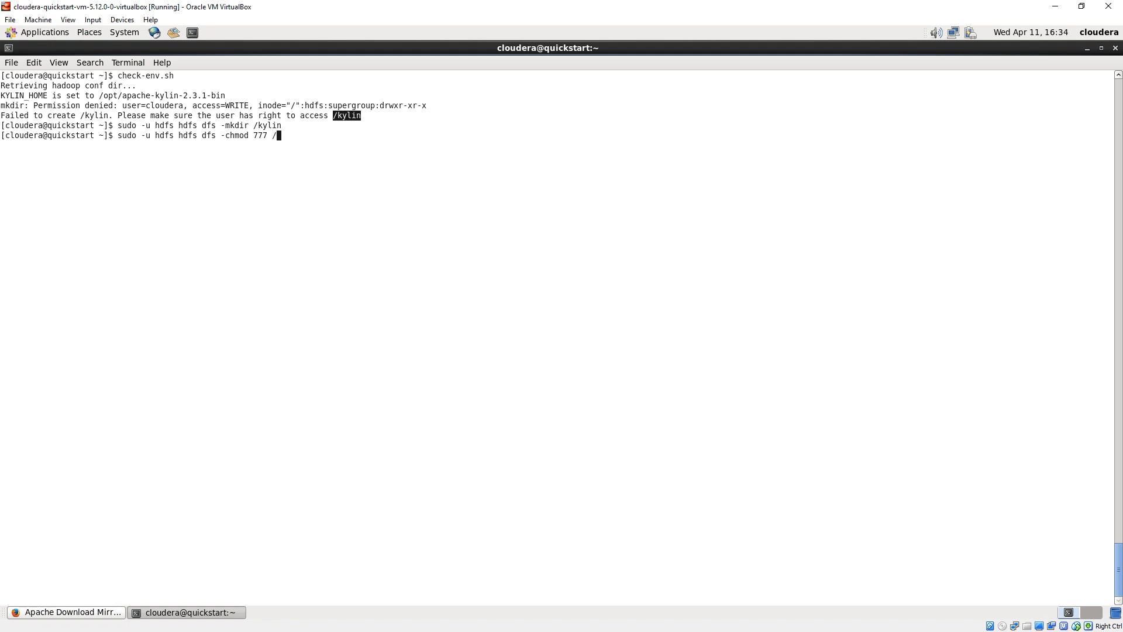
key(Return)
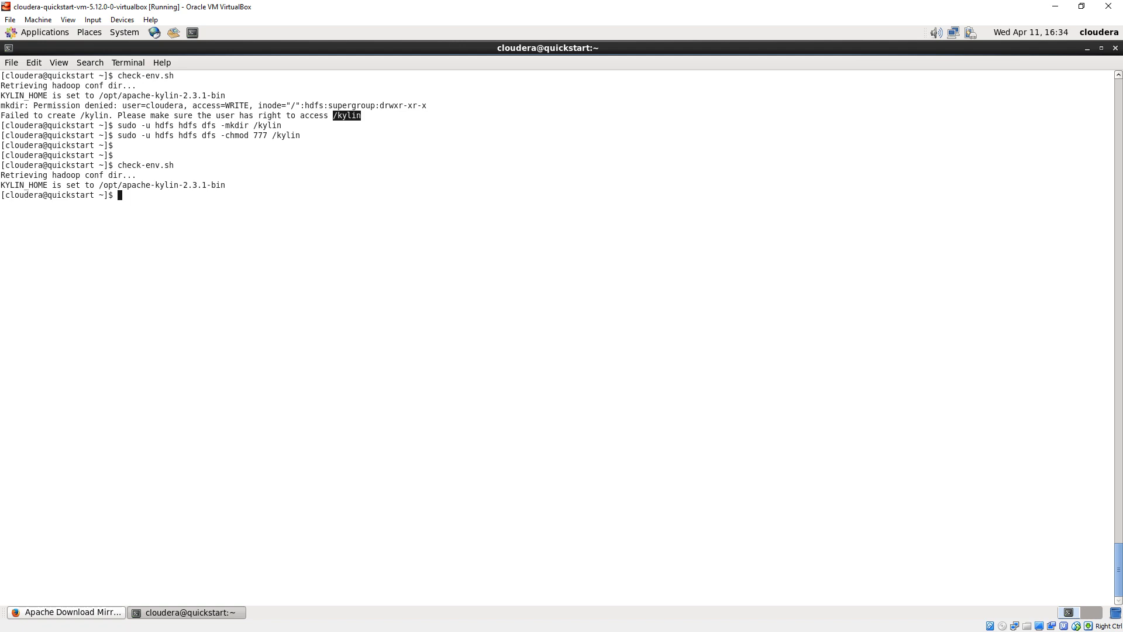
Step: Start Kylin and browse to localhost:7070/kylin in the VM's Firefox to reach the sign-in page
text(kylin/apache-kylin-2.3.1/apache-kylin-2.3.1-cdh57-bin.tar.gz)
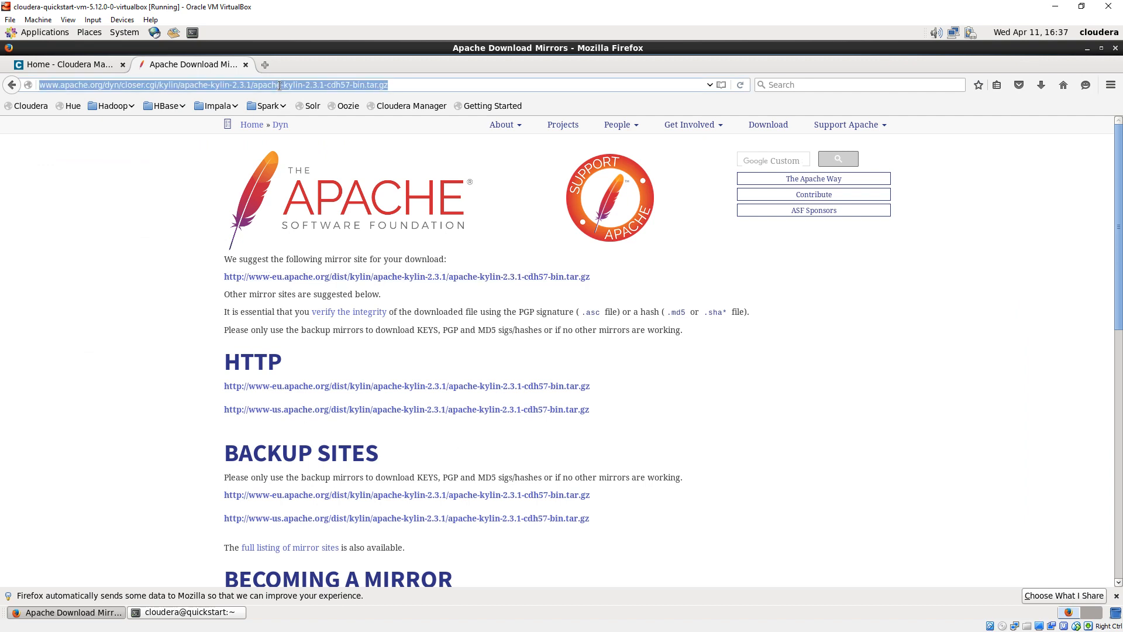
text(localhost:7070/kylin/login)
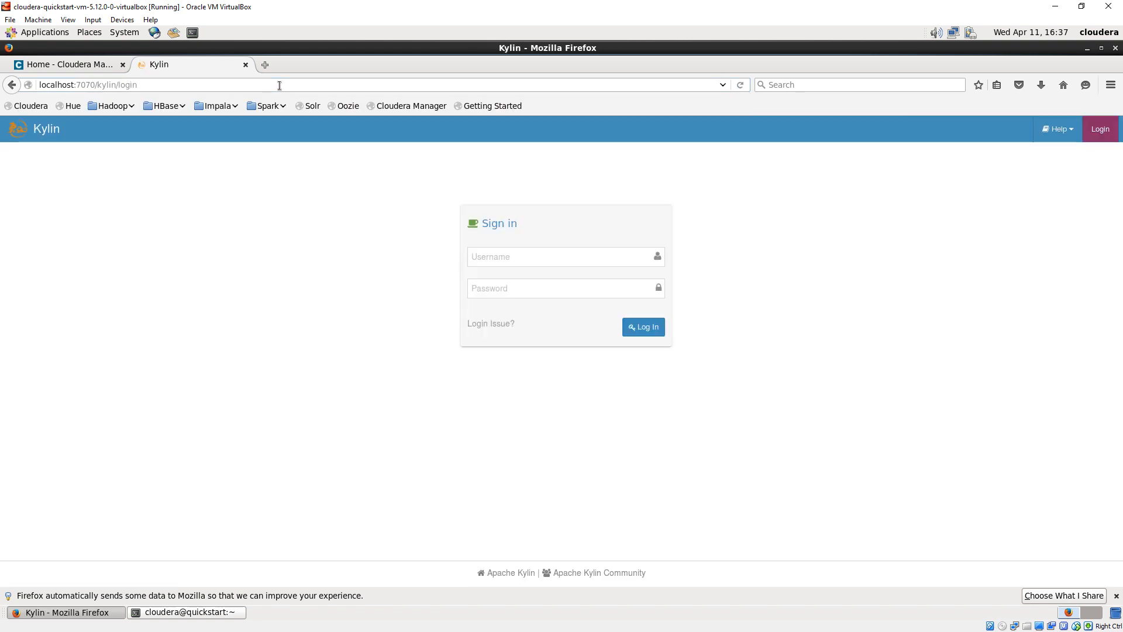
mouse_move(607, 72)
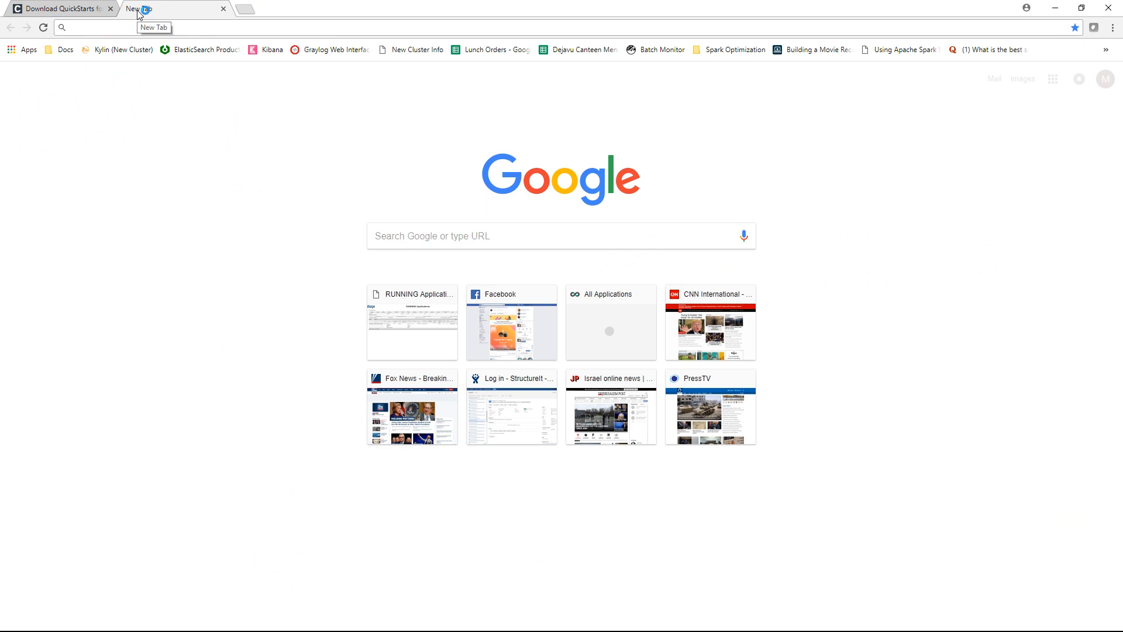
Step: Open localhost:7070/kylin in host Chrome and fill in ADMIN credentials on the login form
text(localhost:7070/kylin)
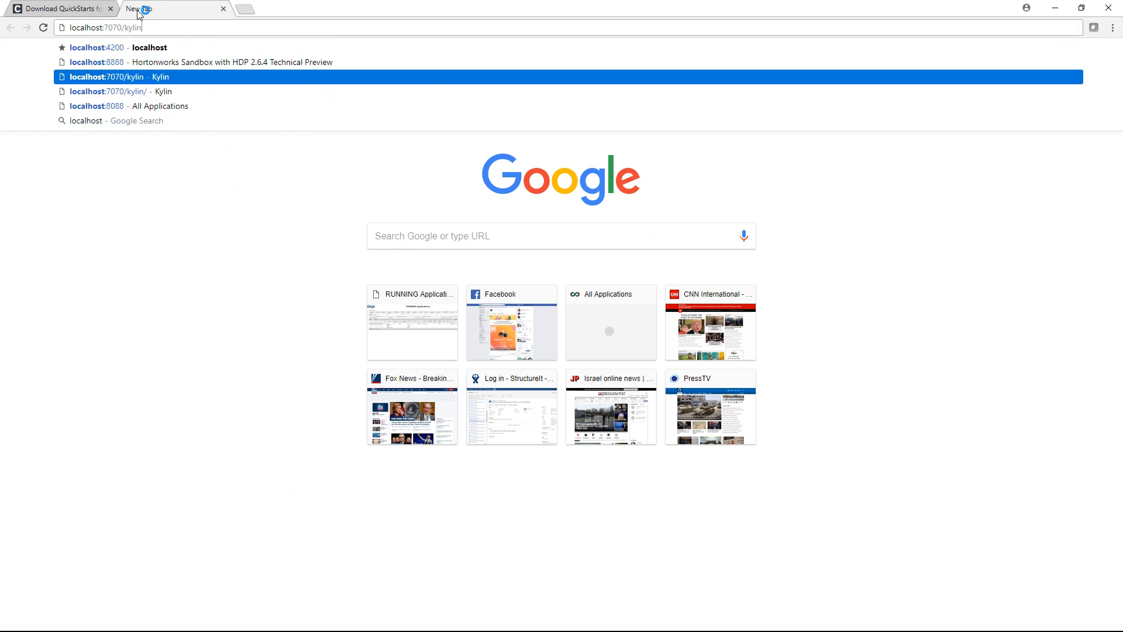
click(115, 77)
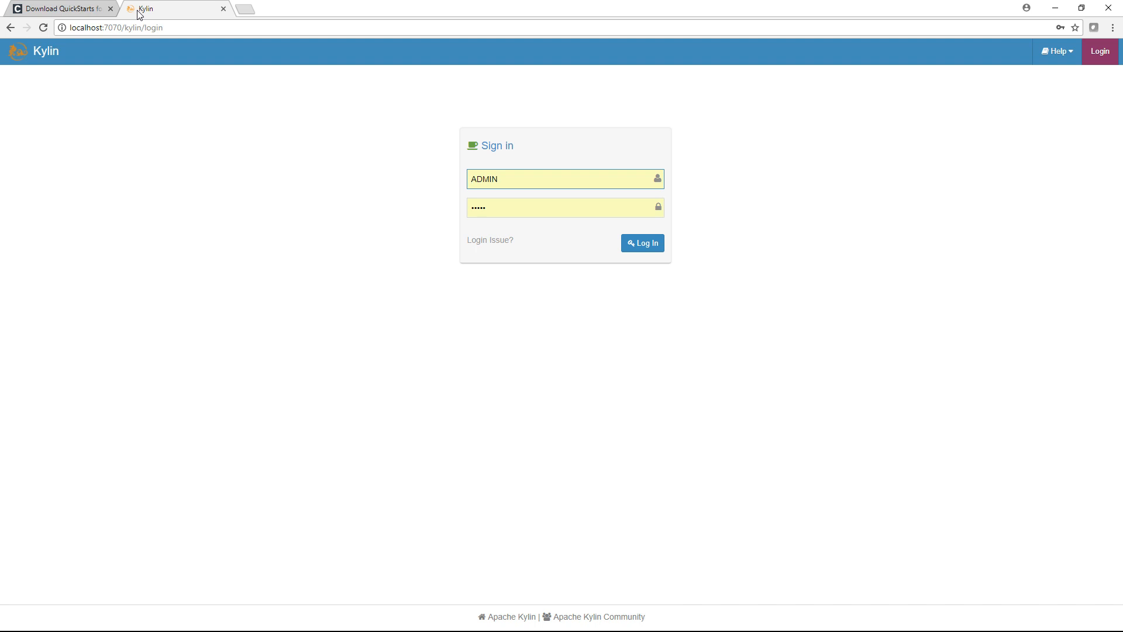
click(502, 177)
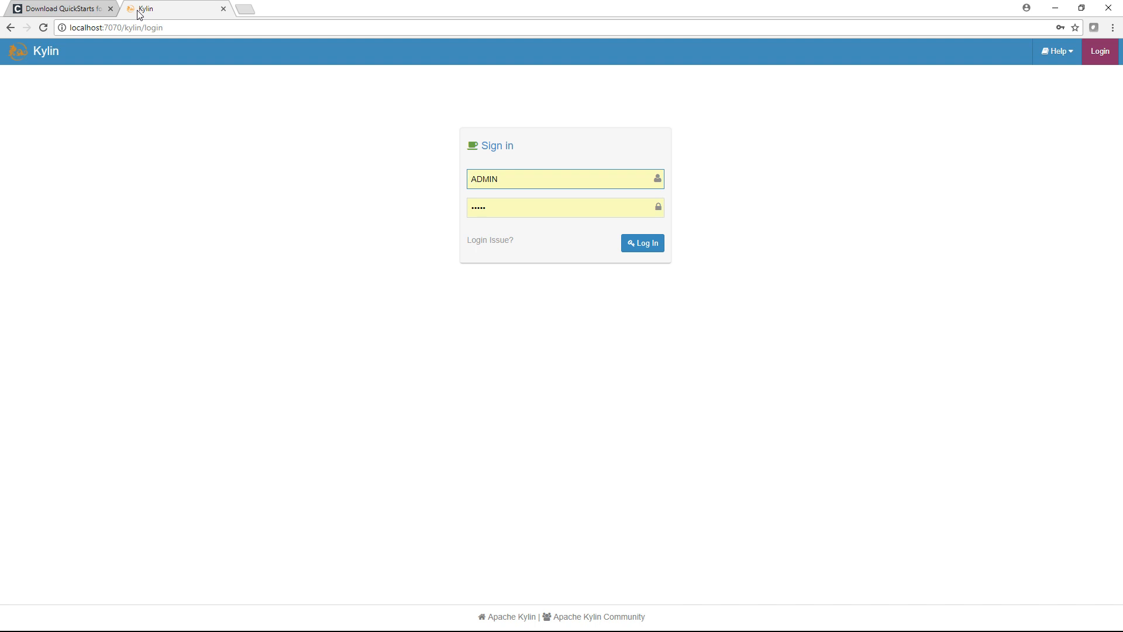
click(471, 178)
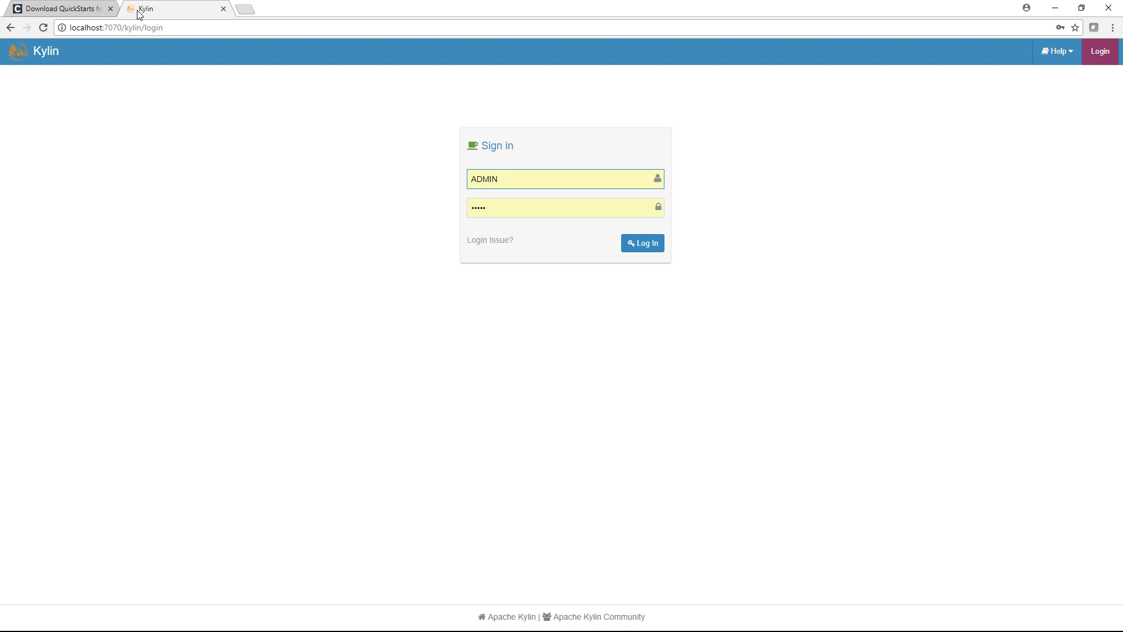
click(472, 177)
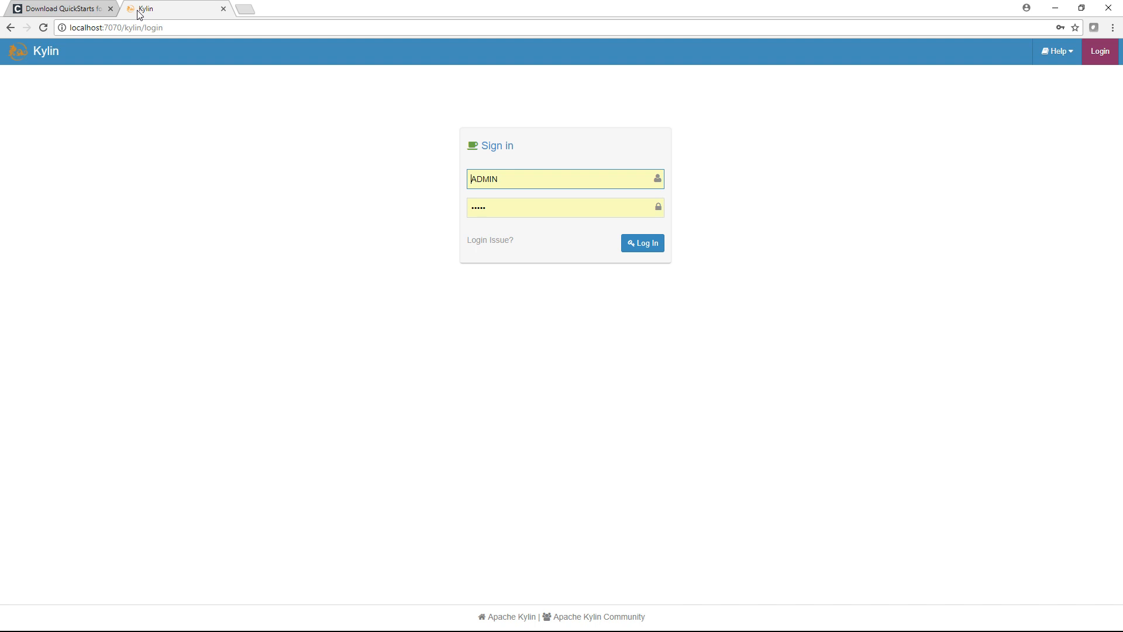